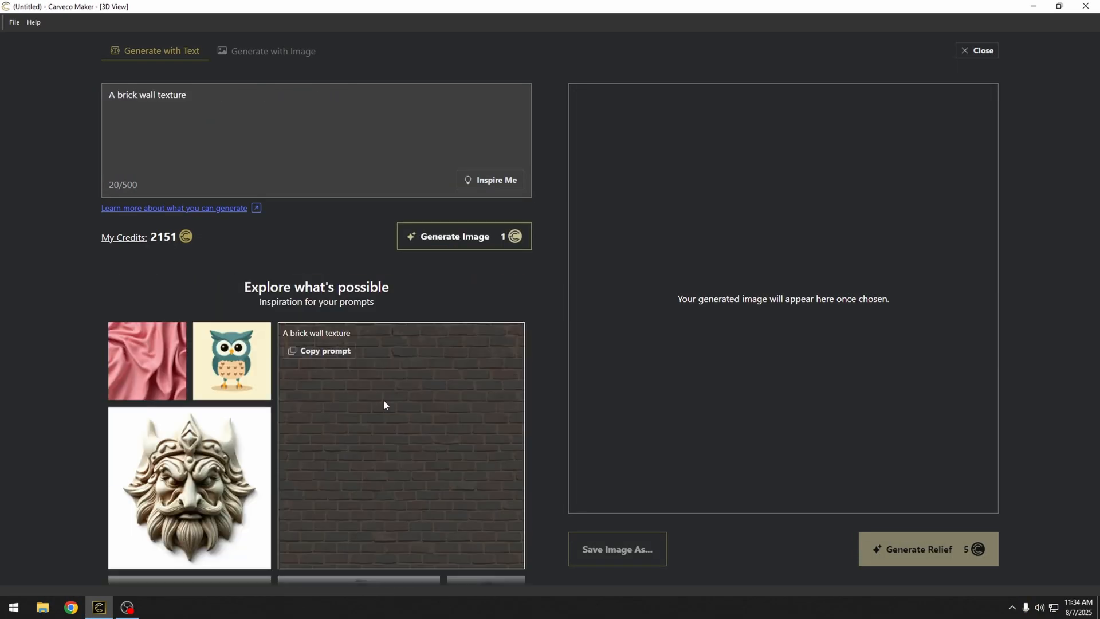
- Generate brick wall texture images, pick a variation, then generate a relief from the skull-and-roses image
left_click(463, 235)
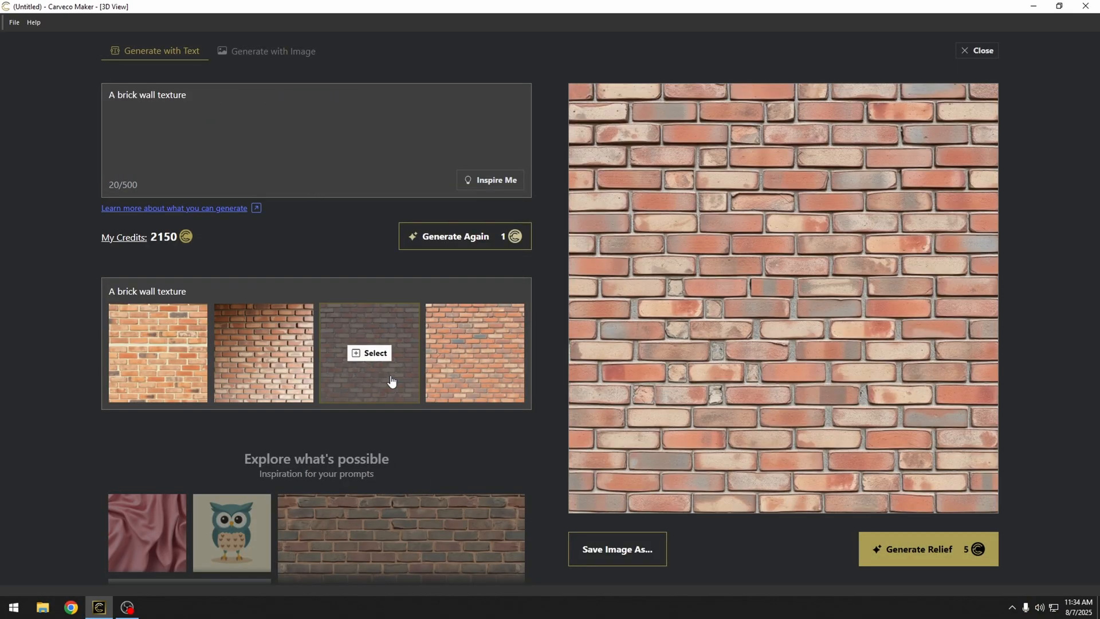
left_click(919, 549)
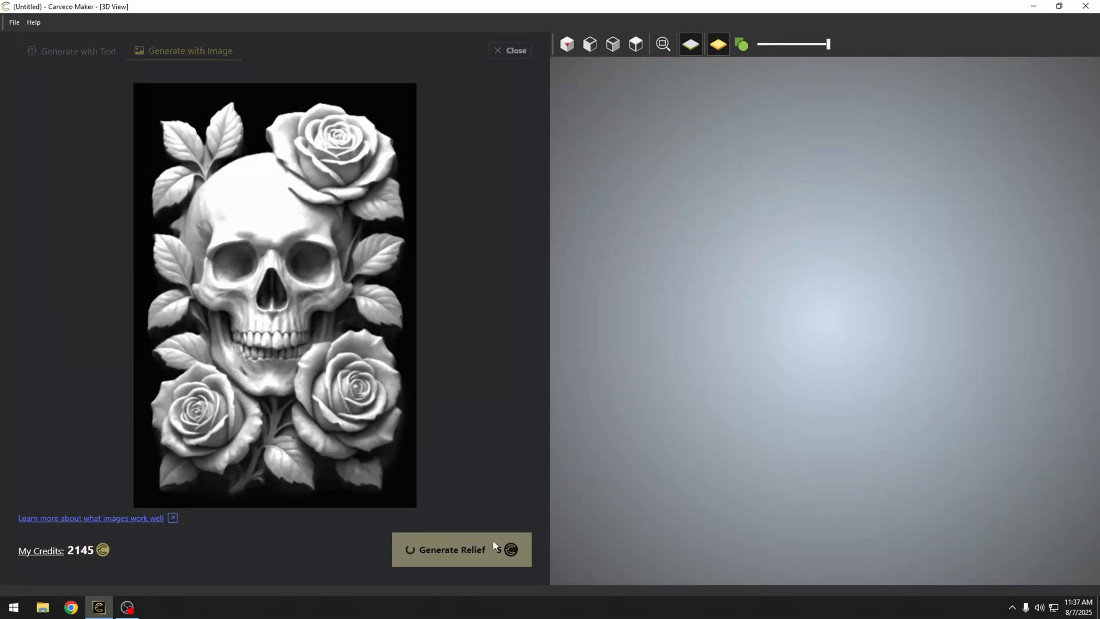
left_click(460, 549)
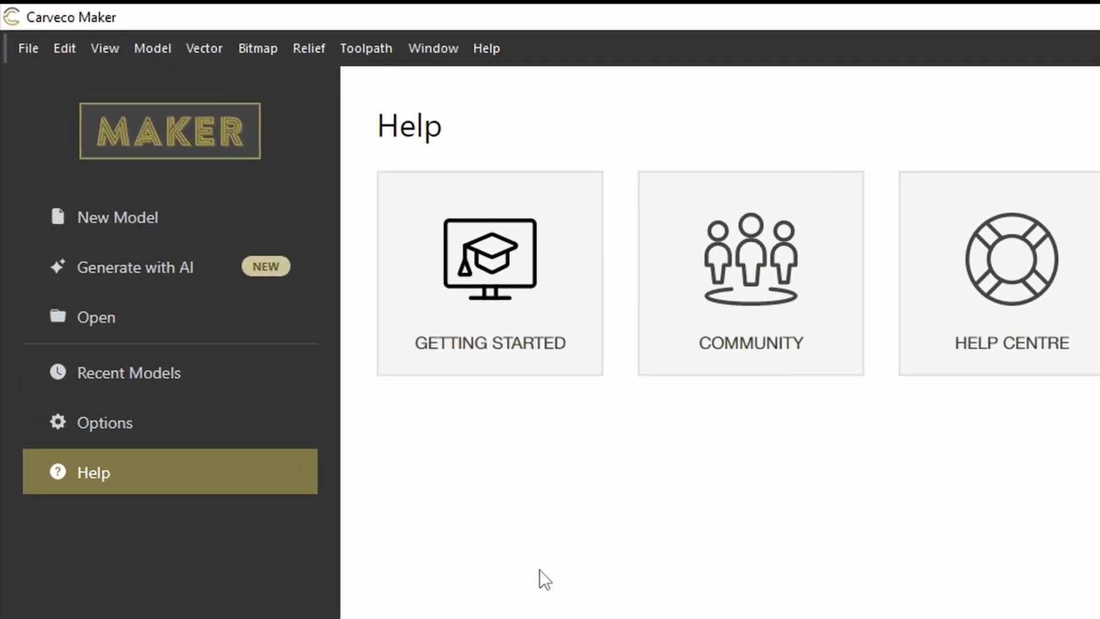
mouse_move(126, 280)
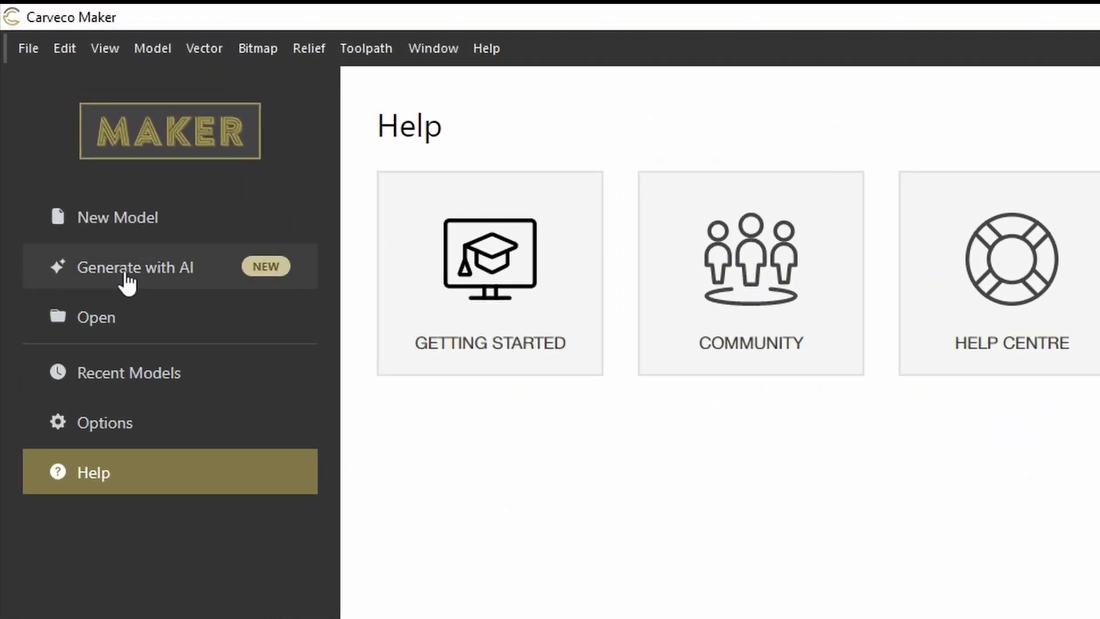
- Open Generate with AI from the sidebar, showing Text to Relief, Image to Relief and 2157 credits
left_click(133, 266)
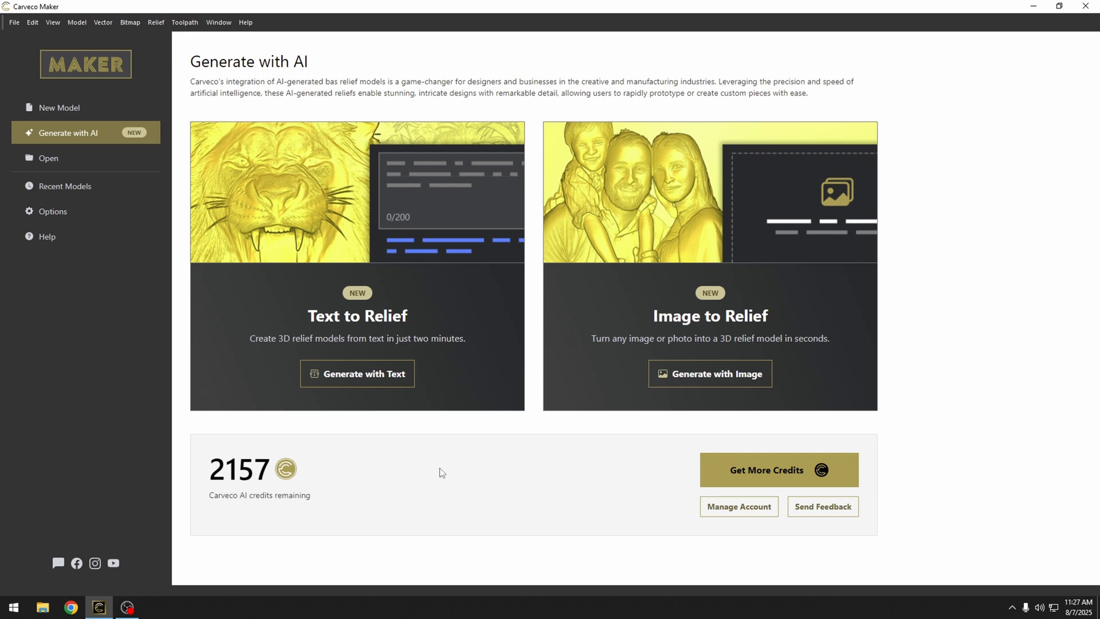
mouse_move(853, 291)
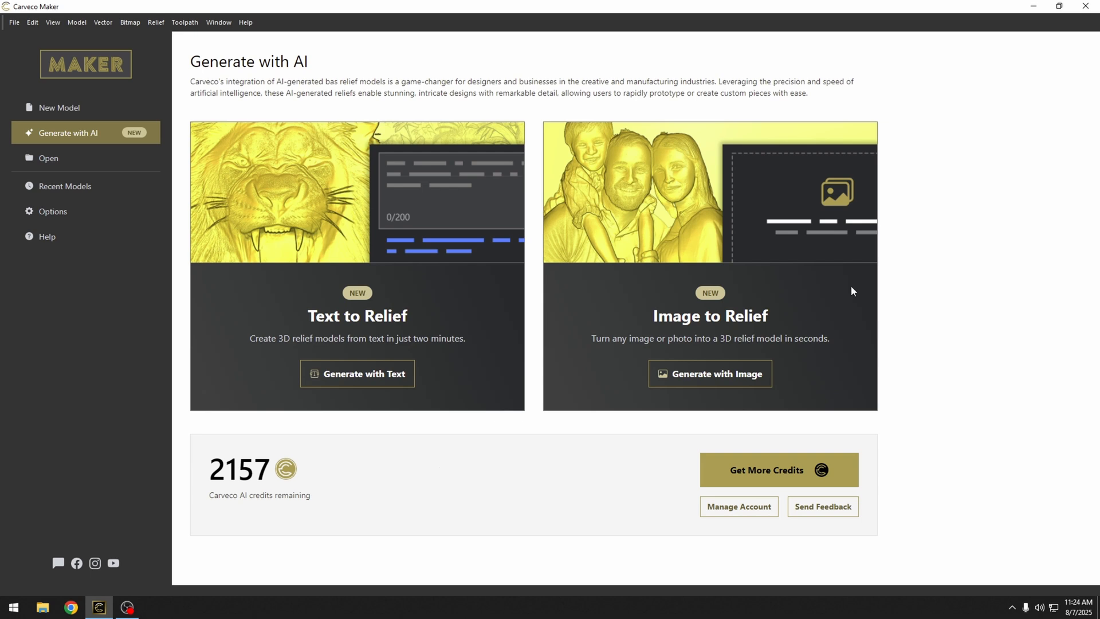
- Open the Generate with Text screen for a text-prompt relief
left_click(356, 372)
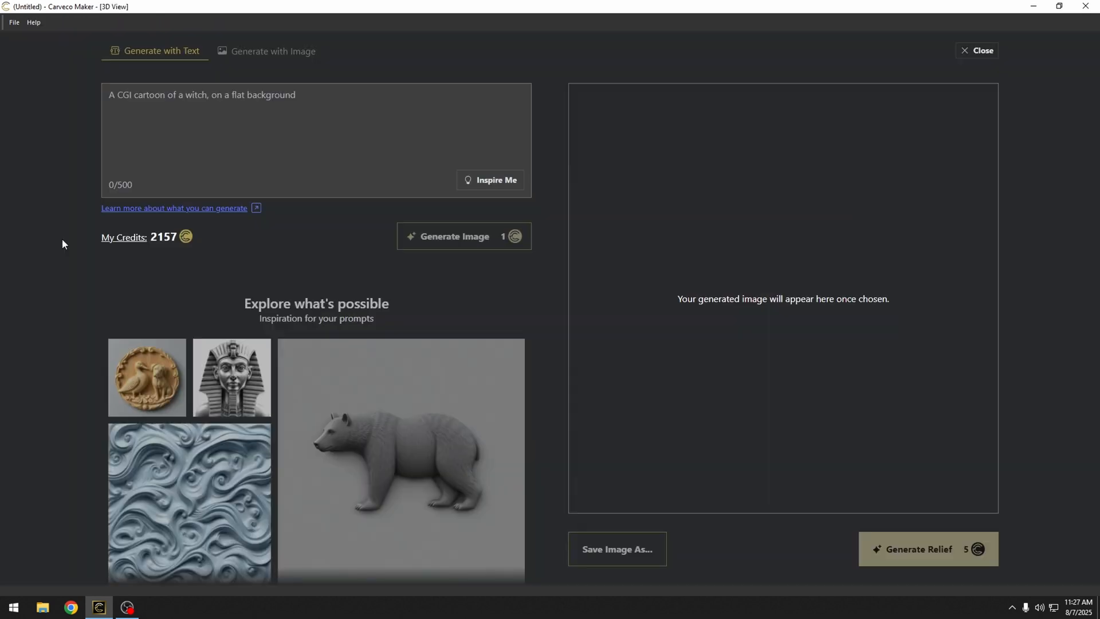
mouse_move(29, 323)
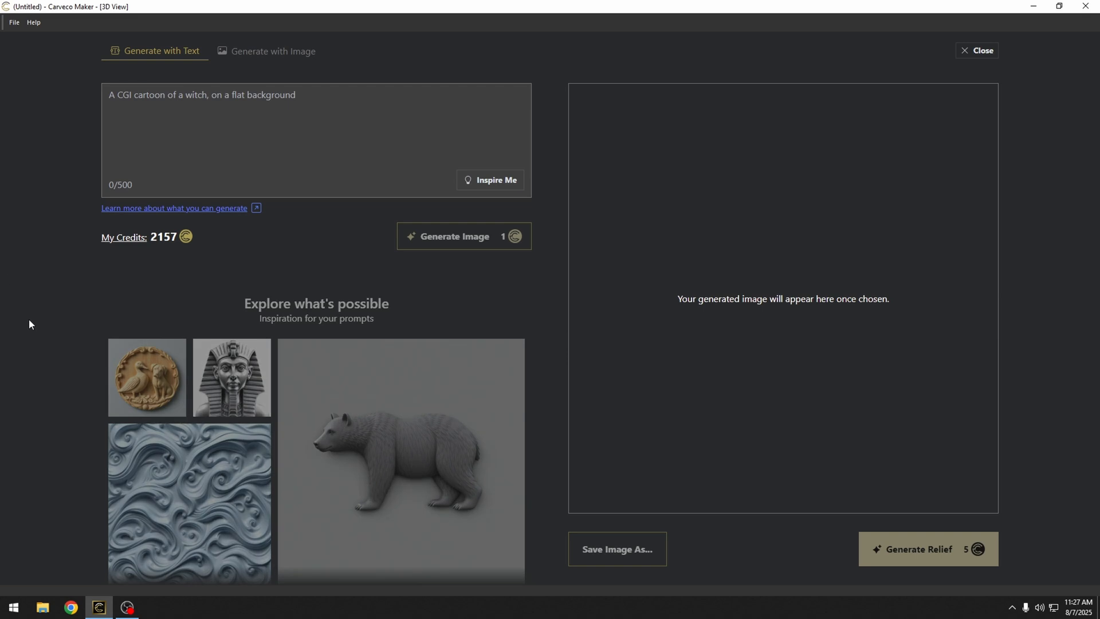
mouse_move(33, 307)
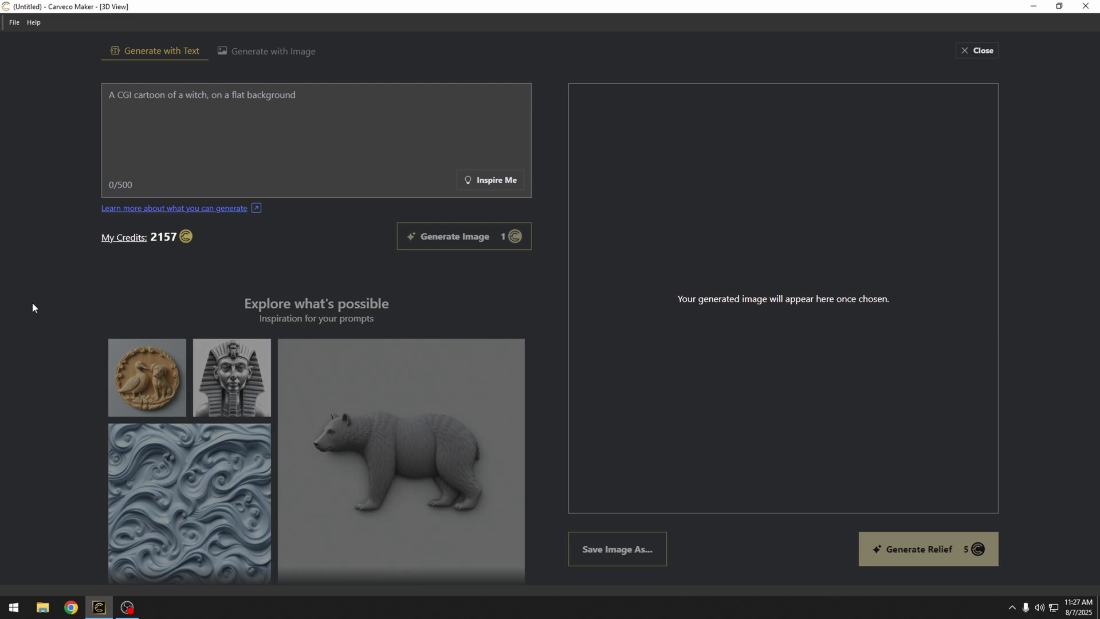
mouse_move(331, 102)
type("A greyscale Egyptian Pharaoh with high detail")
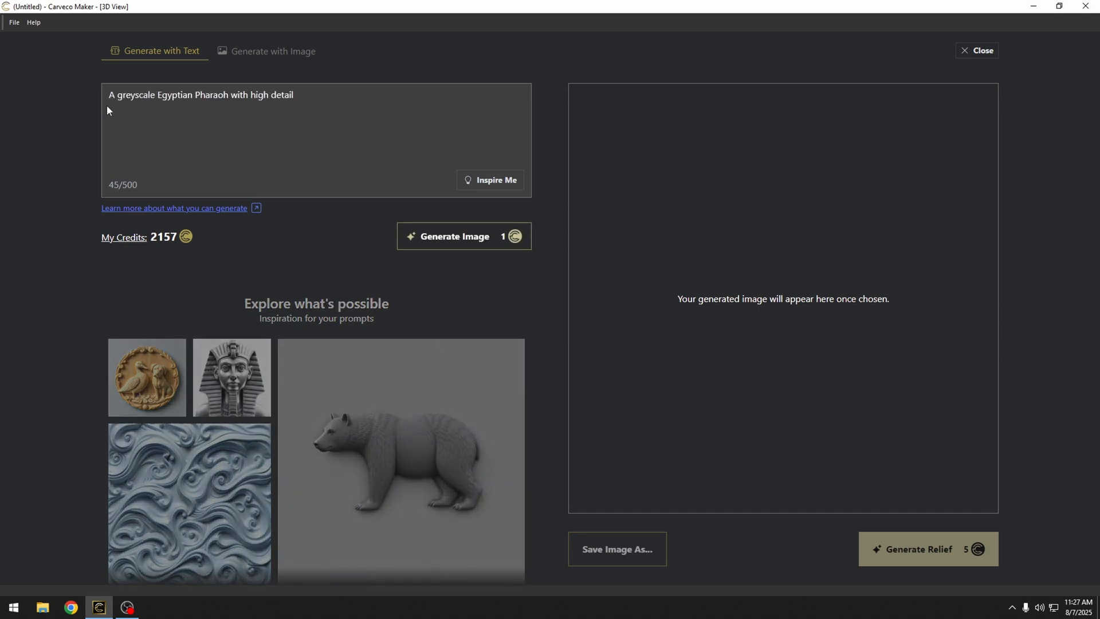
mouse_move(400, 456)
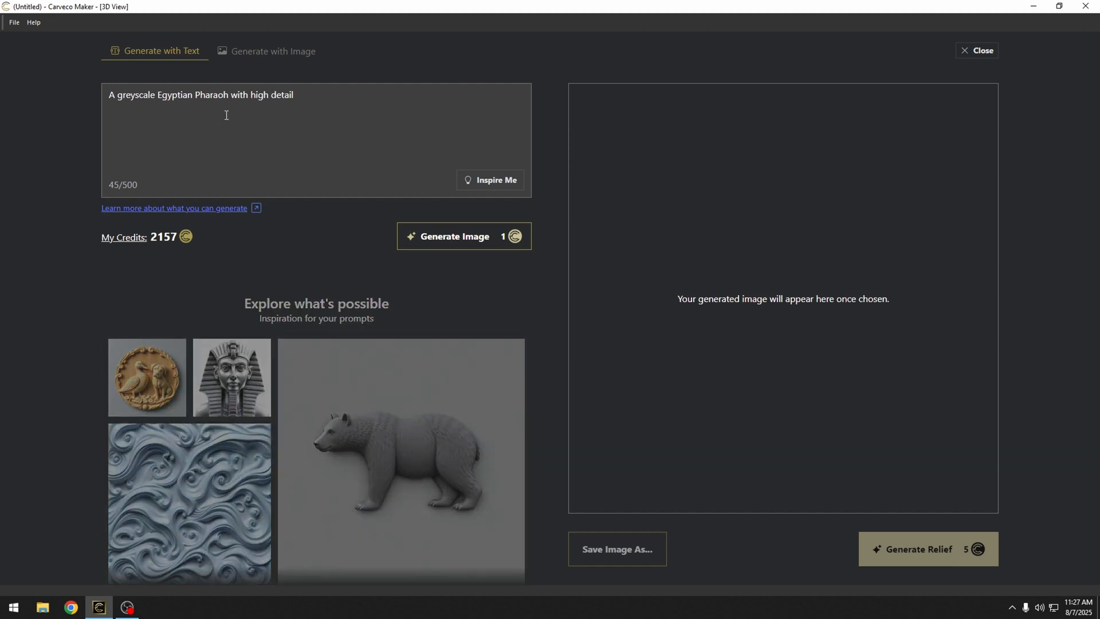
mouse_move(319, 94)
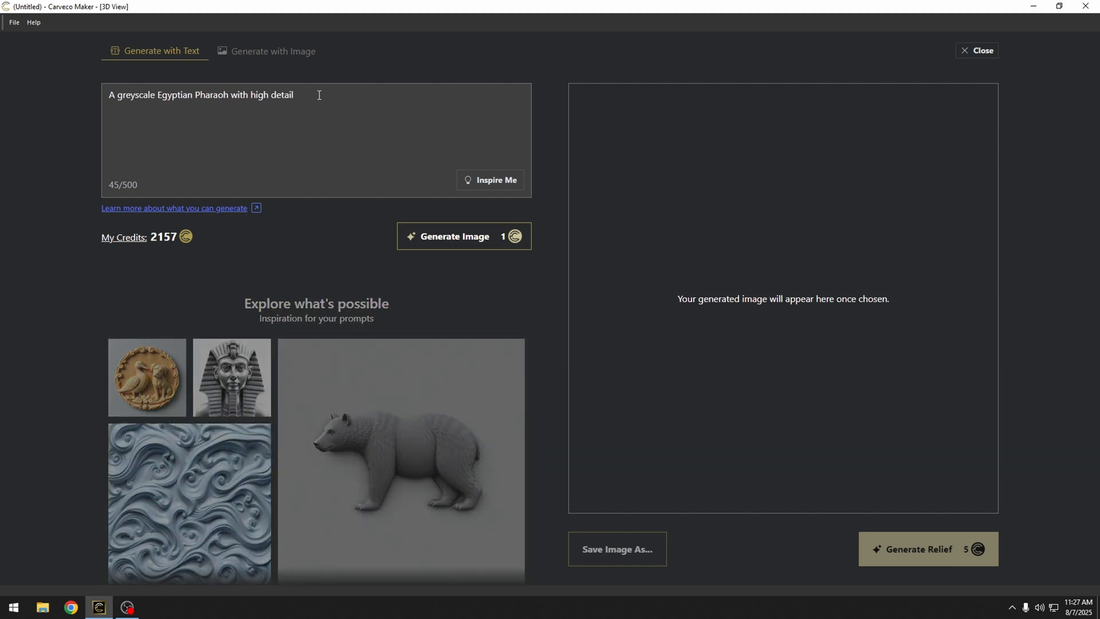
mouse_move(306, 266)
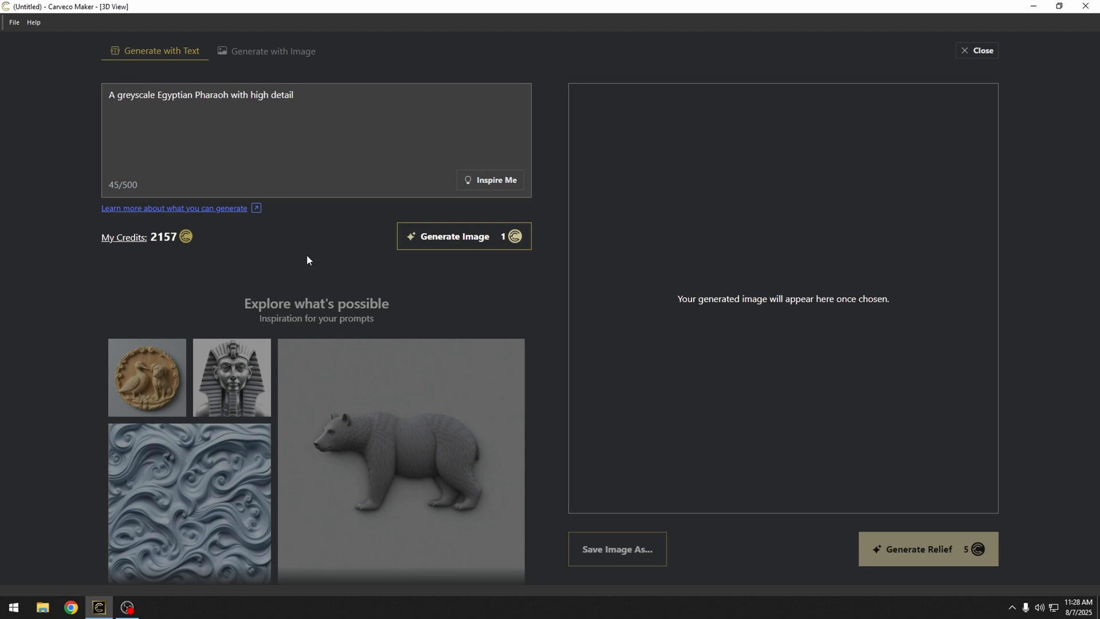
- Generate four Egyptian Pharaoh images and select the pale front-facing bust
left_click(463, 235)
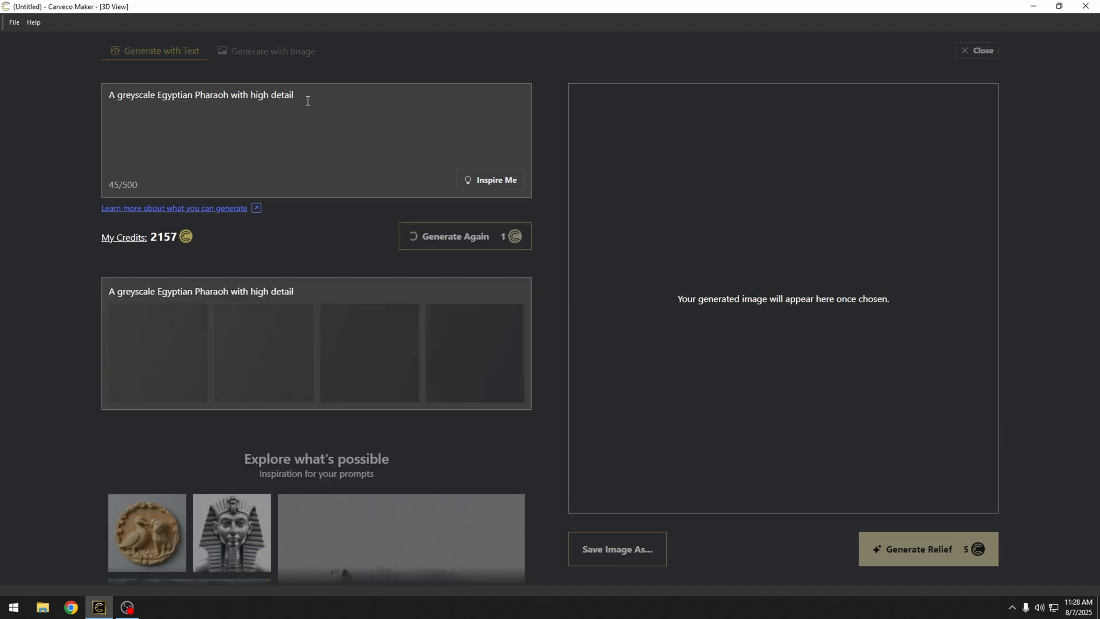
left_click(465, 236)
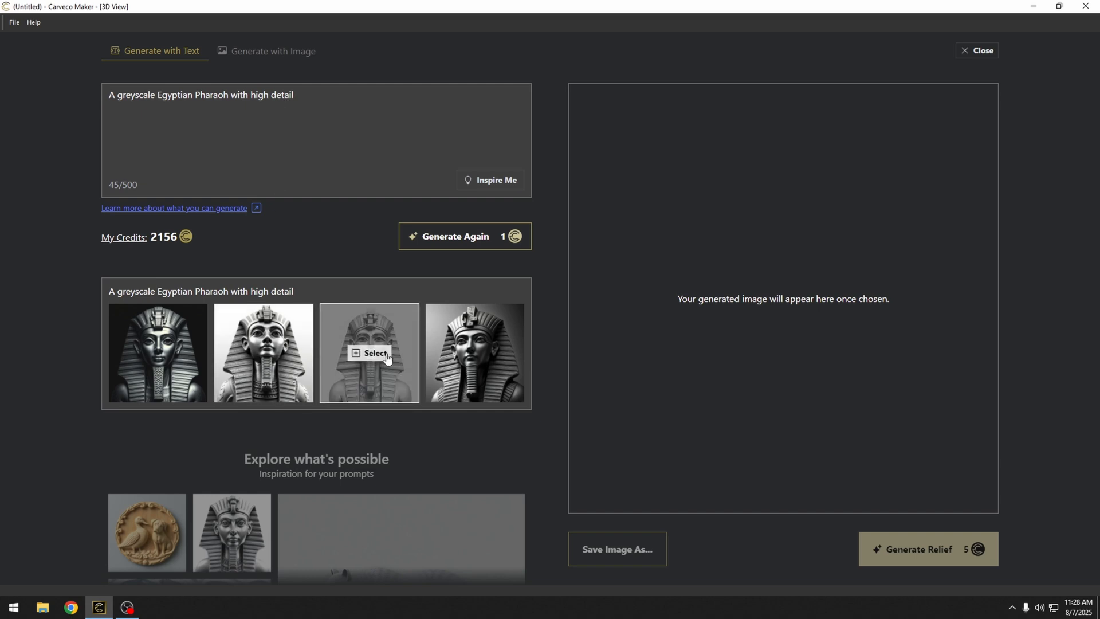
left_click(369, 353)
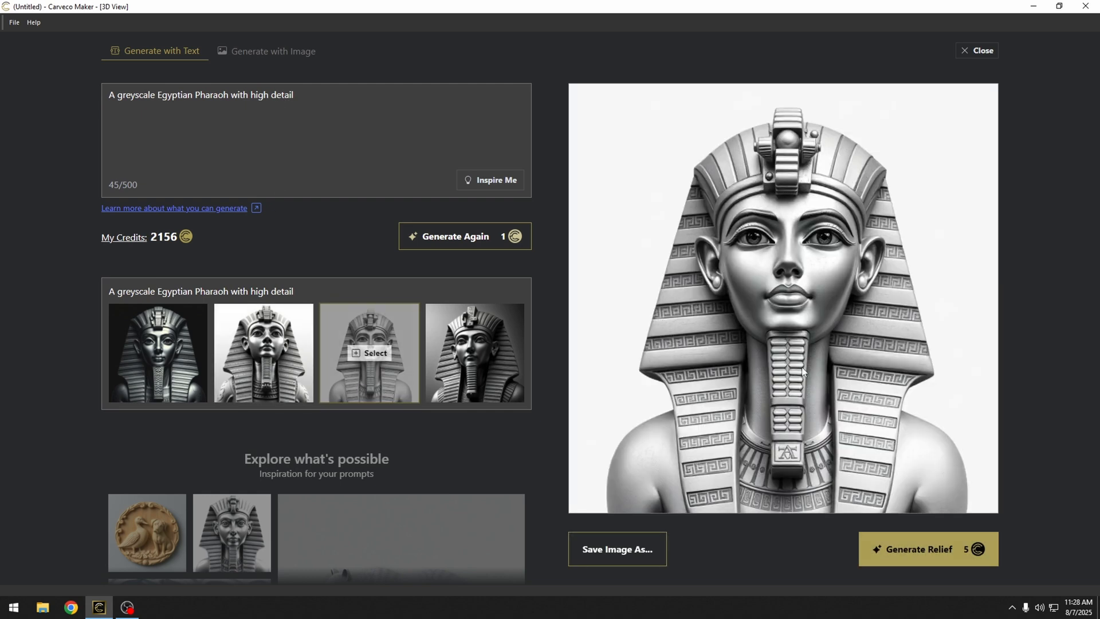
mouse_move(630, 423)
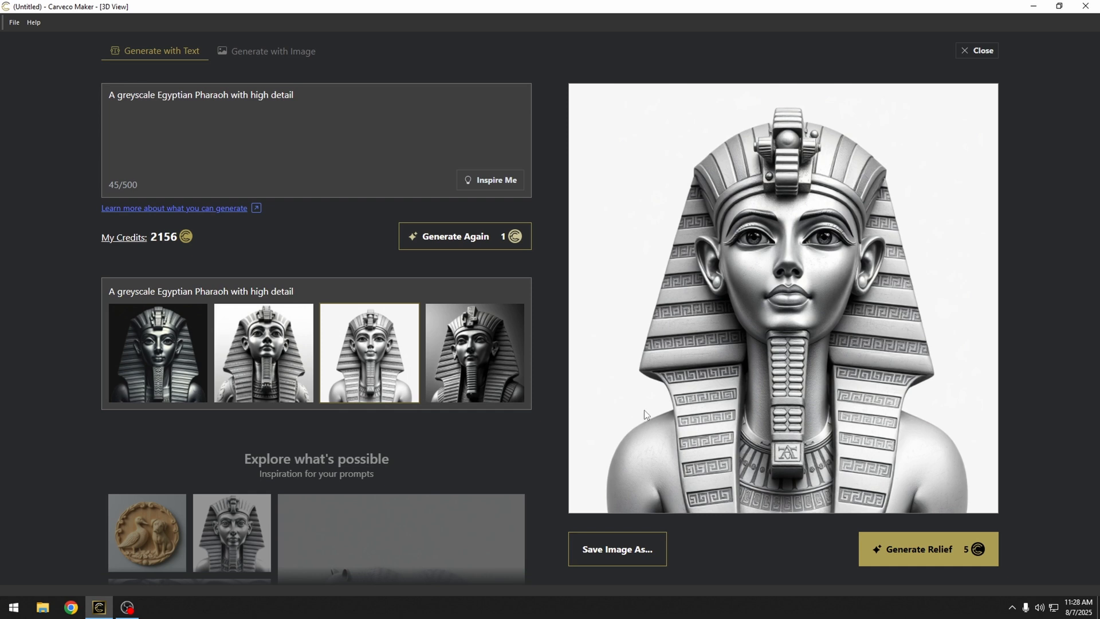
mouse_move(906, 560)
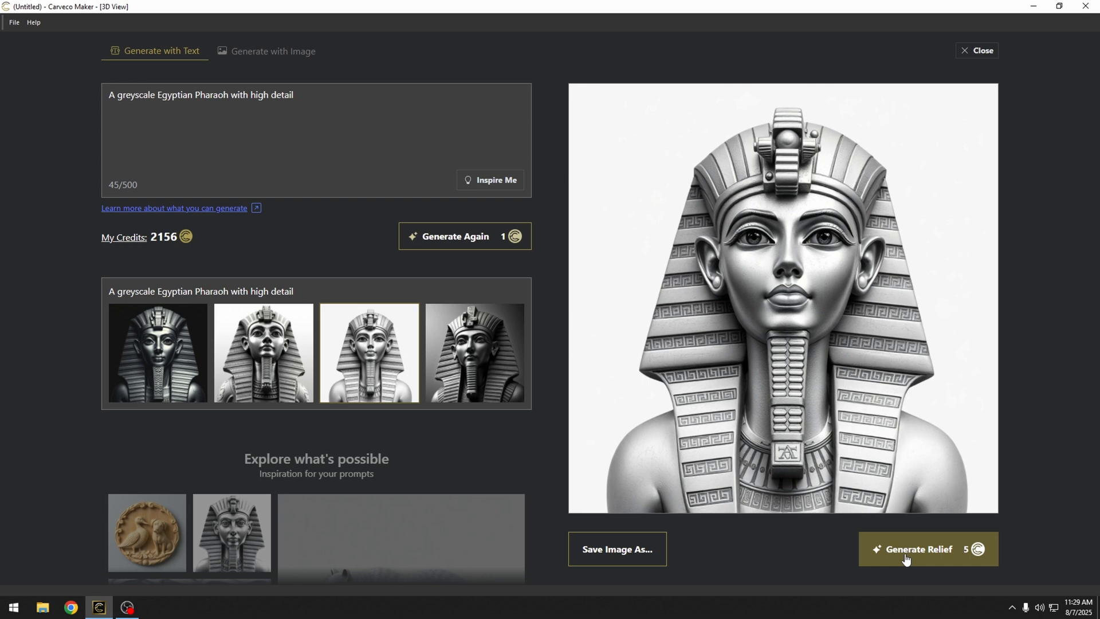
- Turn the Pharaoh bust into a 3D relief and deepen it with the Depth slider
left_click(921, 549)
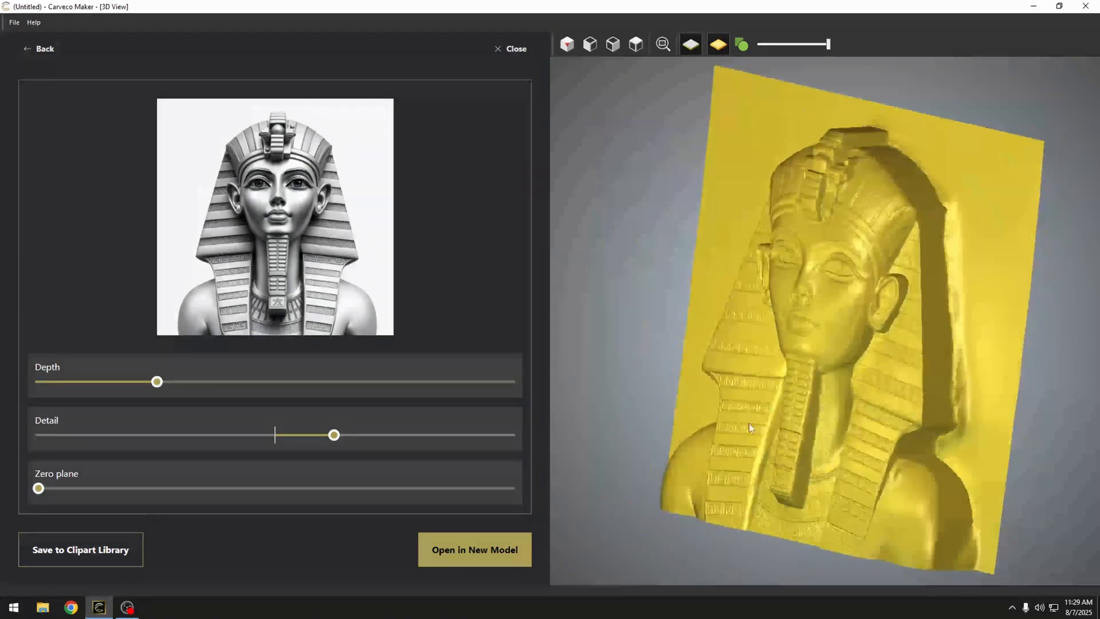
left_click_drag(751, 428, 916, 367)
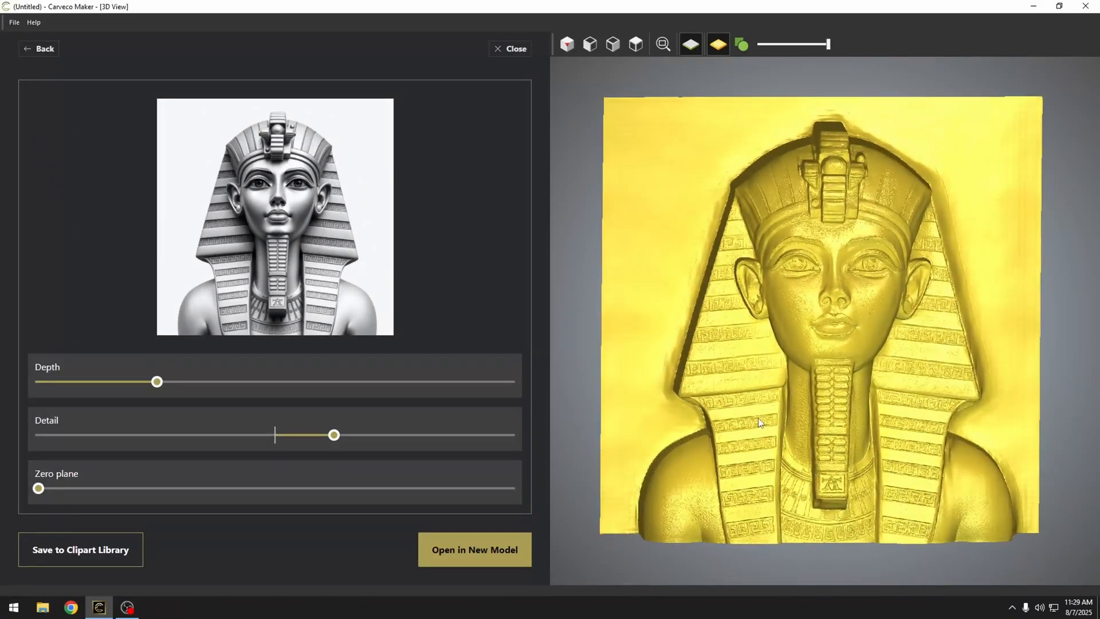
mouse_move(215, 345)
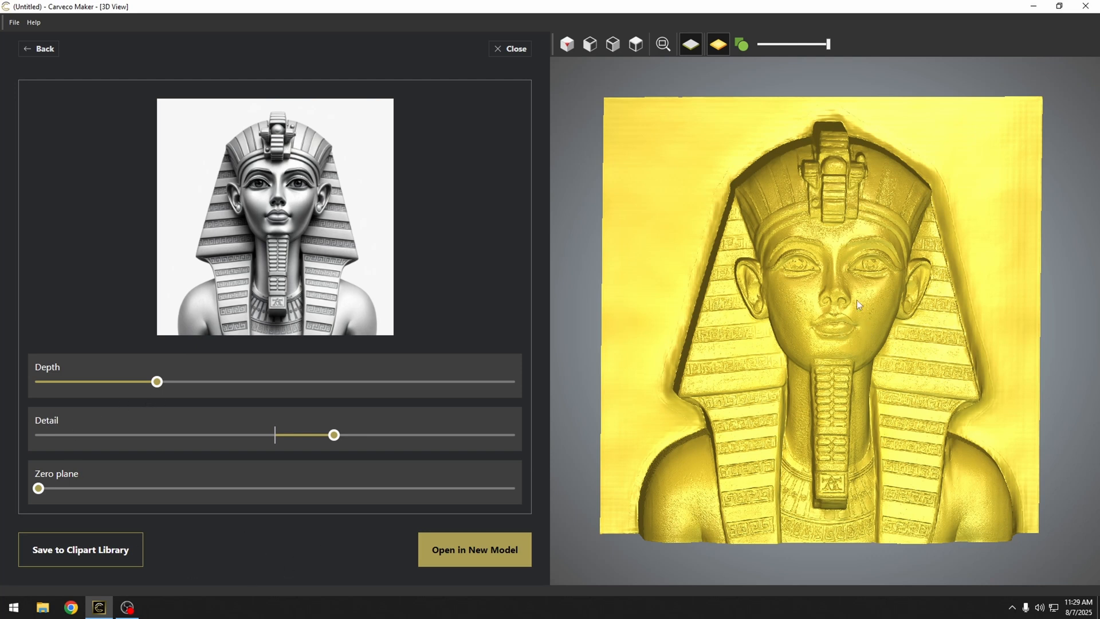
mouse_move(264, 474)
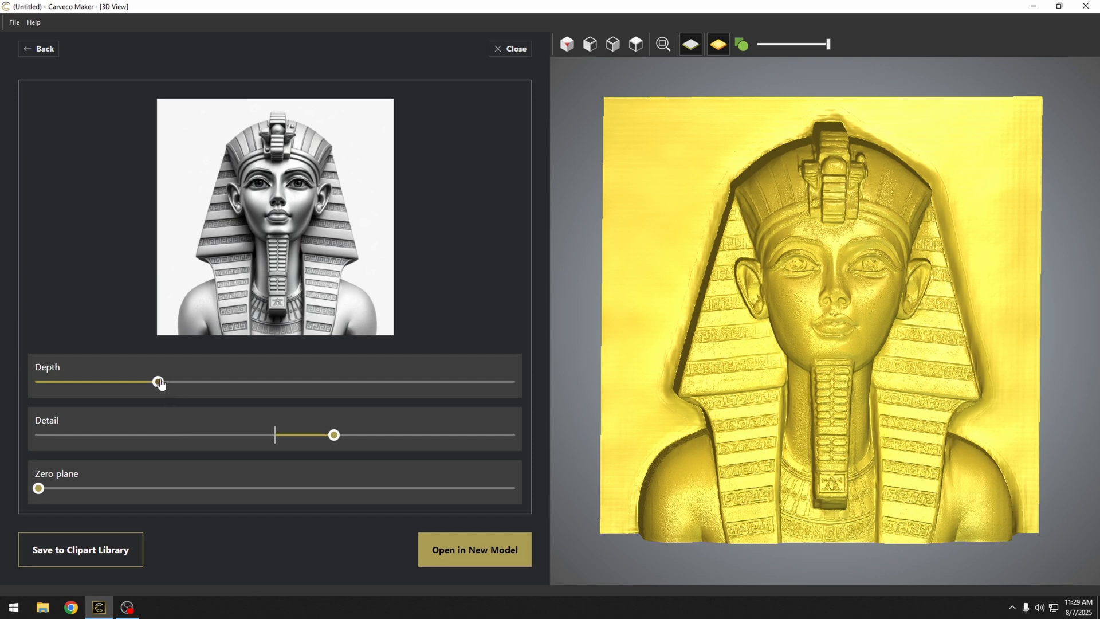
left_click_drag(158, 381, 96, 381)
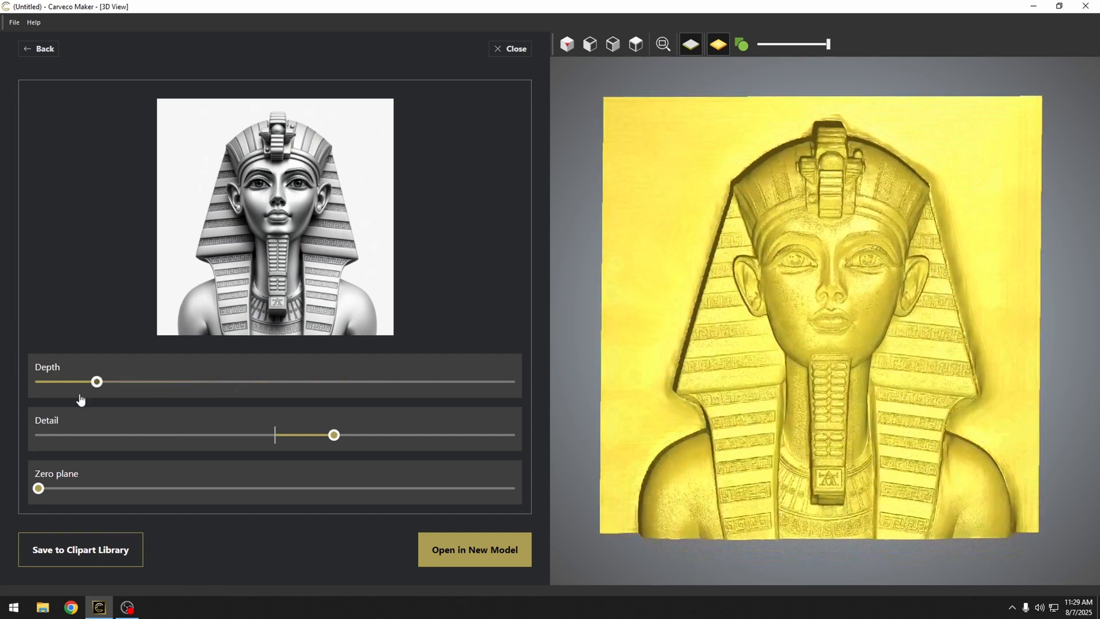
left_click_drag(97, 381, 341, 382)
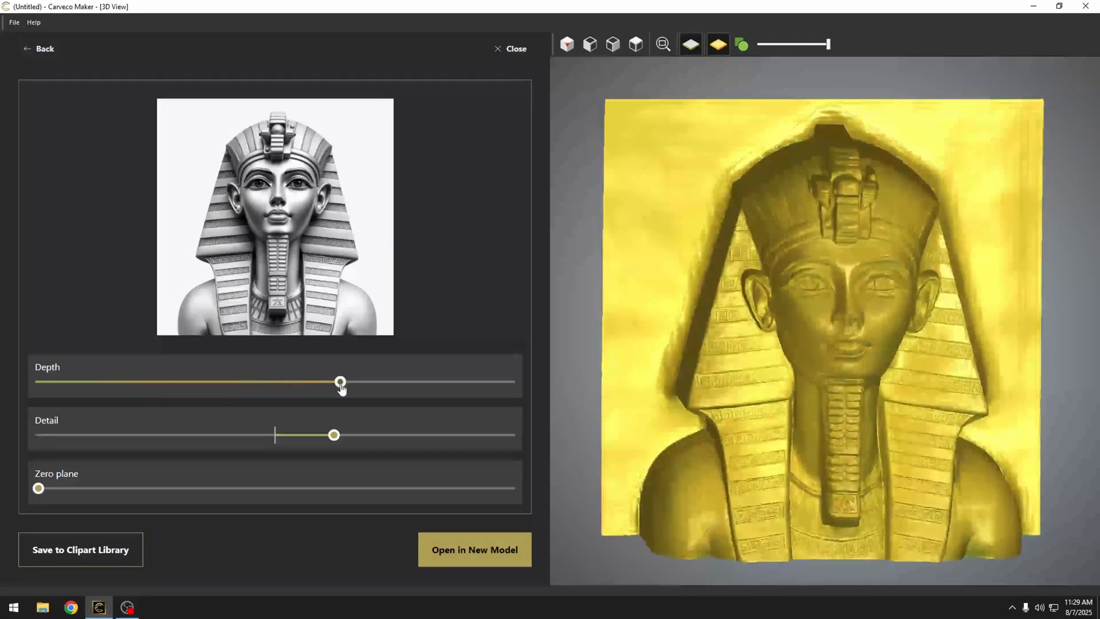
left_click_drag(340, 382, 135, 381)
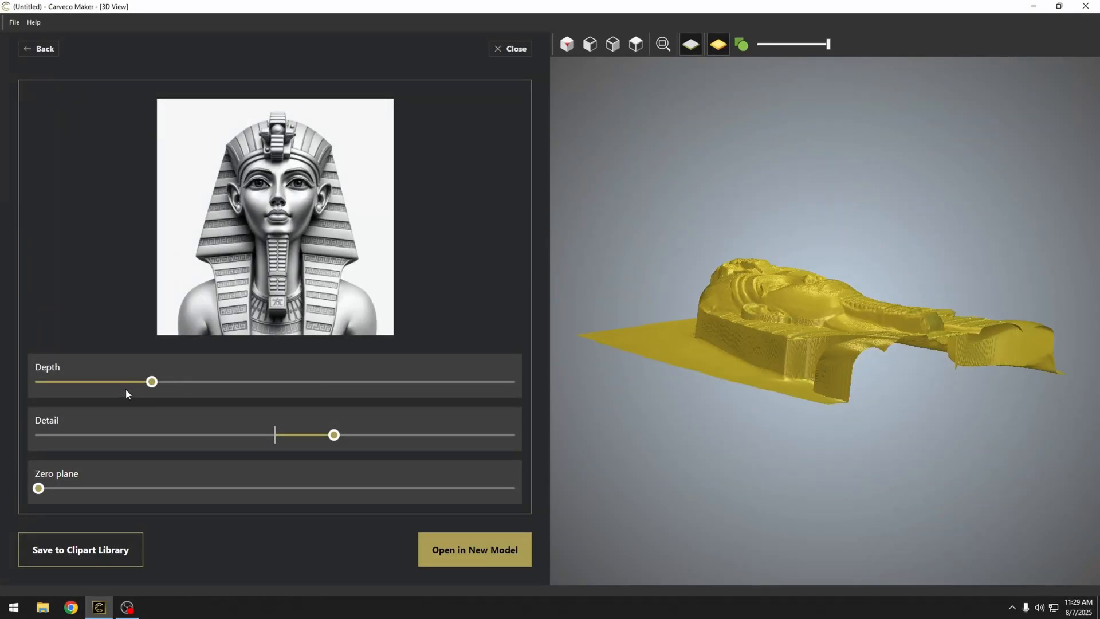
left_click_drag(151, 381, 79, 381)
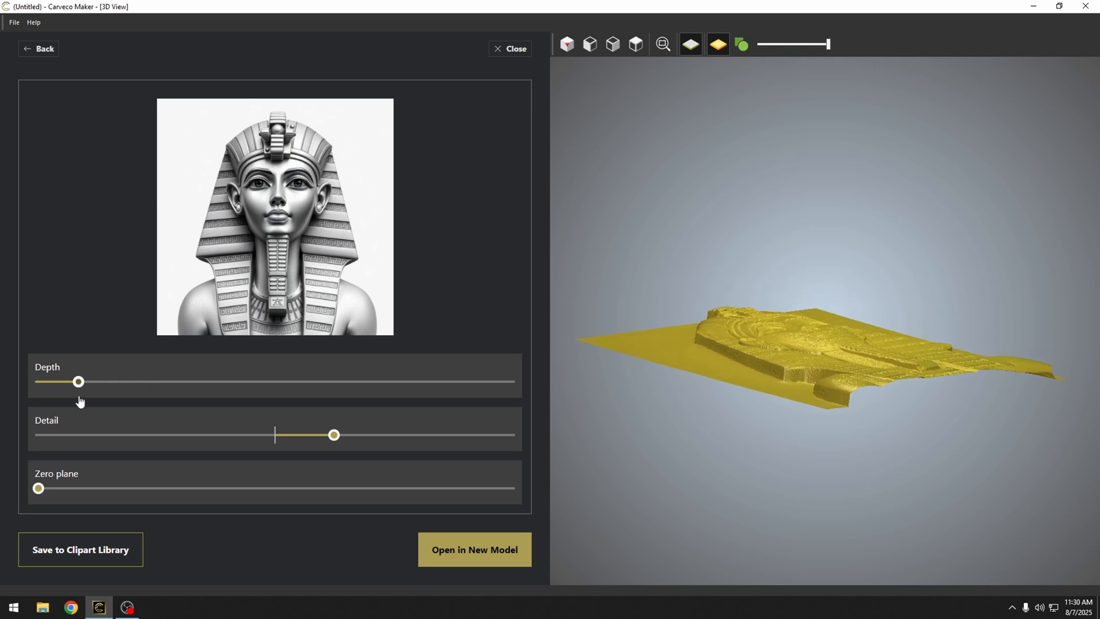
left_click_drag(79, 381, 139, 381)
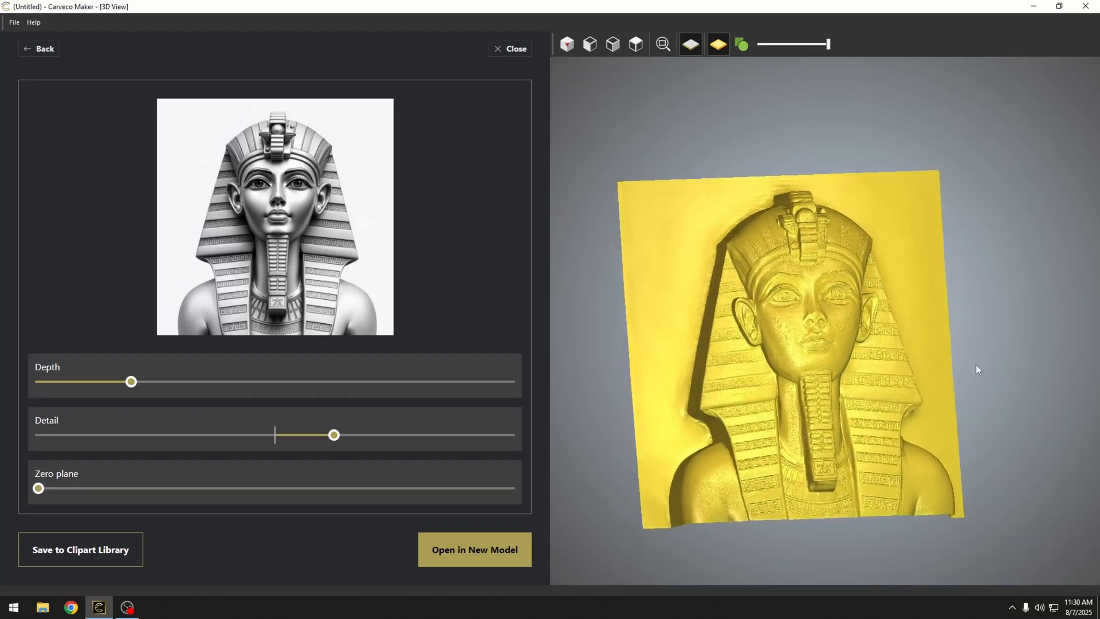
- Drop the Pharaoh relief's Detail toward minimum and back to default, zooming on the eye
left_click_drag(130, 381, 147, 382)
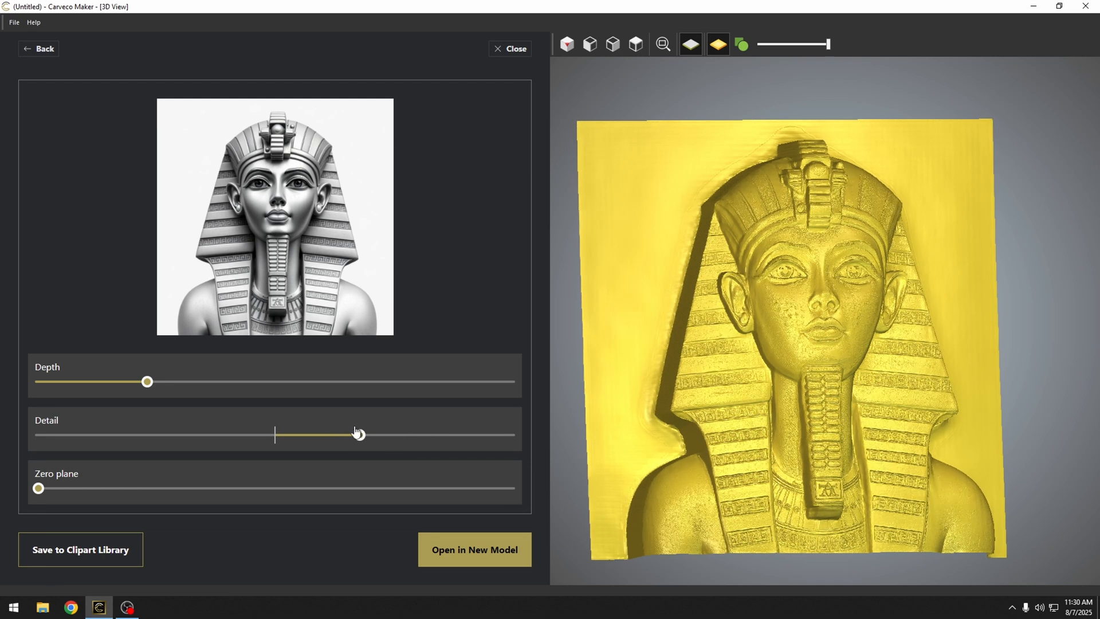
left_click_drag(357, 434, 274, 434)
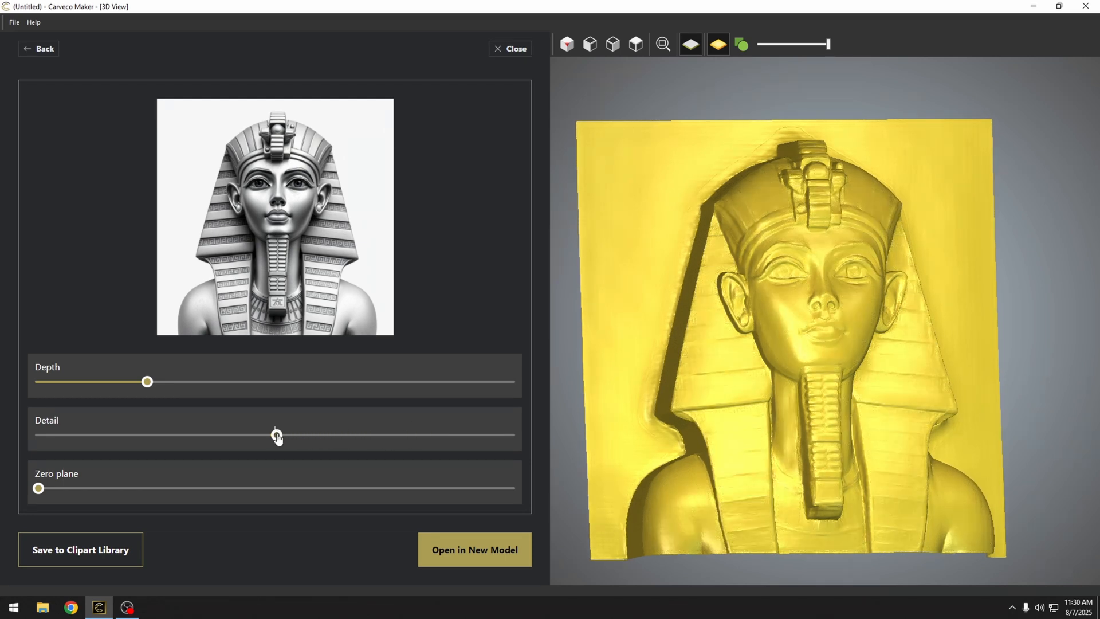
left_click_drag(277, 435, 264, 435)
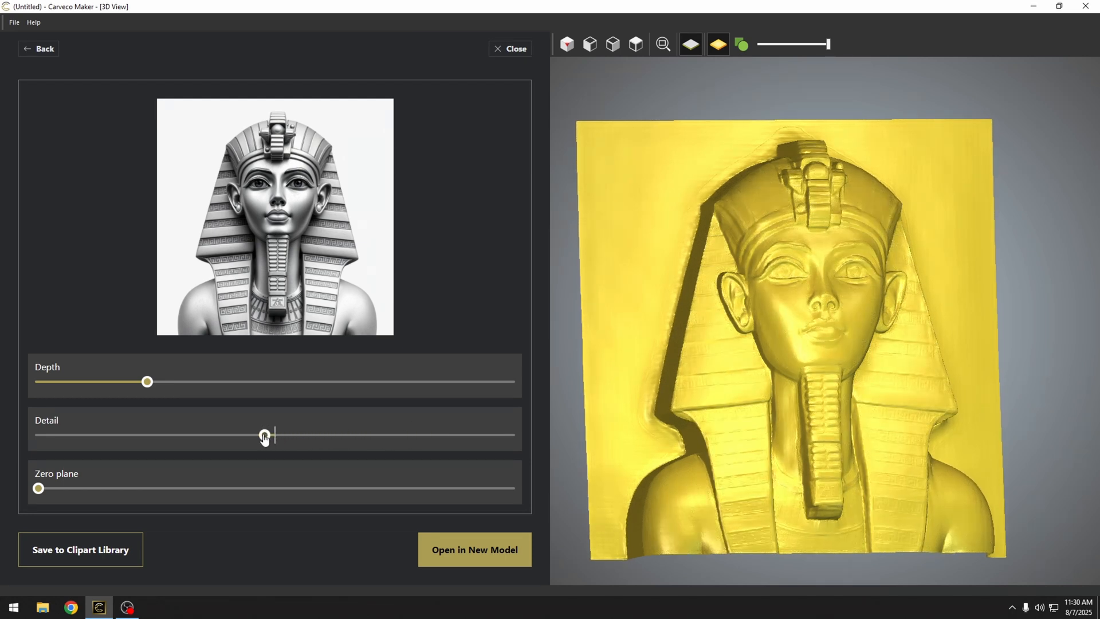
left_click_drag(263, 435, 181, 435)
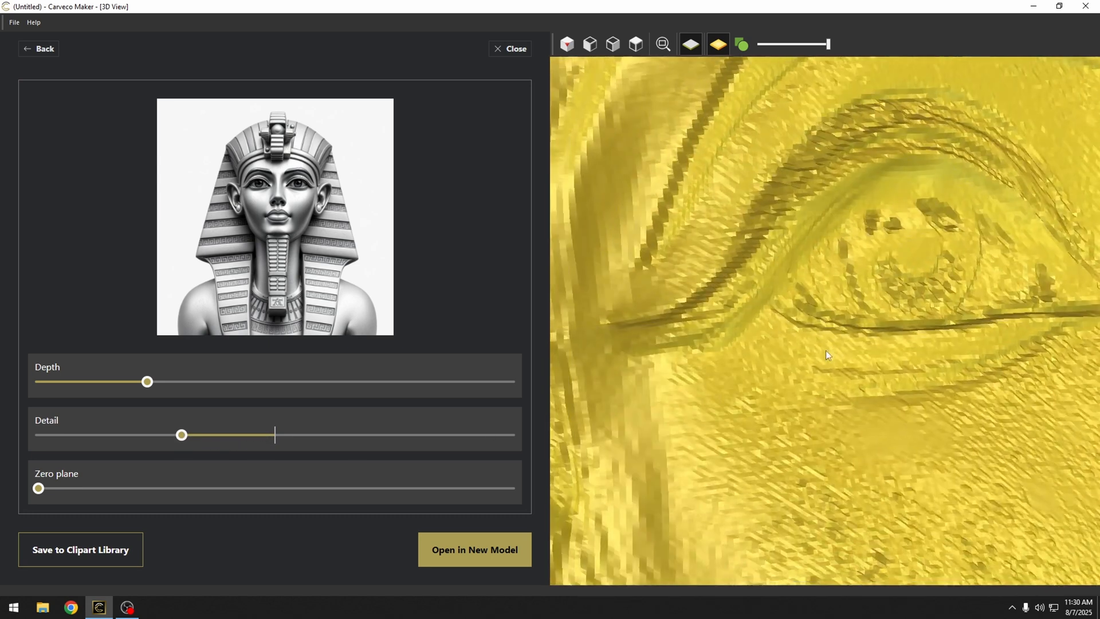
left_click(181, 435)
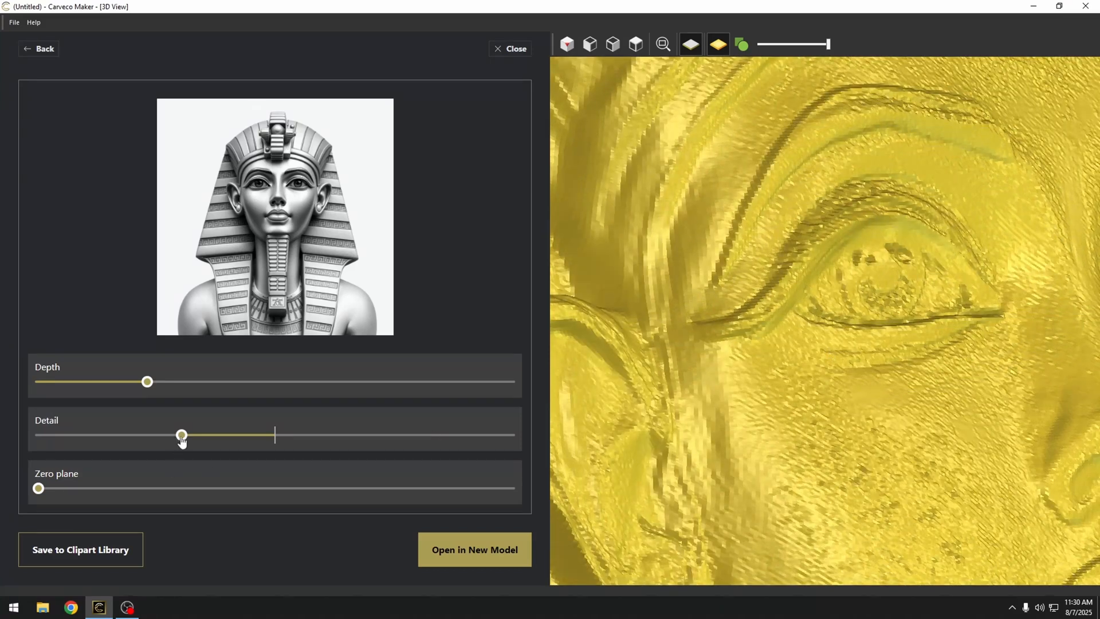
left_click_drag(181, 434, 75, 435)
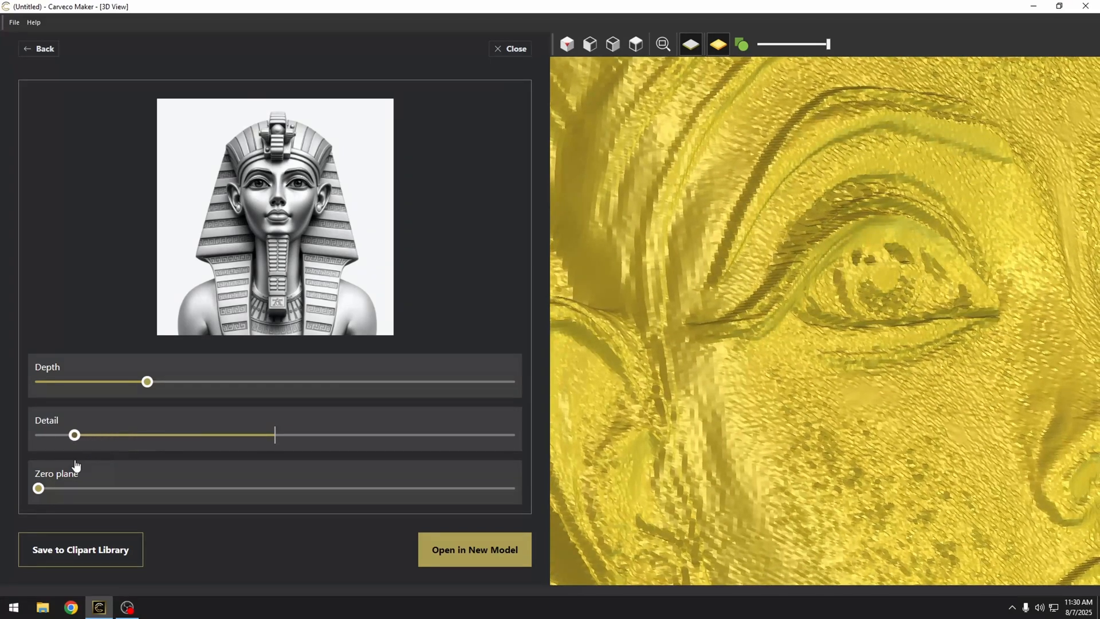
left_click_drag(75, 434, 268, 434)
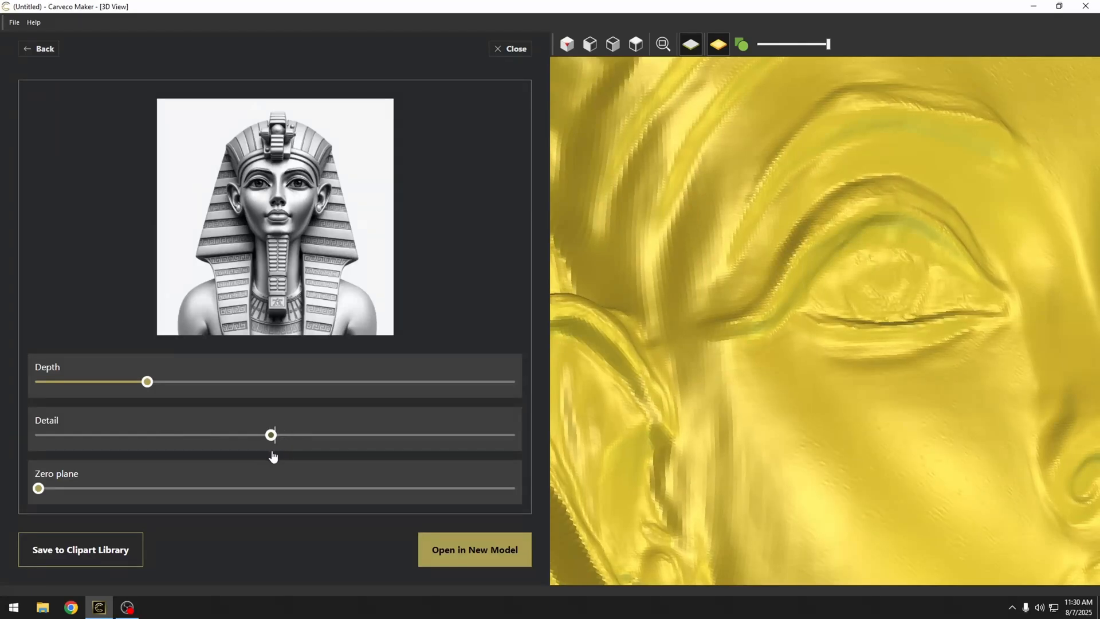
- Sweep Detail up toward maximum and down again, settling it just above default
left_click_drag(272, 435, 372, 435)
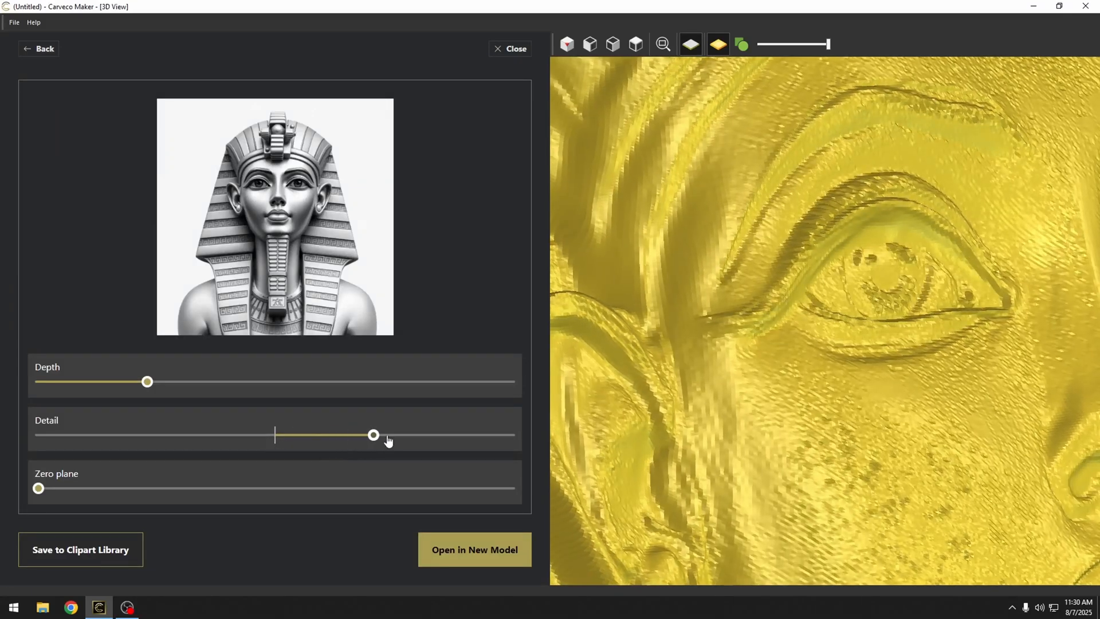
left_click_drag(374, 435, 365, 435)
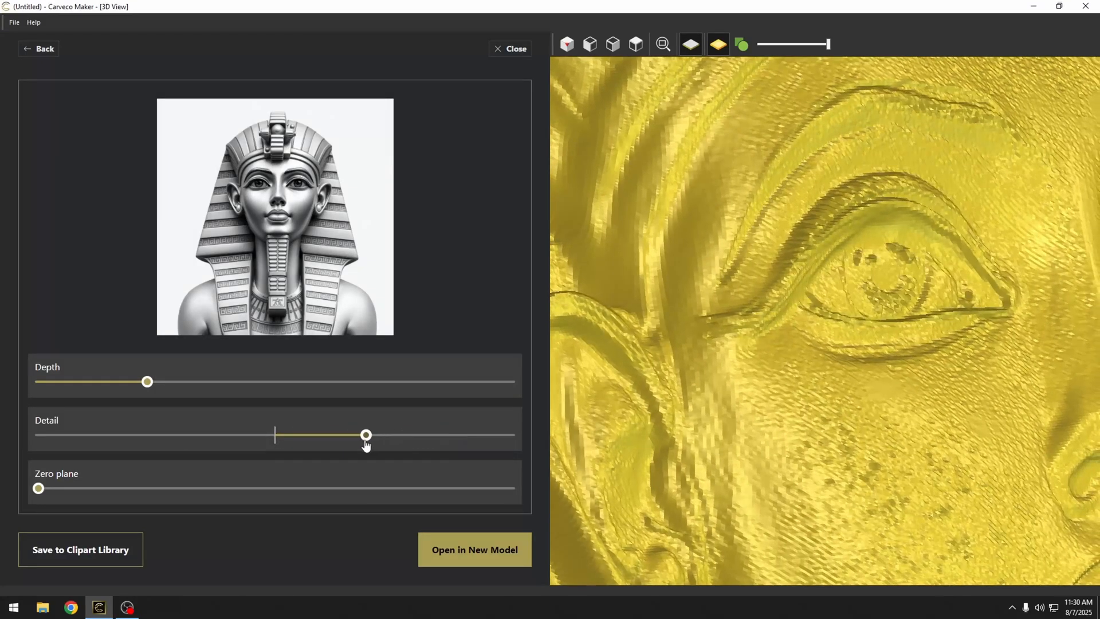
left_click_drag(365, 434, 428, 435)
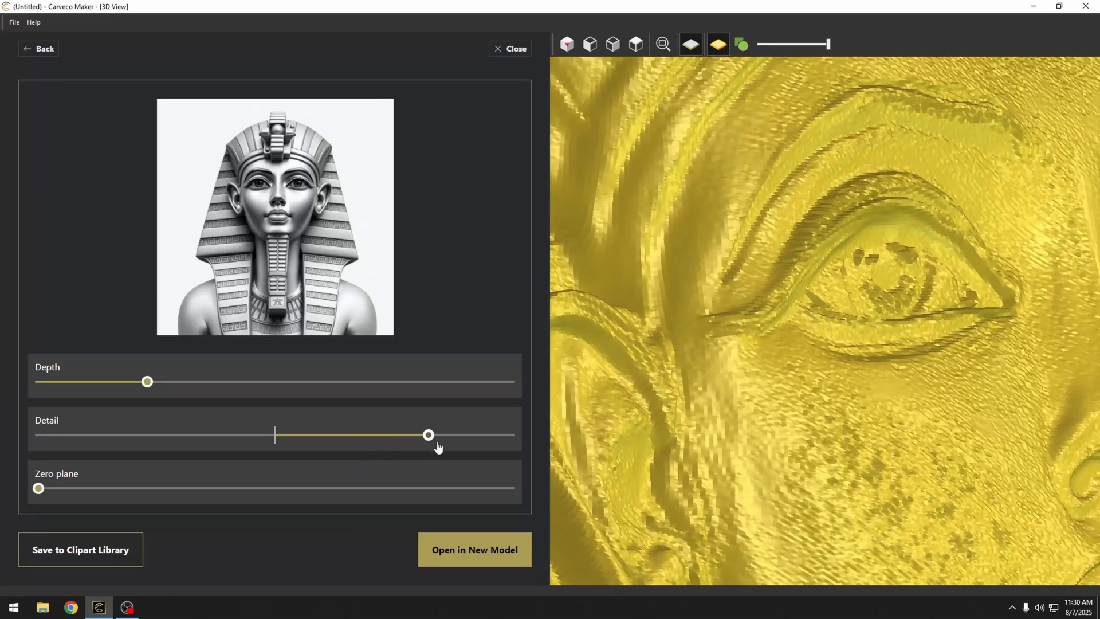
left_click_drag(427, 435, 410, 435)
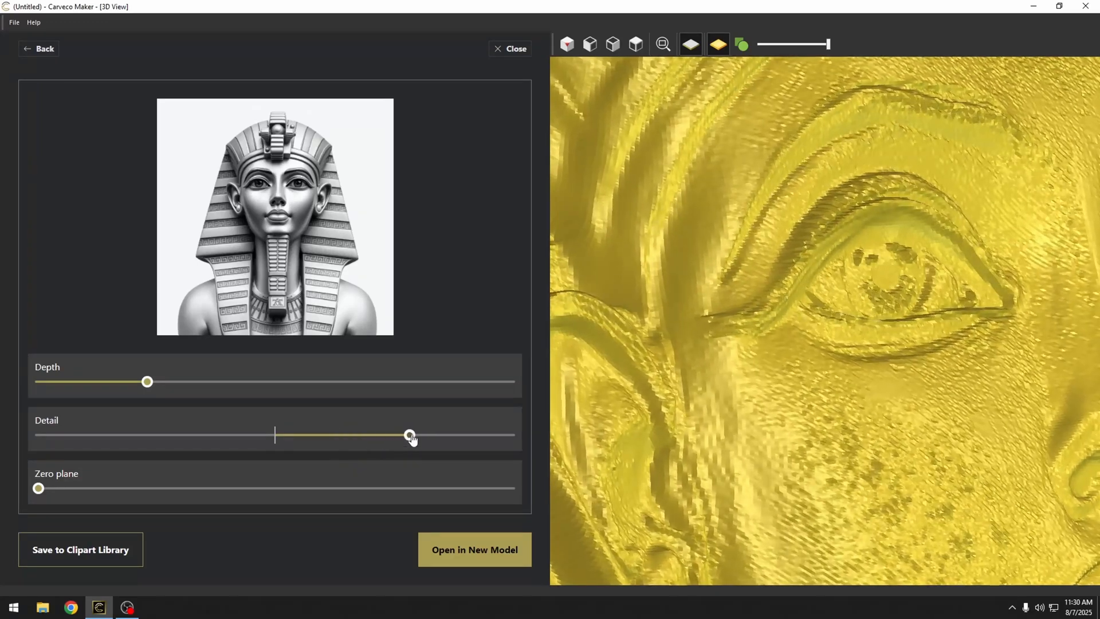
left_click_drag(410, 435, 145, 435)
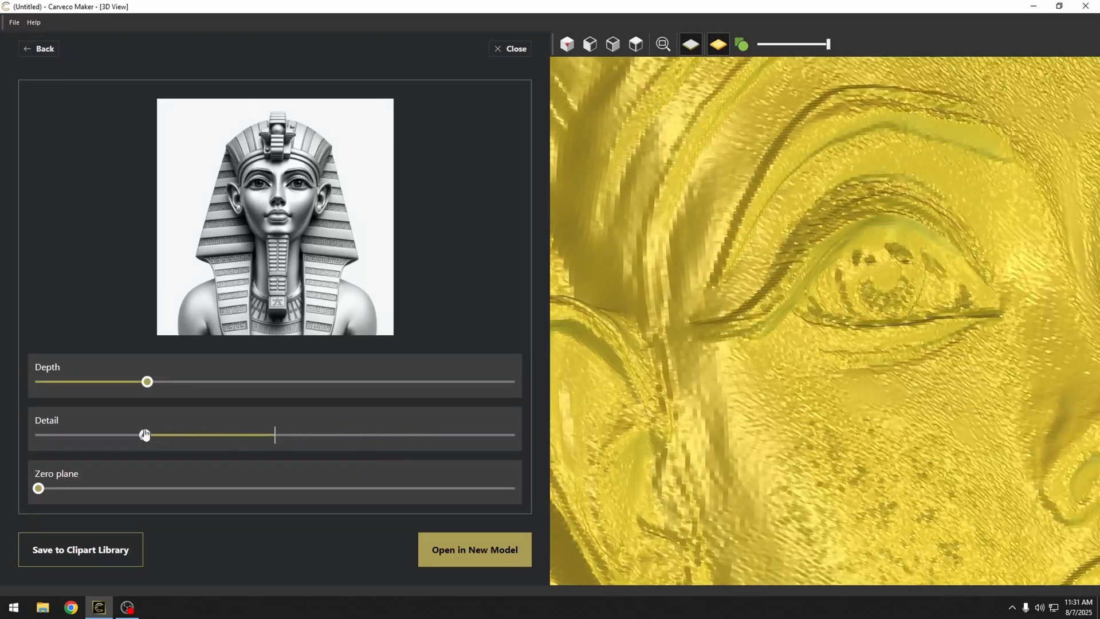
left_click_drag(146, 434, 304, 434)
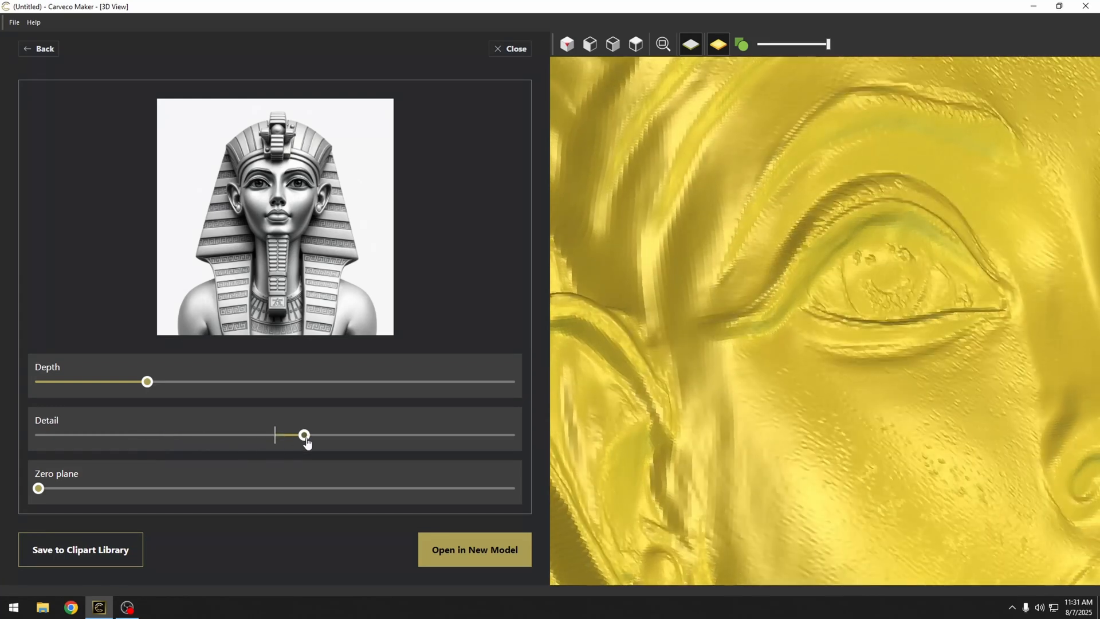
left_click_drag(304, 435, 350, 435)
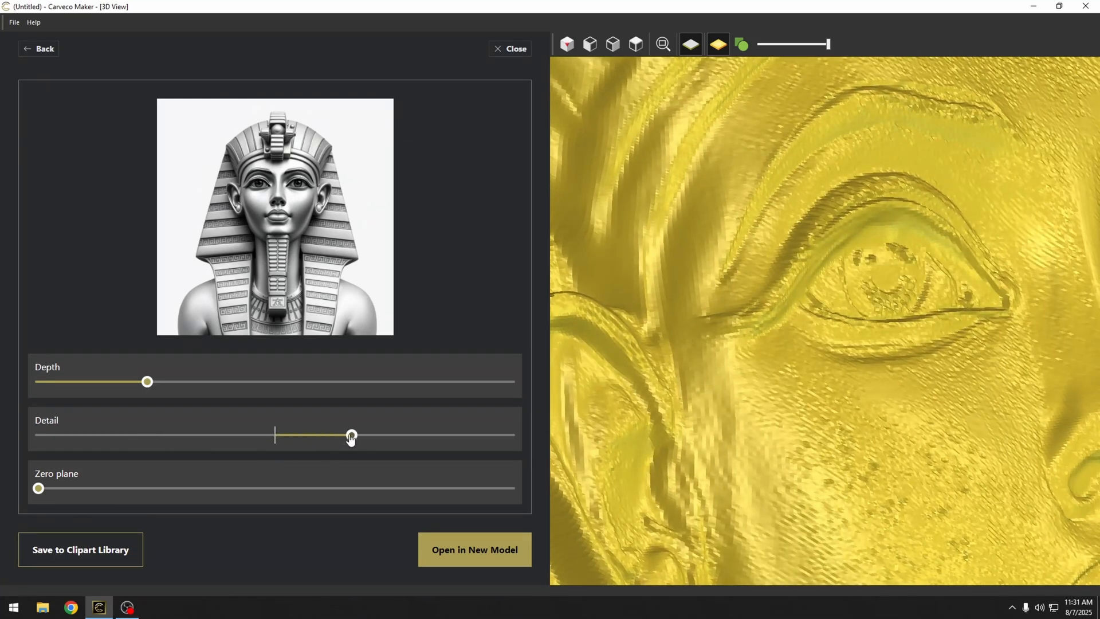
left_click_drag(350, 435, 344, 434)
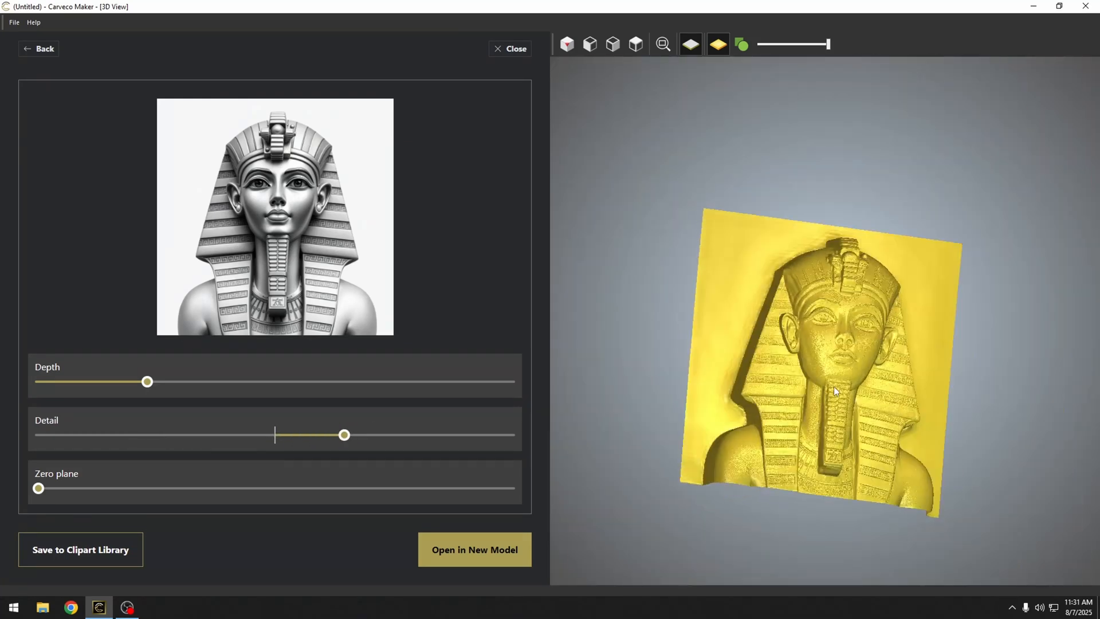
left_click_drag(344, 434, 371, 435)
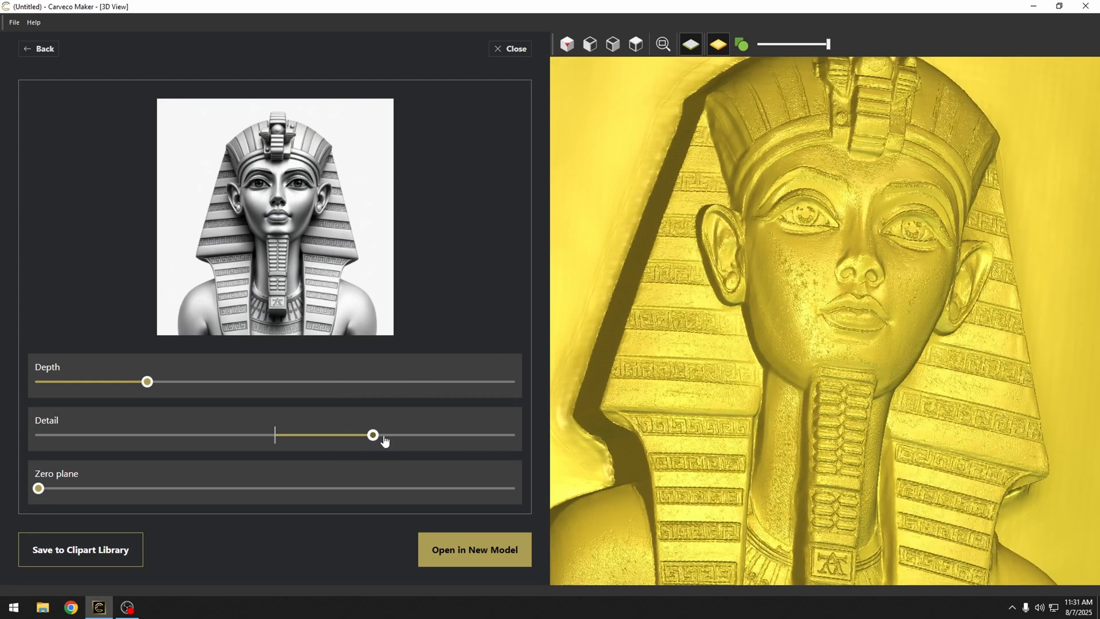
left_click_drag(372, 435, 494, 434)
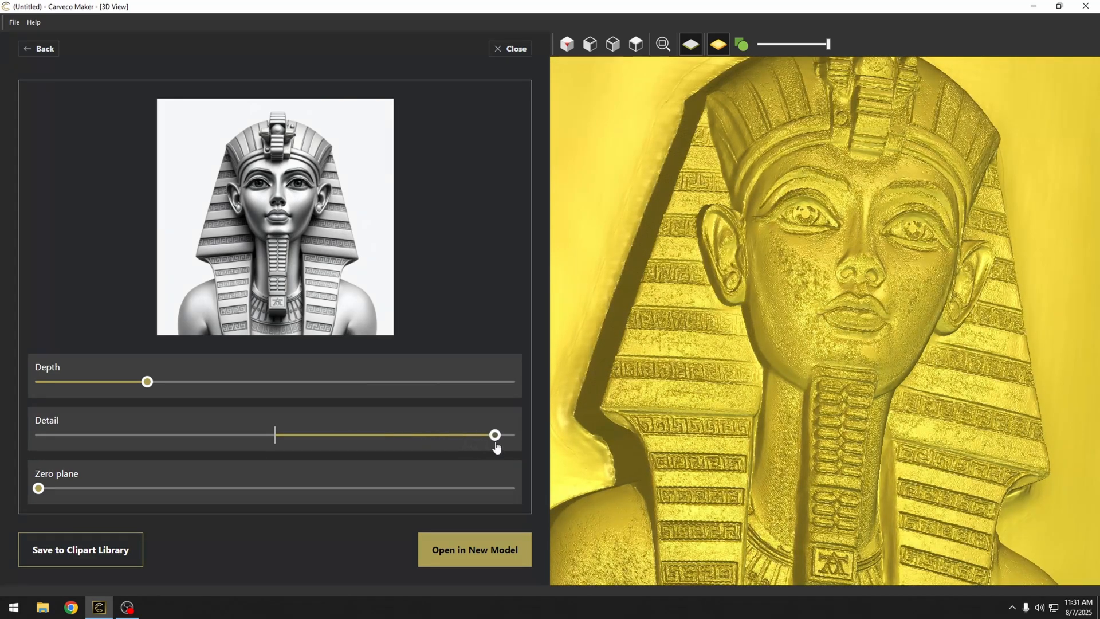
left_click_drag(494, 434, 244, 434)
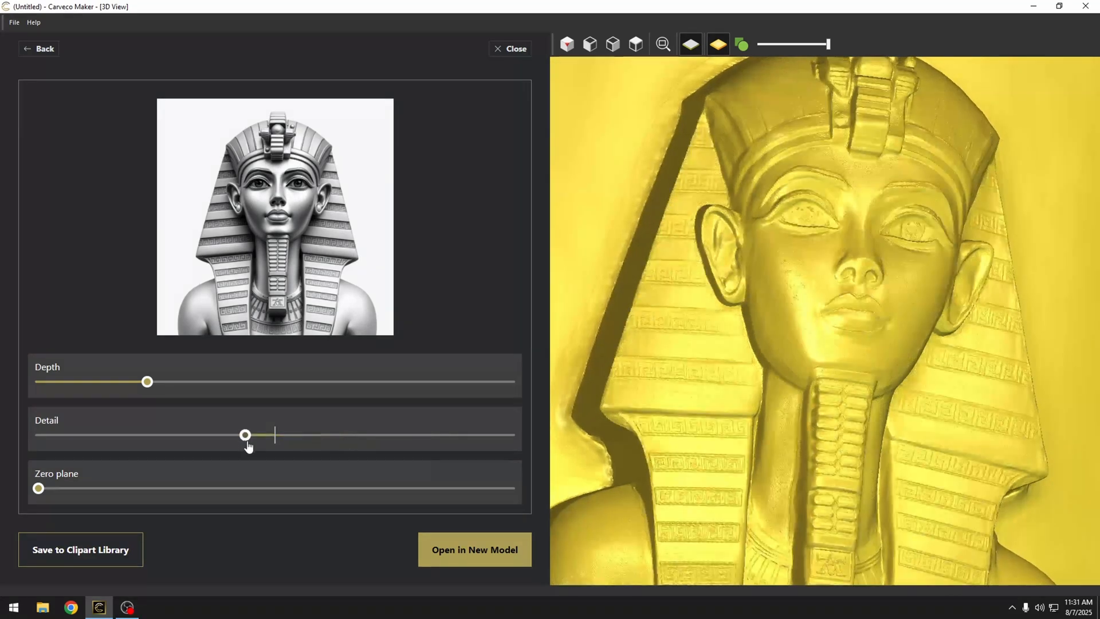
left_click_drag(244, 435, 310, 435)
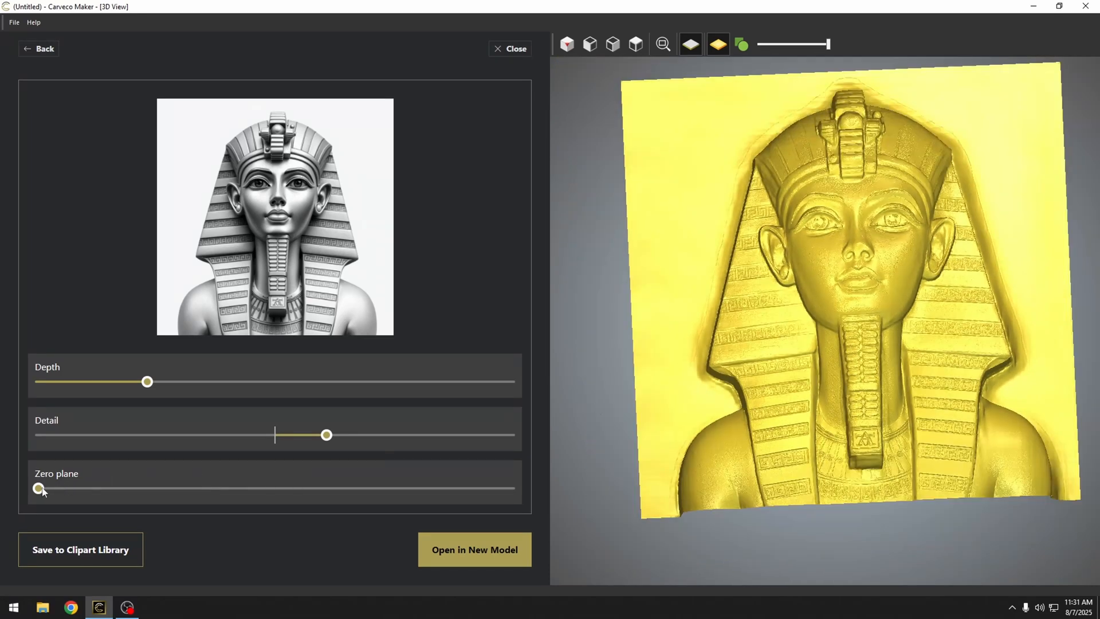
- Raise the Pharaoh relief's Zero plane, ease it back slightly, and orbit to inspect
left_click_drag(39, 488, 77, 488)
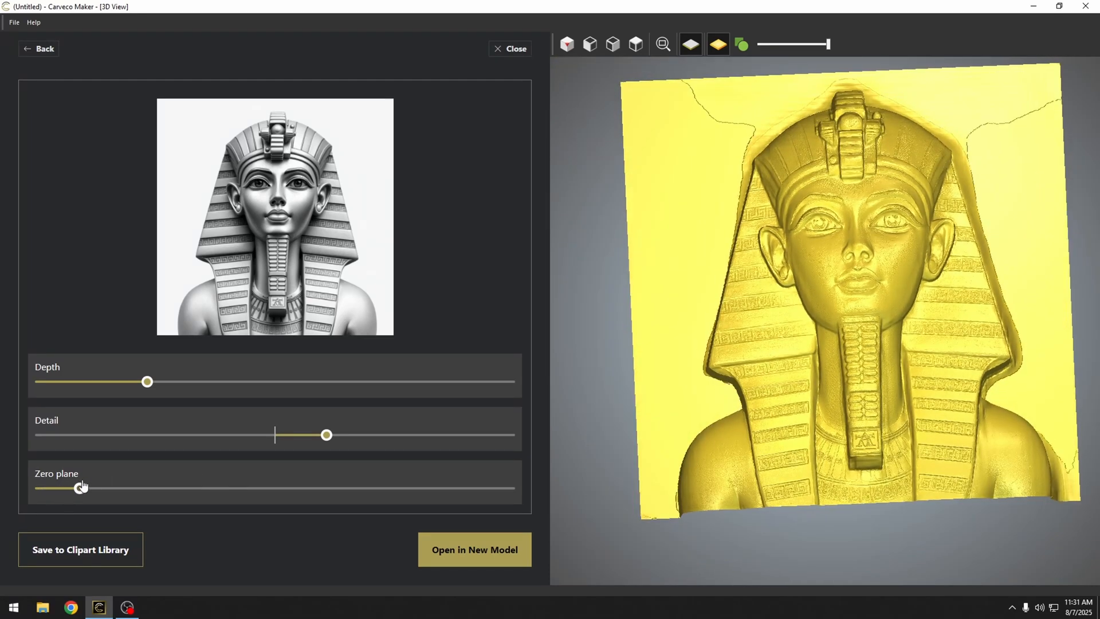
left_click_drag(77, 487, 117, 488)
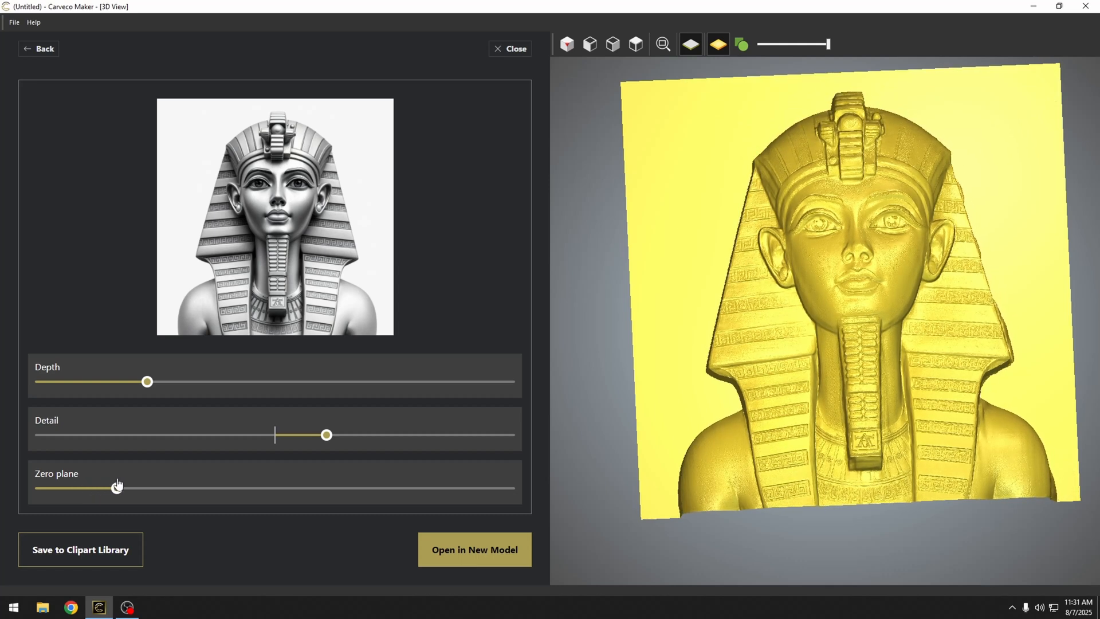
left_click_drag(117, 486, 121, 488)
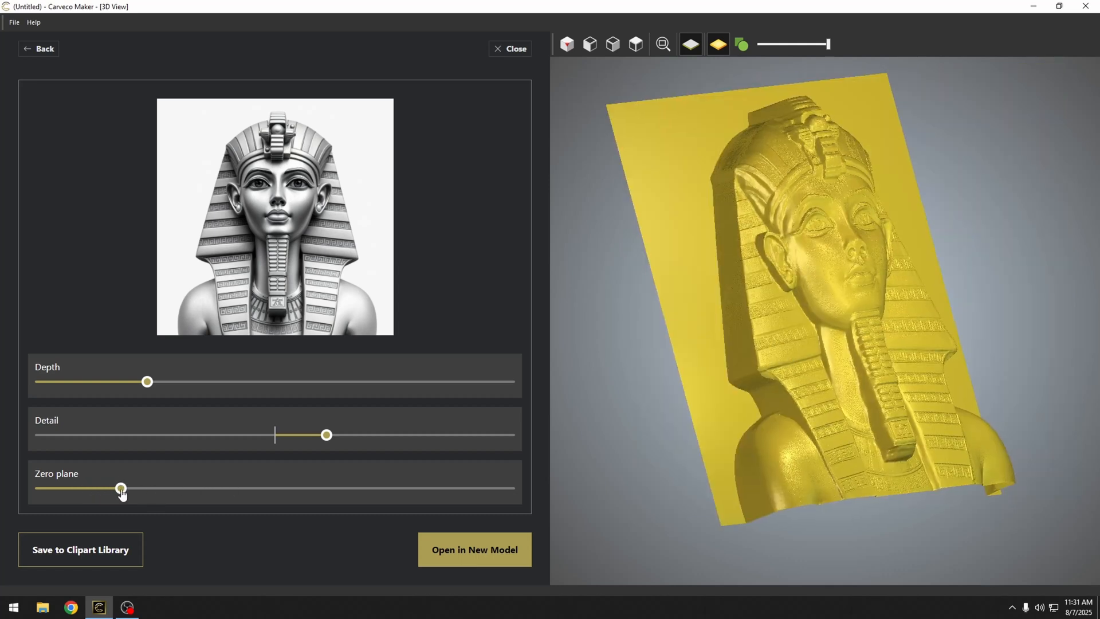
left_click_drag(121, 488, 71, 488)
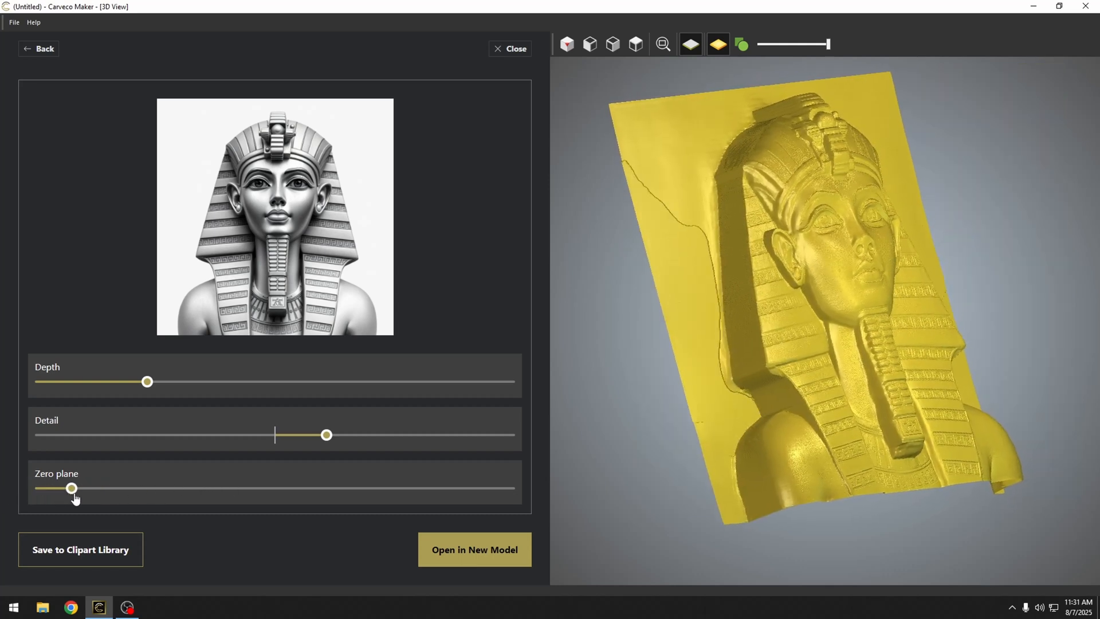
left_click_drag(69, 487, 118, 487)
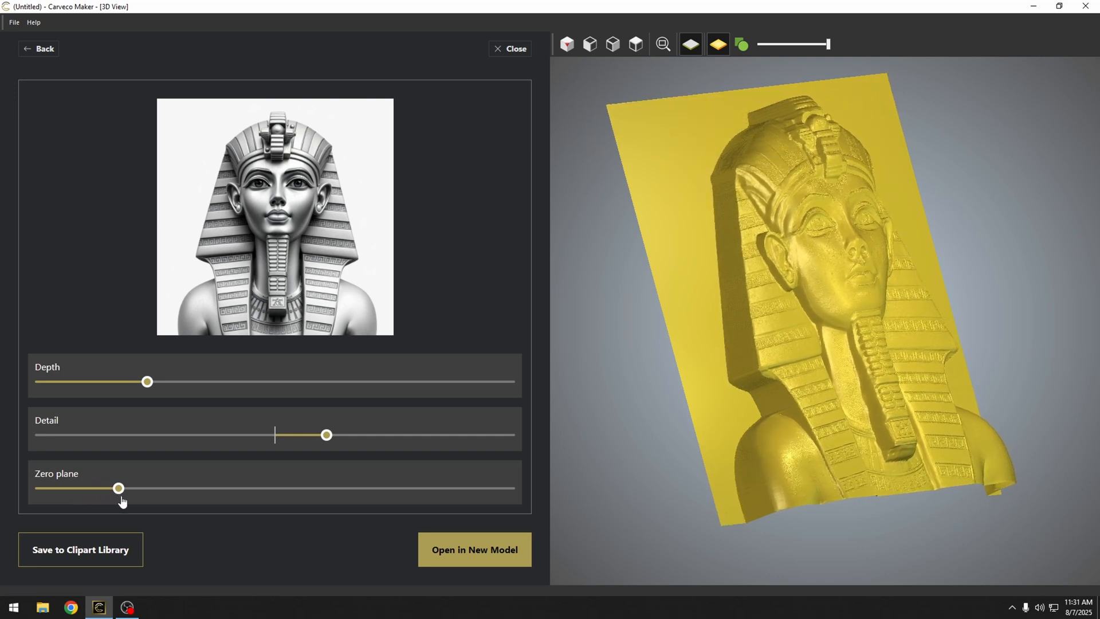
left_click_drag(118, 487, 134, 487)
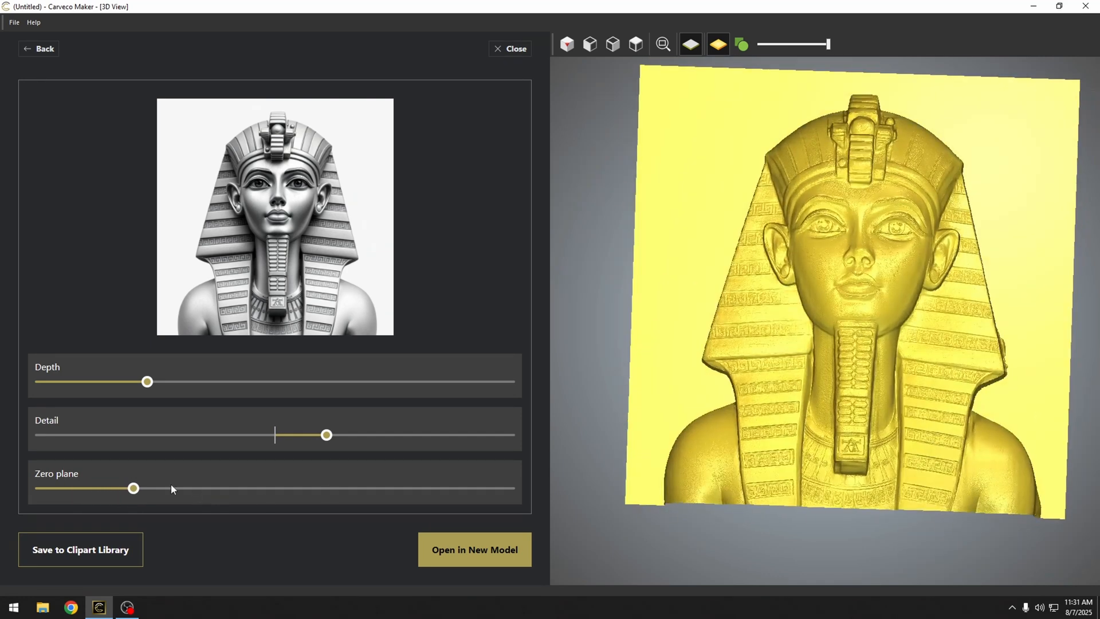
left_click_drag(134, 487, 187, 487)
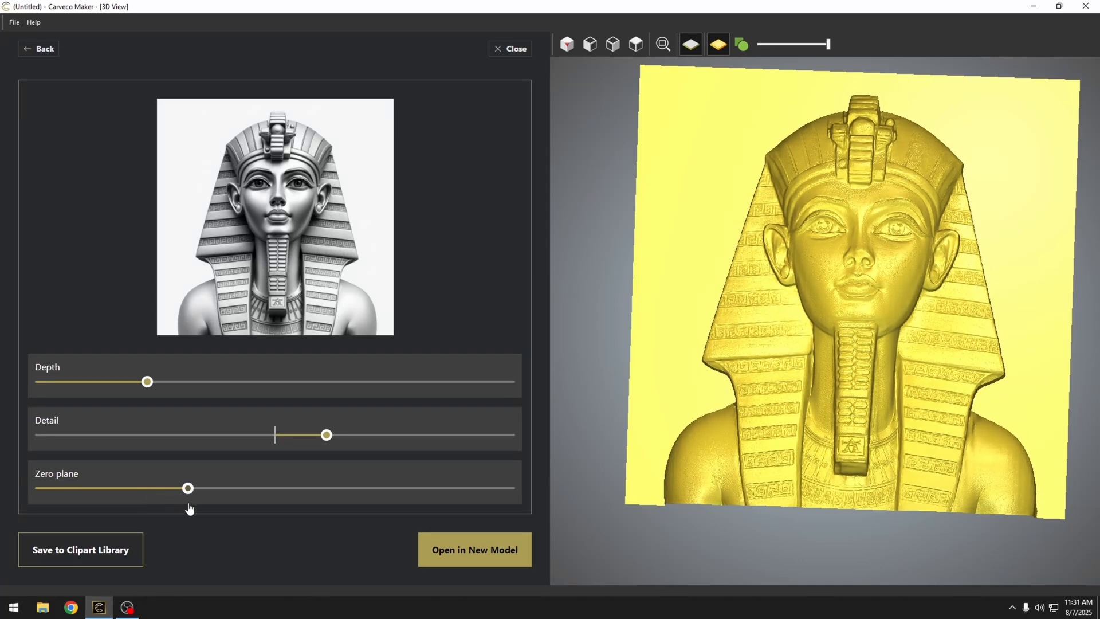
left_click_drag(188, 487, 130, 487)
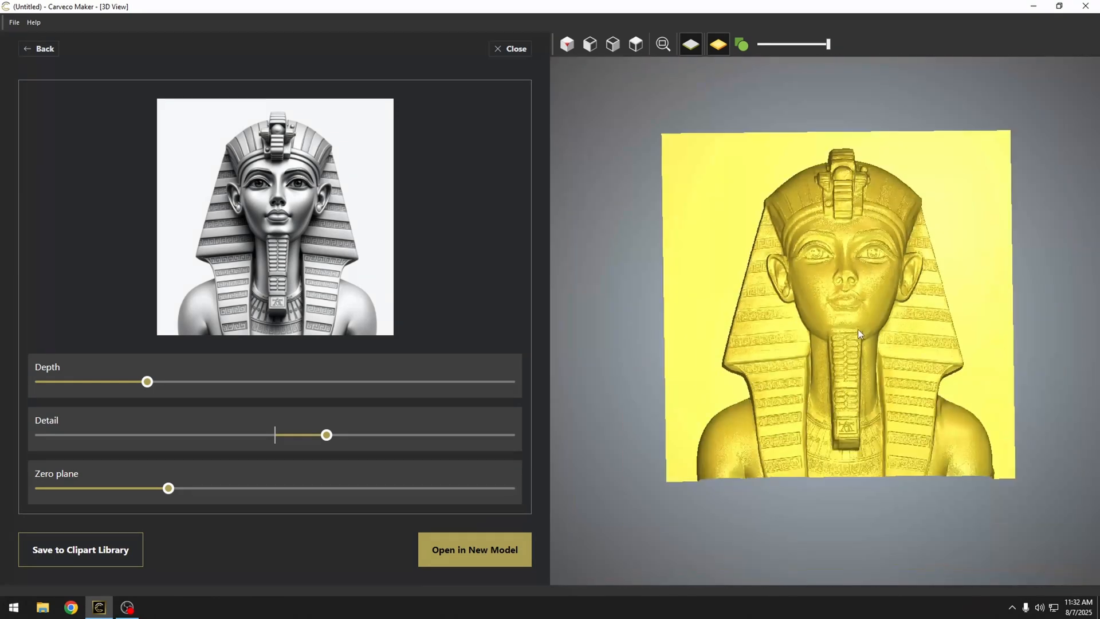
left_click_drag(859, 334, 810, 314)
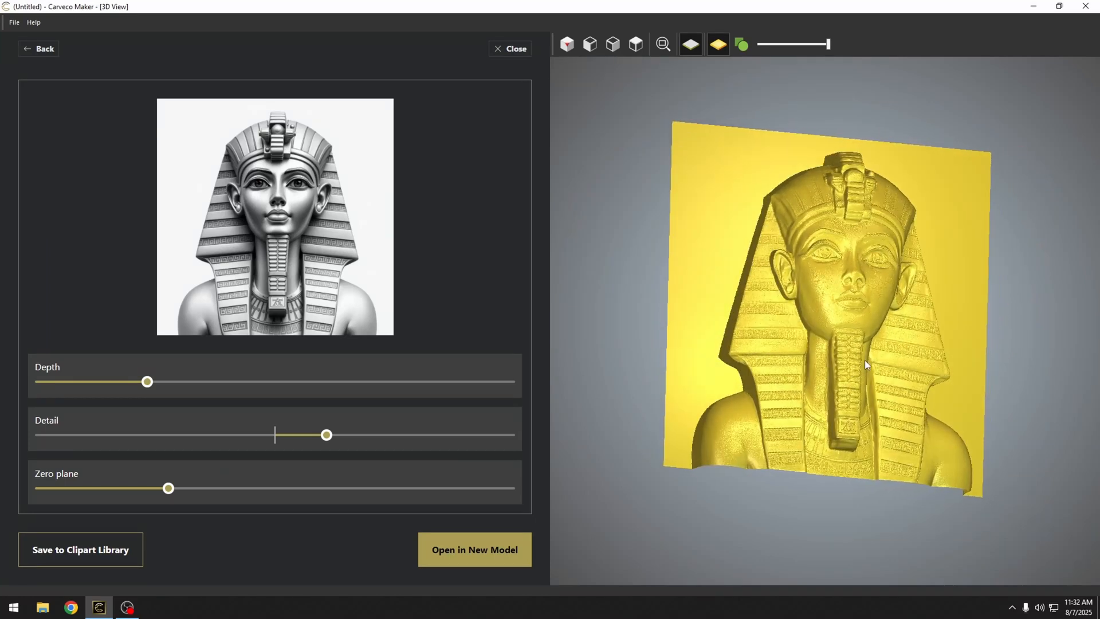
mouse_move(429, 474)
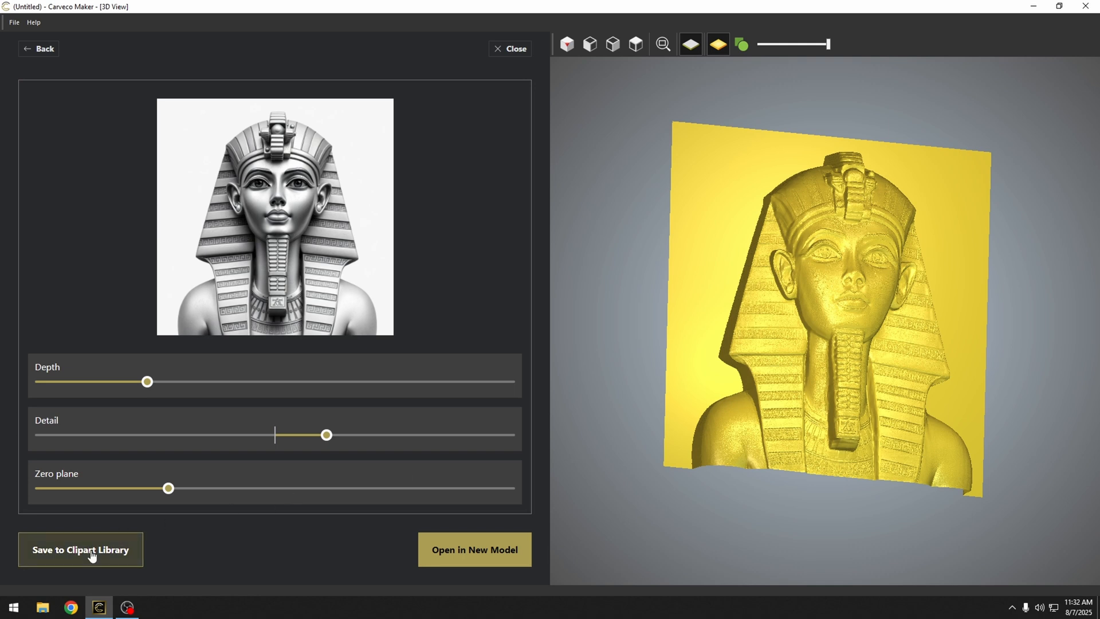
- Save the Pharaoh relief to the AI Generated clipart folder as 'Pharah'
left_click(80, 549)
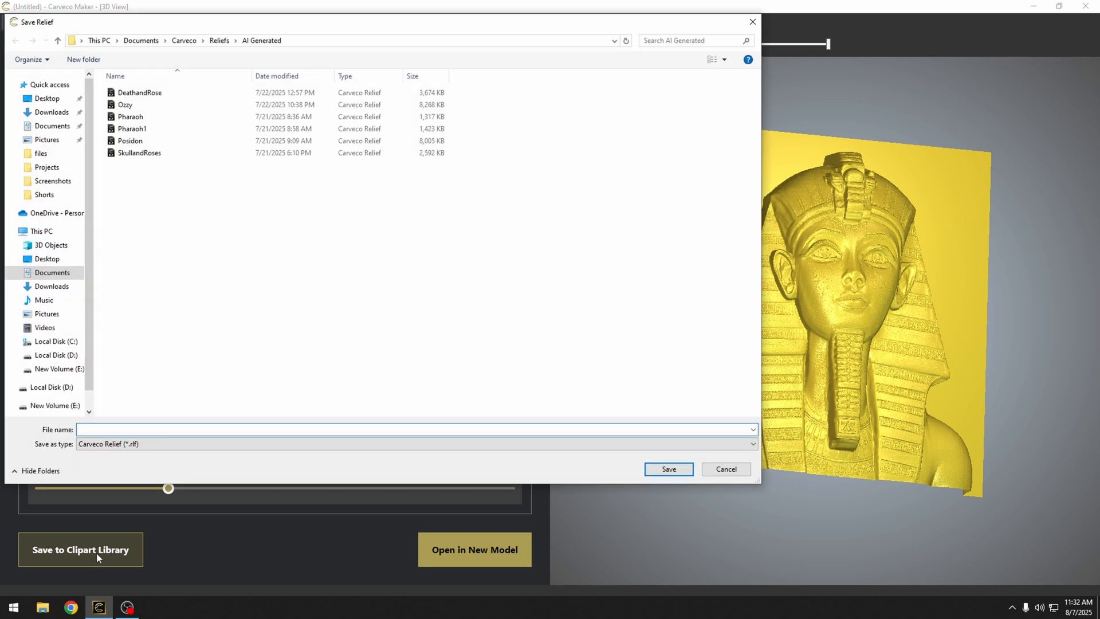
mouse_move(166, 284)
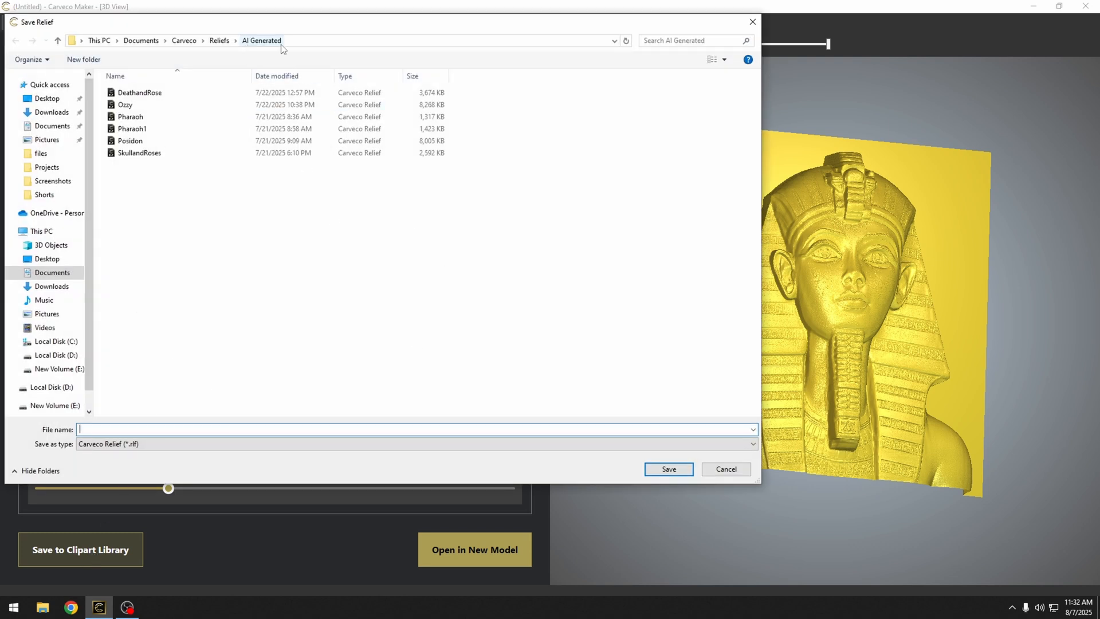
type("Pharah")
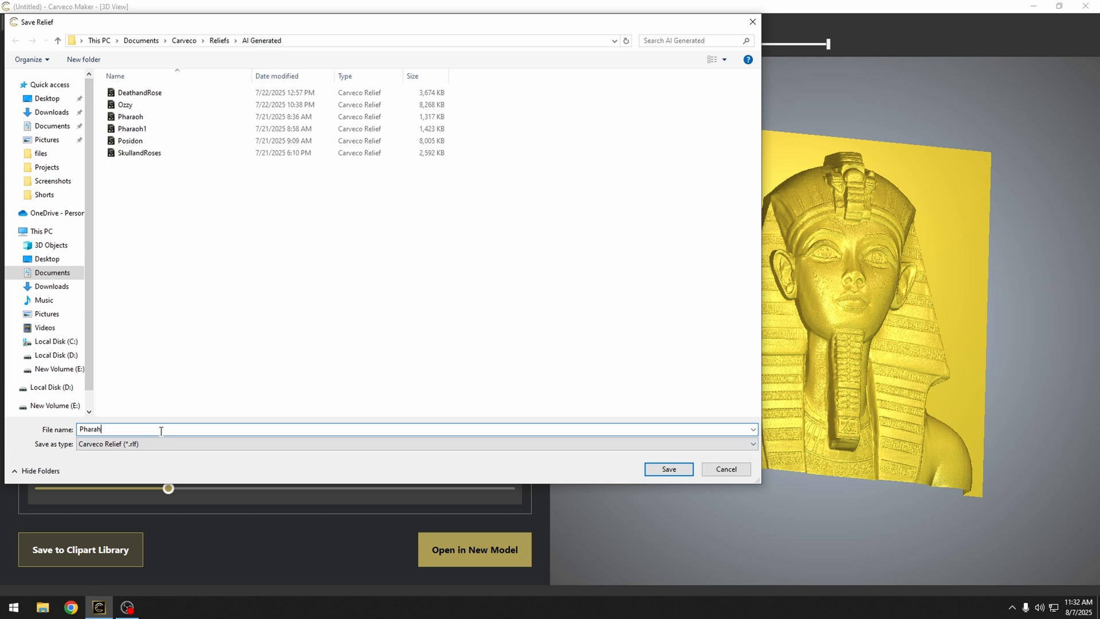
left_click(667, 469)
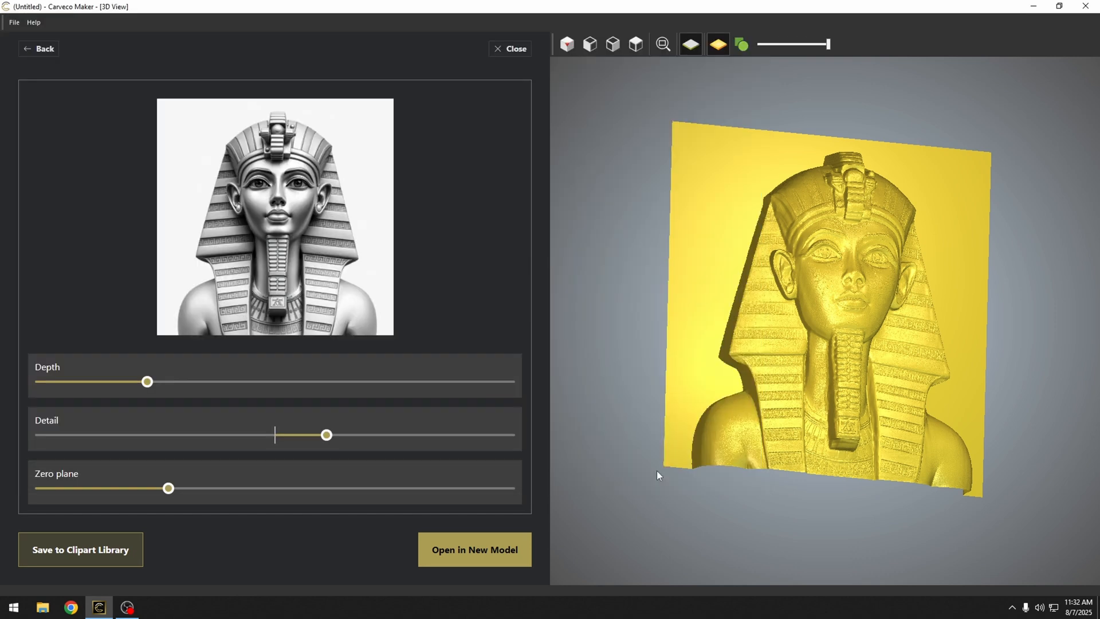
mouse_move(926, 414)
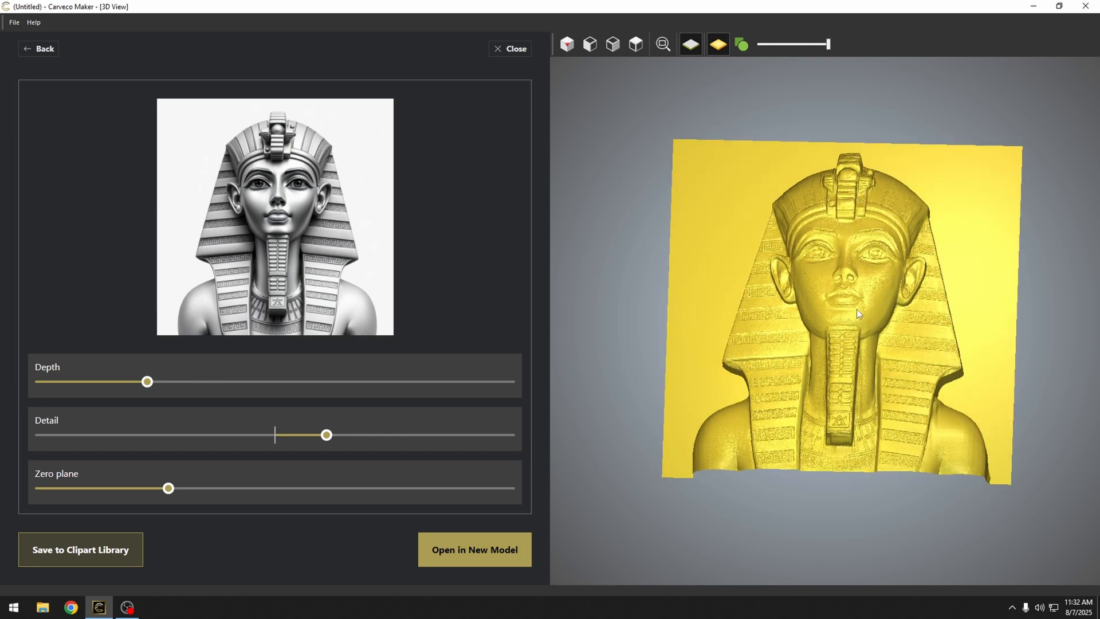
- Open the Pharaoh relief in a new model sized 6 by 6 inches
left_click(474, 549)
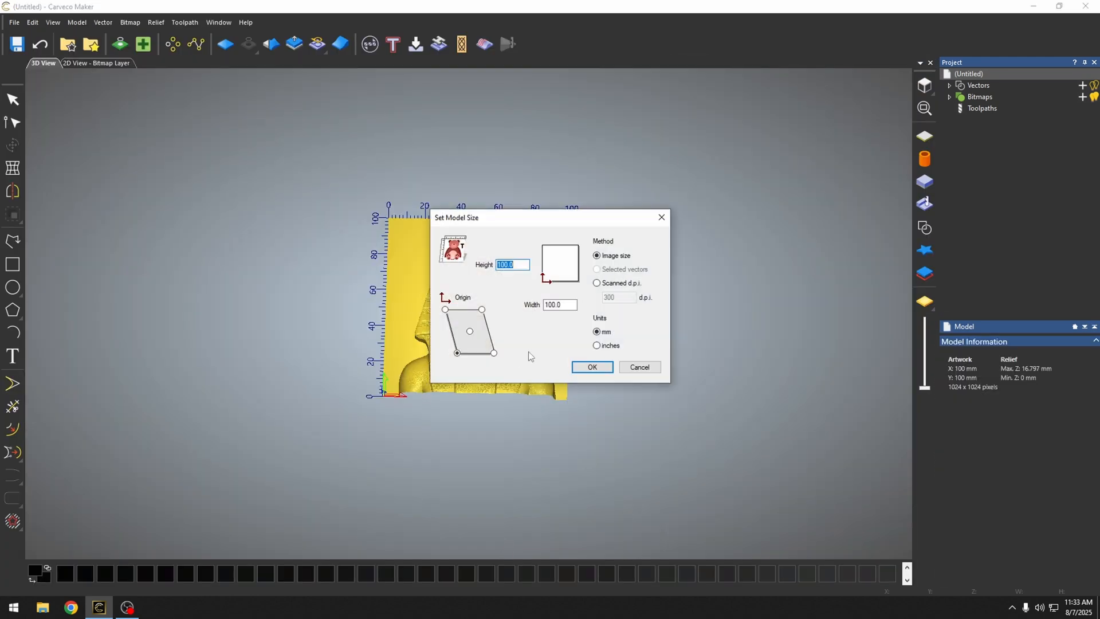
mouse_move(511, 360)
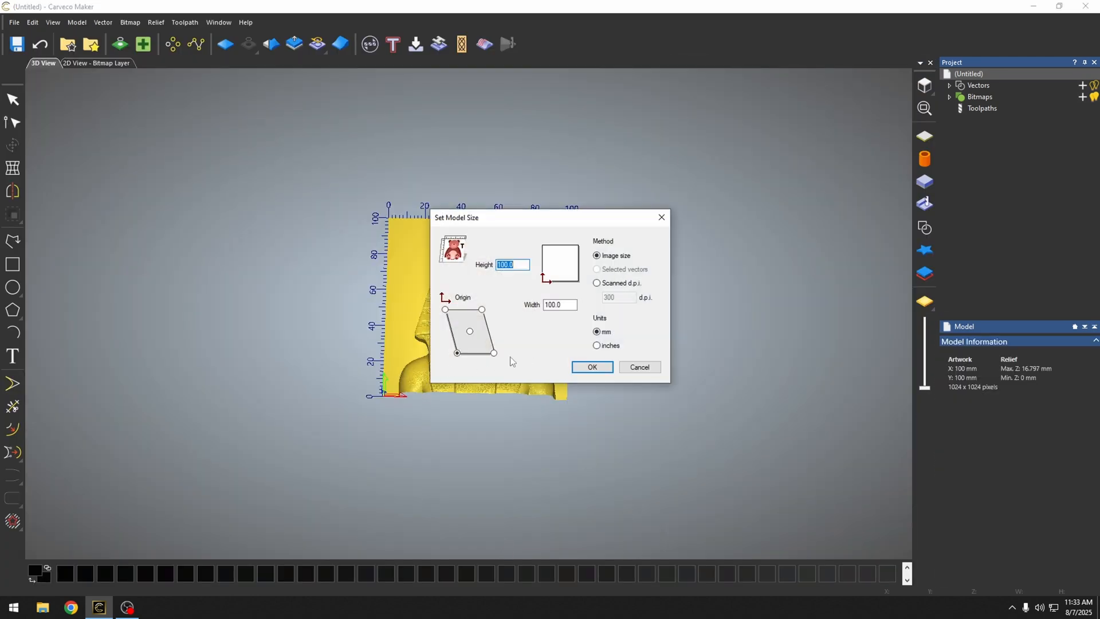
left_click(596, 345)
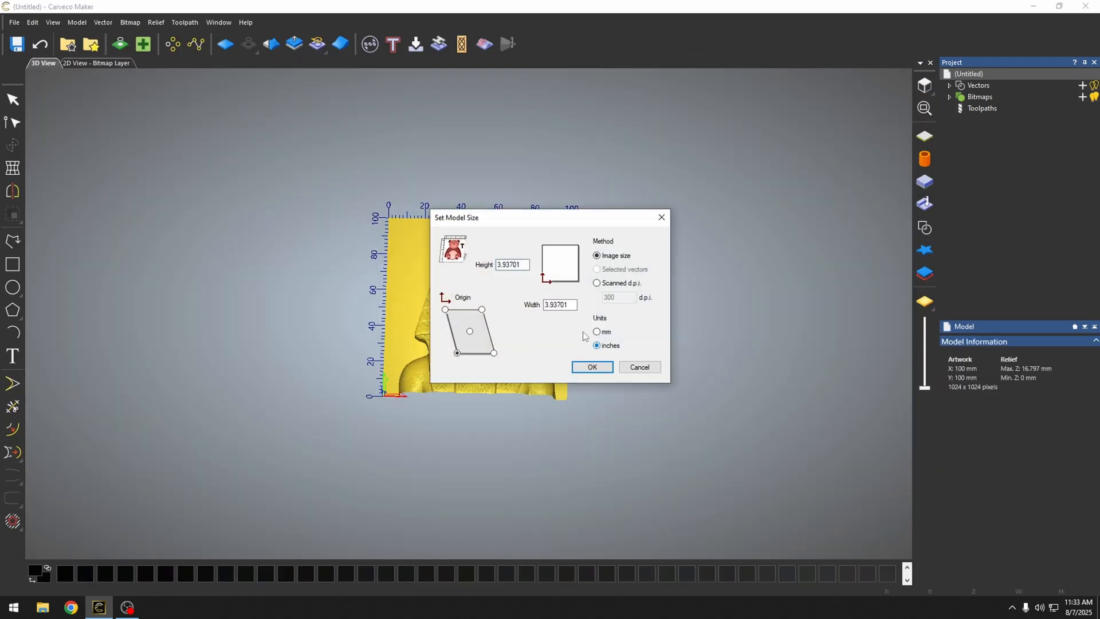
left_click(558, 304)
type("6")
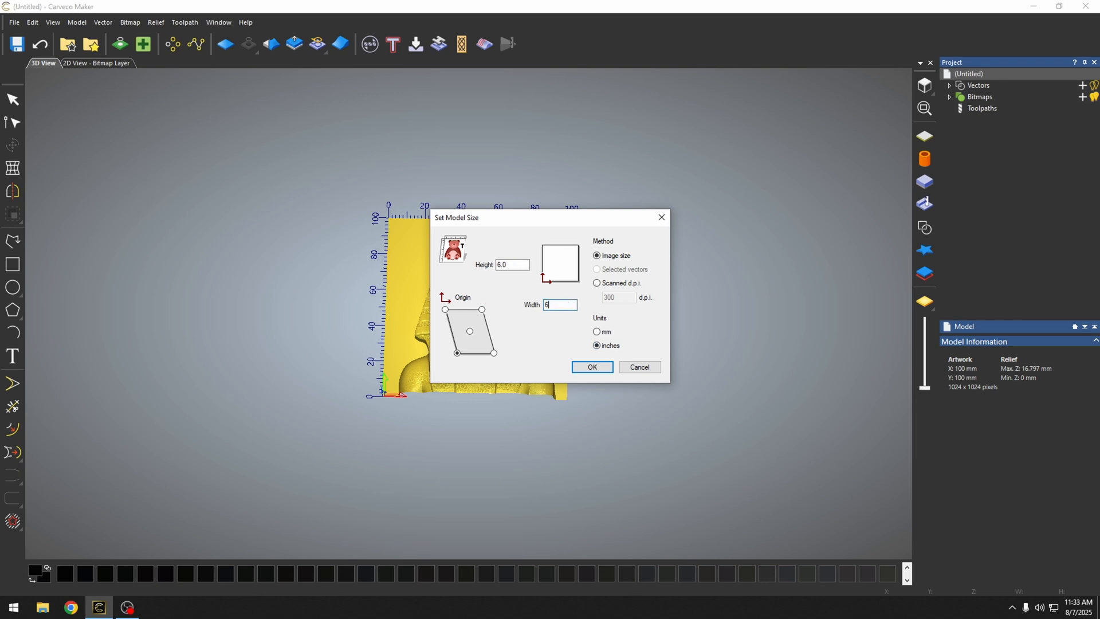
left_click(591, 367)
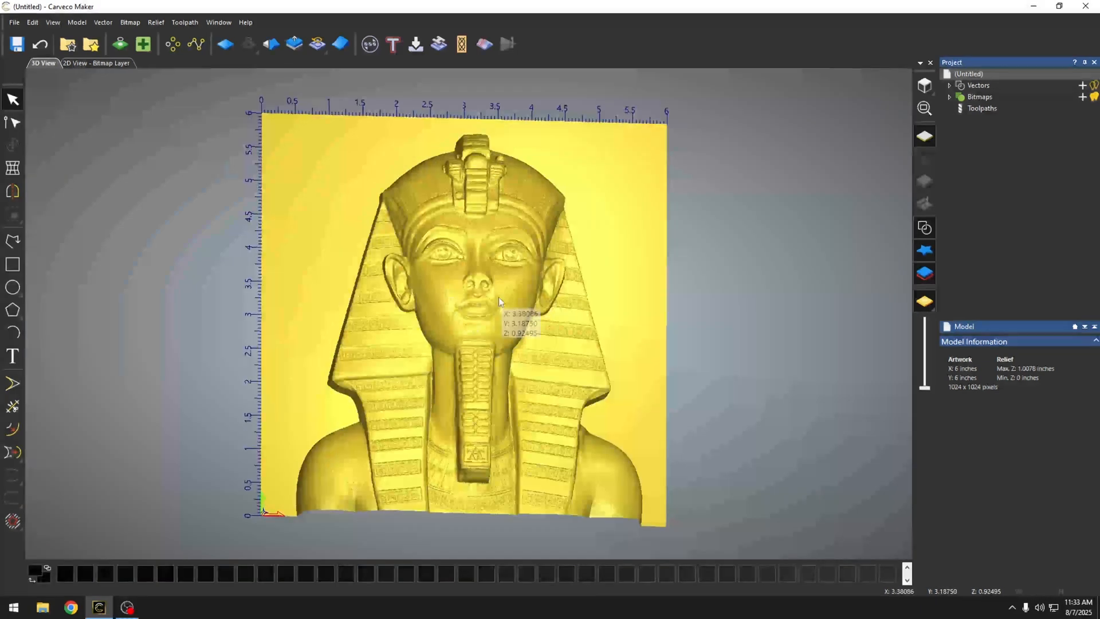
- Close the Pharaoh model without saving and return to Generate with Text
left_click(13, 21)
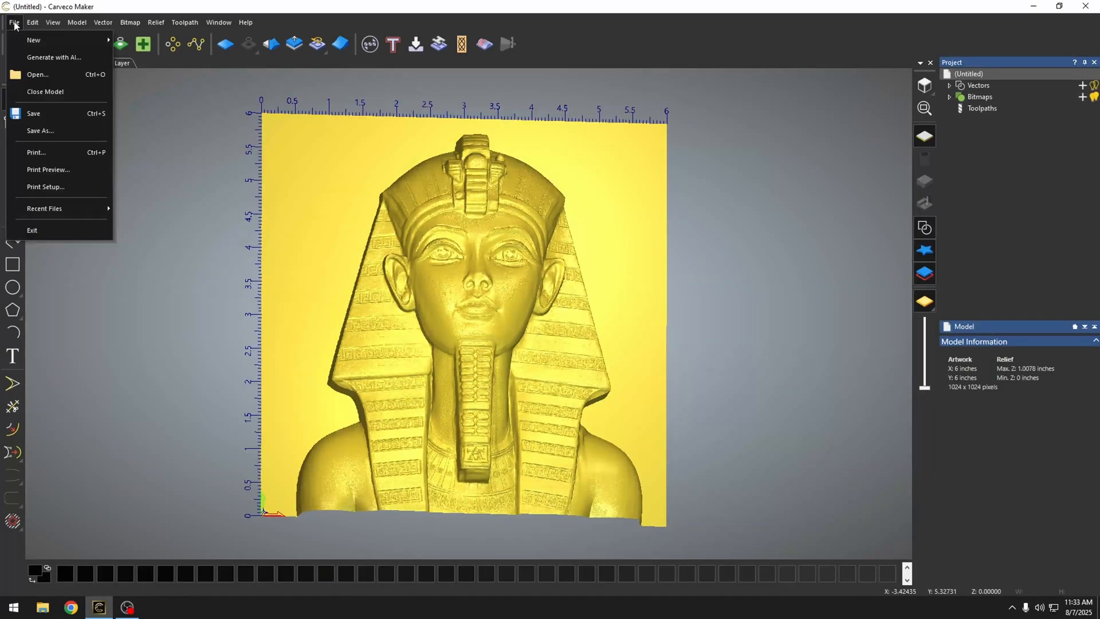
mouse_move(54, 58)
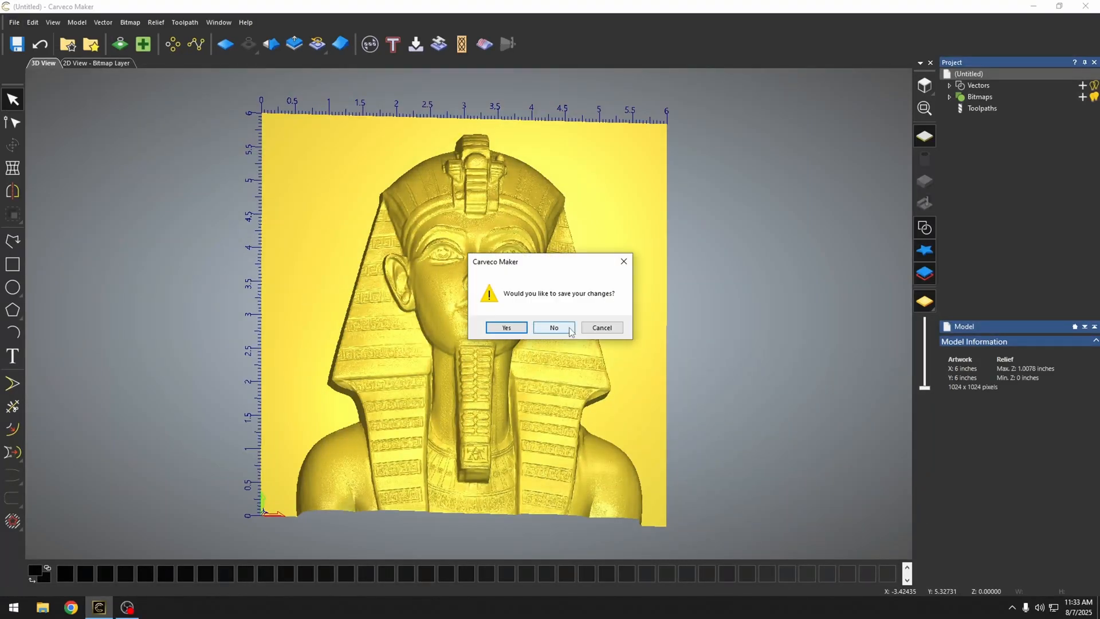
left_click(553, 327)
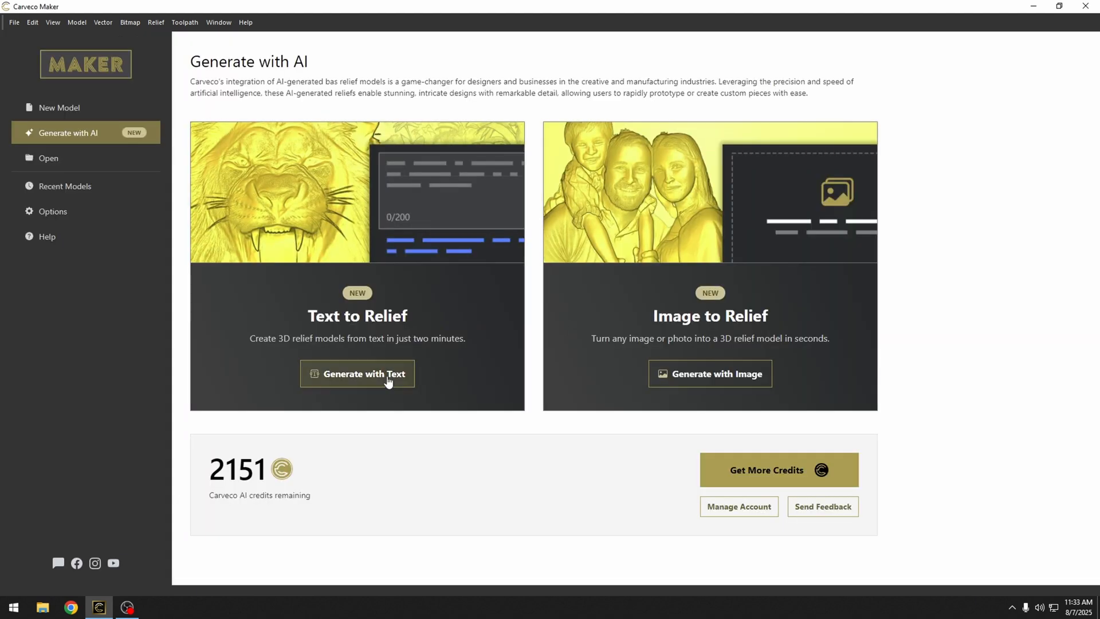
left_click(357, 373)
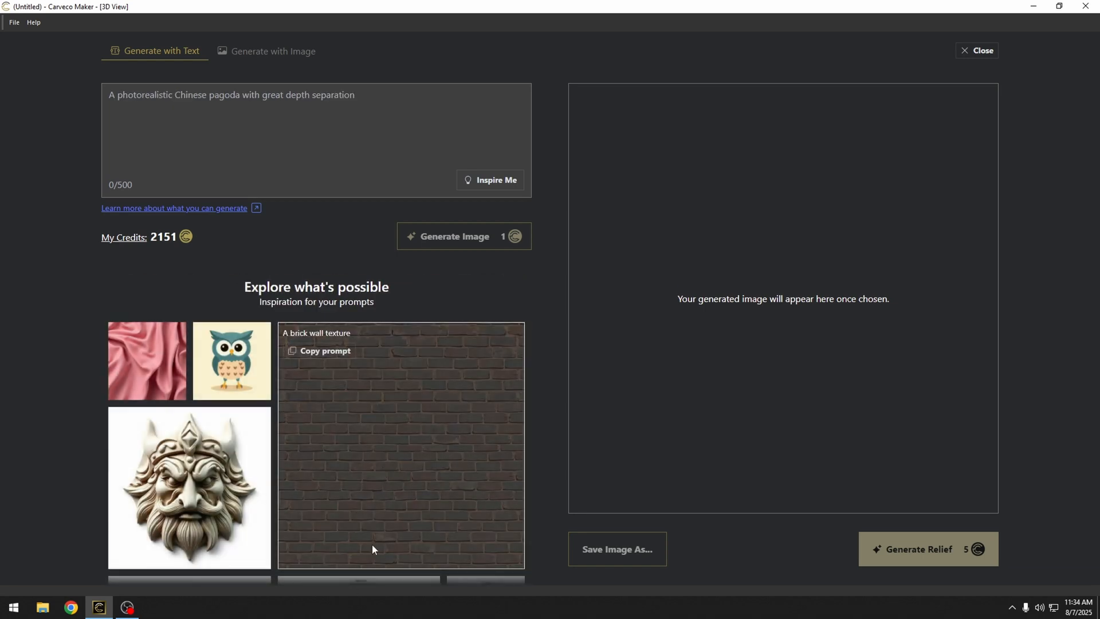
- Generate four brick wall images from the copied brick wall example prompt and pick a reddish one
scroll("down", 3)
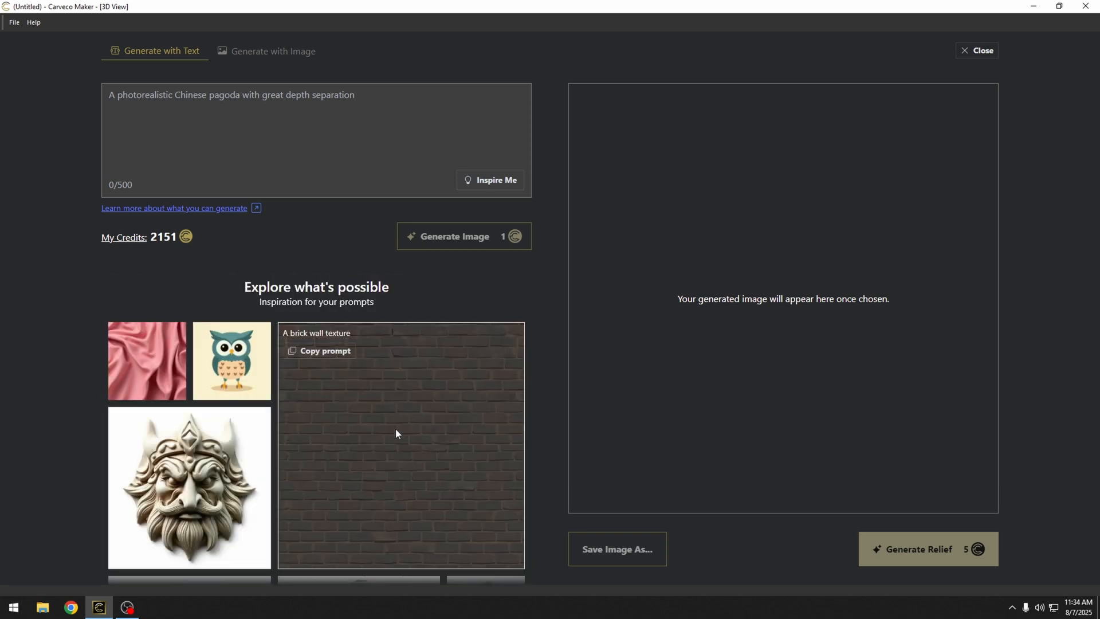
left_click(322, 350)
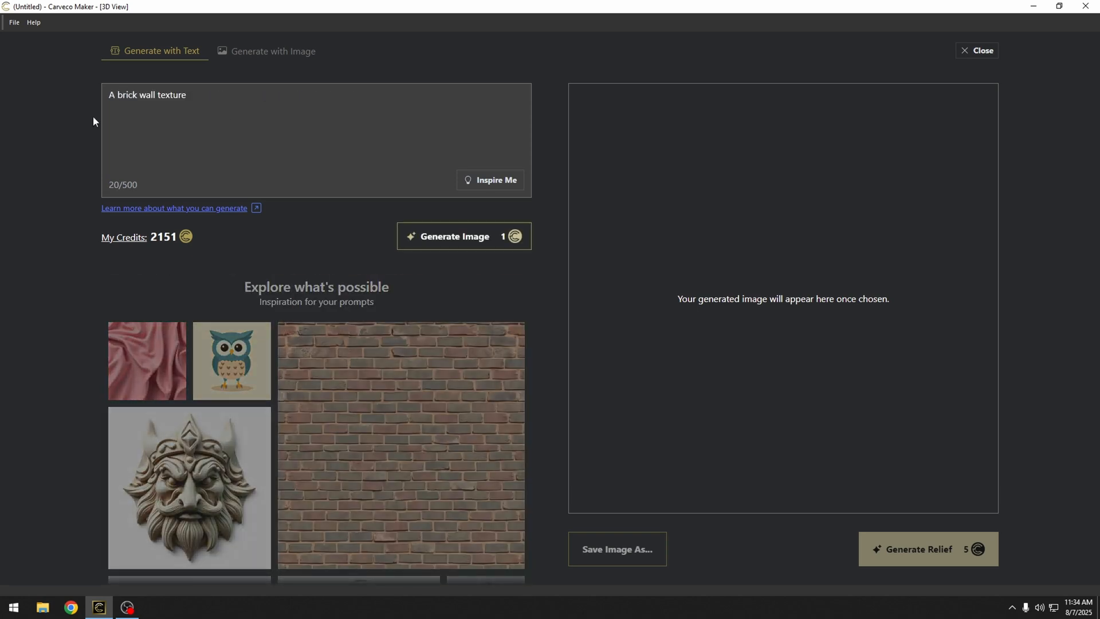
left_click(463, 235)
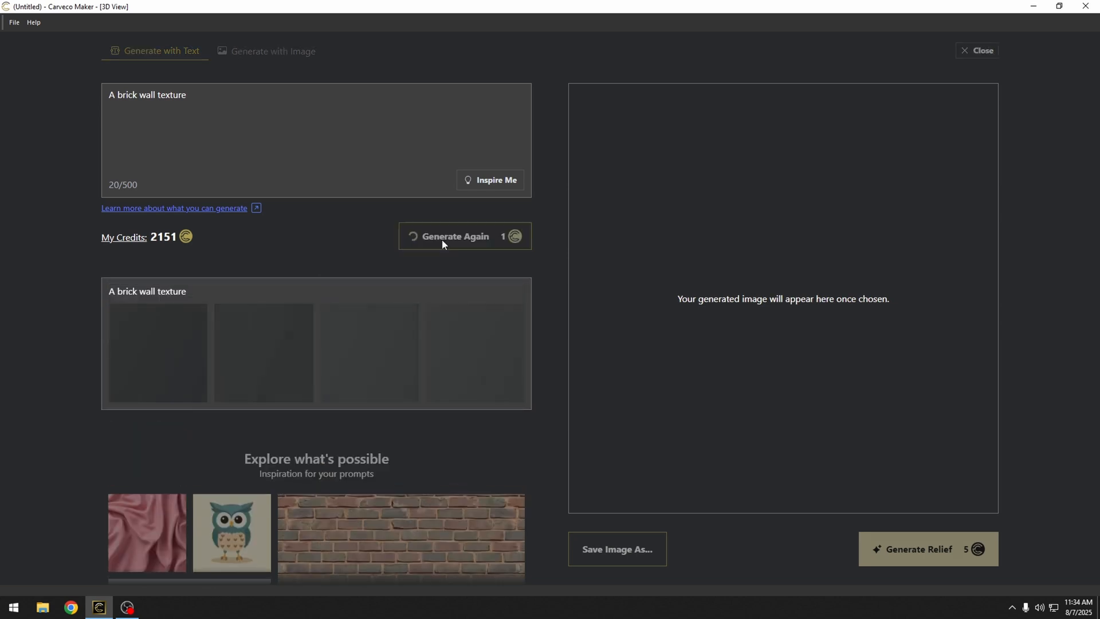
left_click(454, 235)
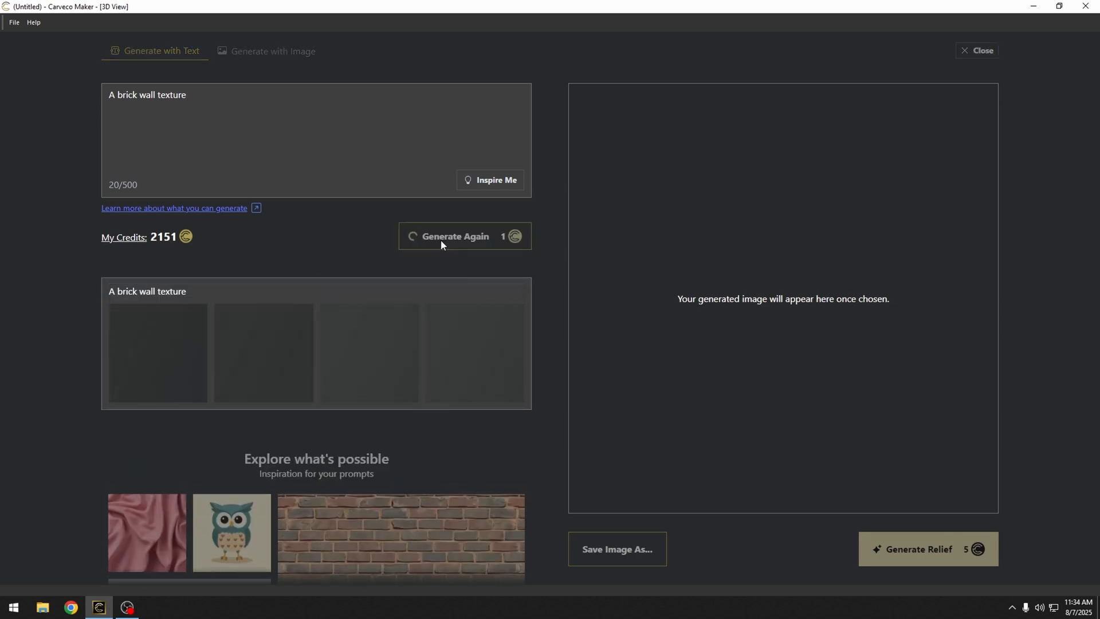
left_click(454, 236)
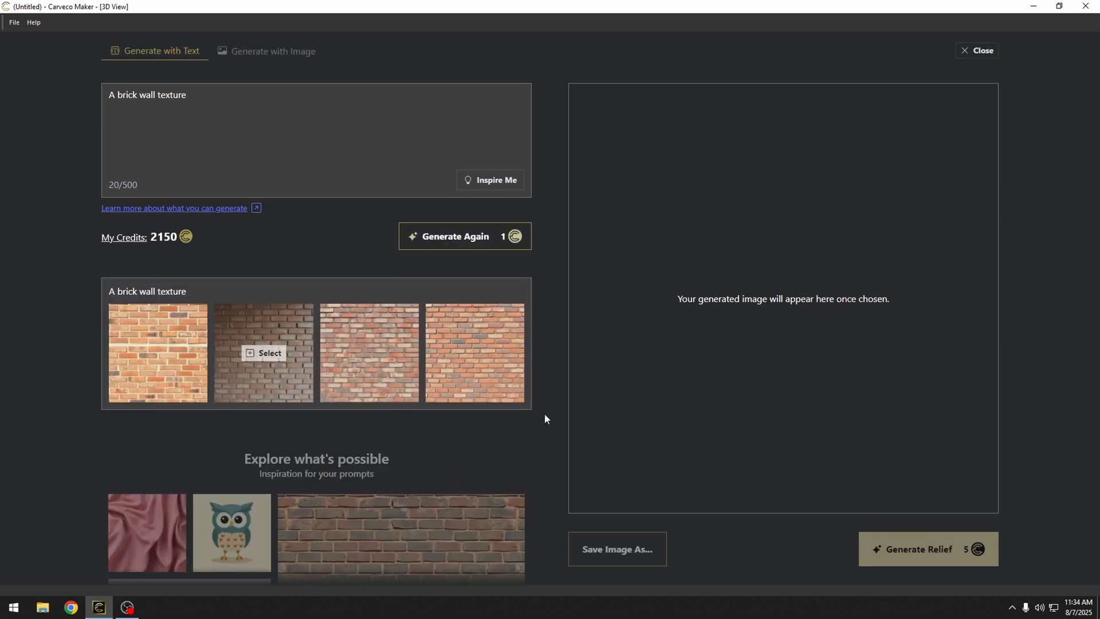
left_click(368, 353)
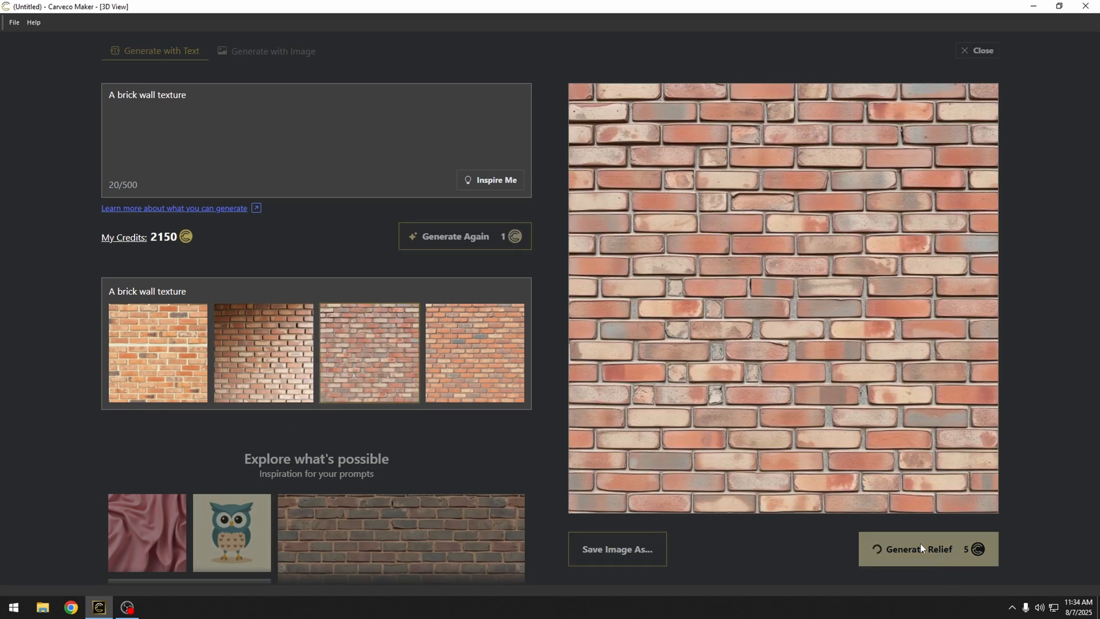
- Generate a shallower brick relief, save it to the clipart library as Brickbackground, and close
left_click(918, 549)
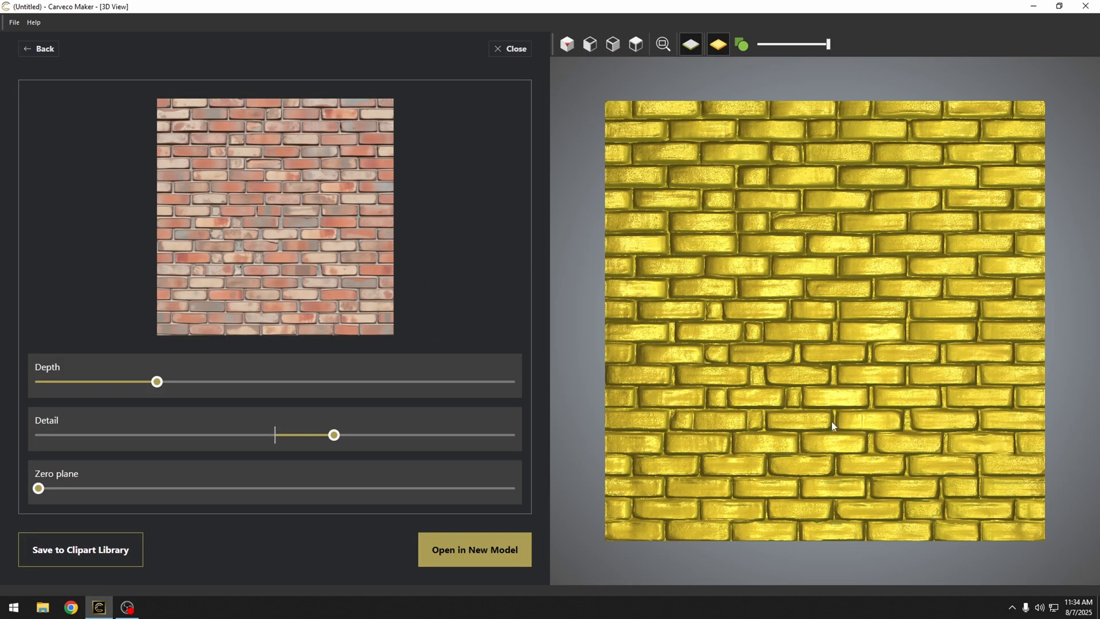
left_click_drag(156, 382, 43, 381)
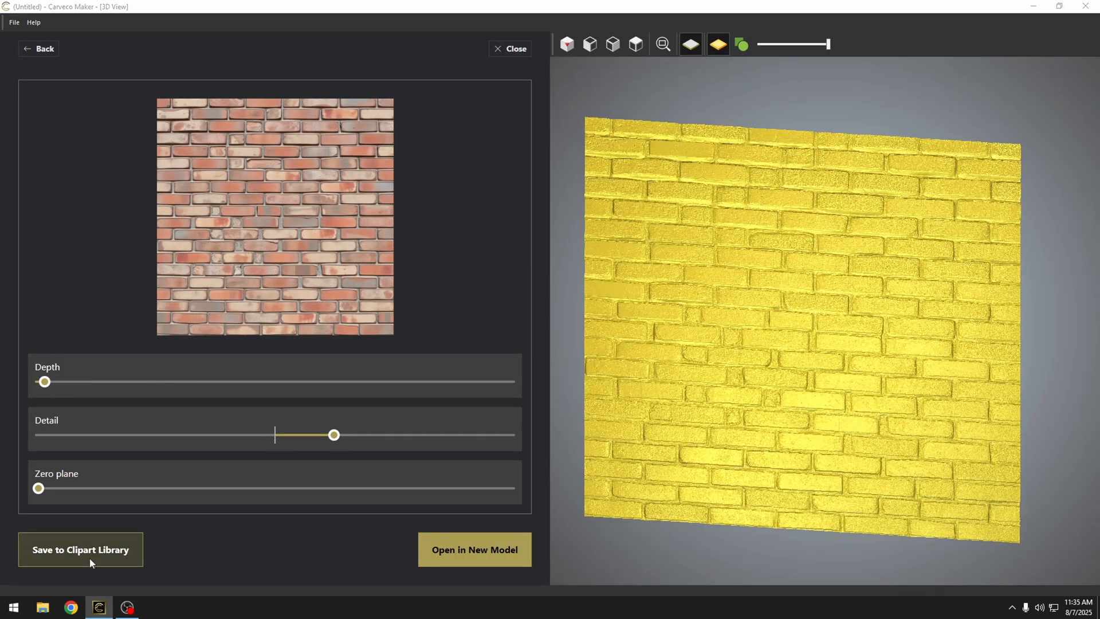
left_click(80, 549)
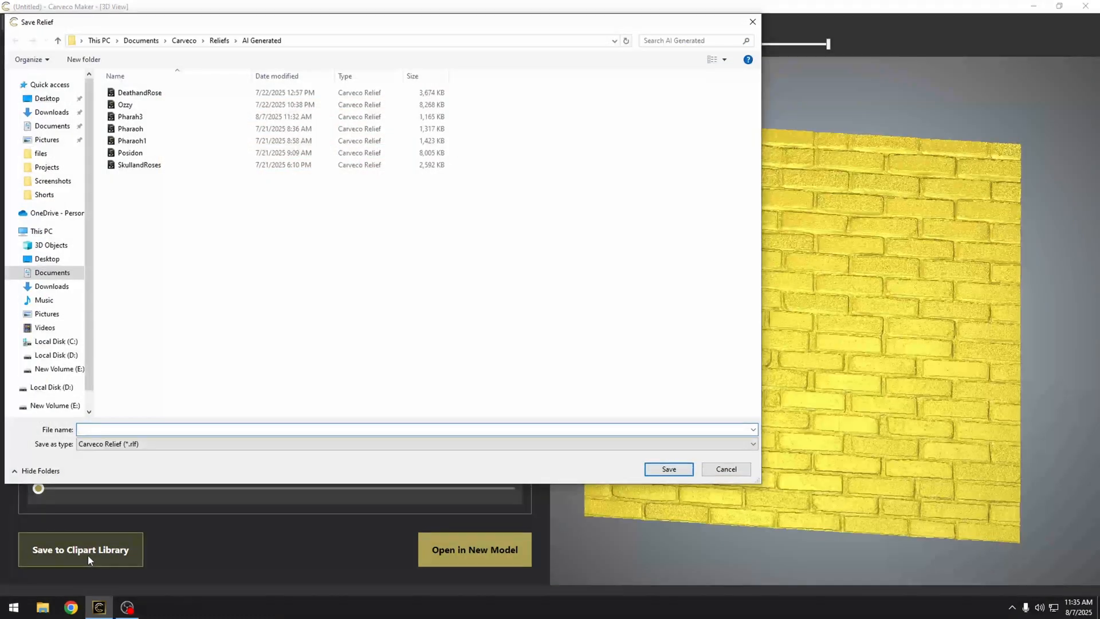
type("Brickbad")
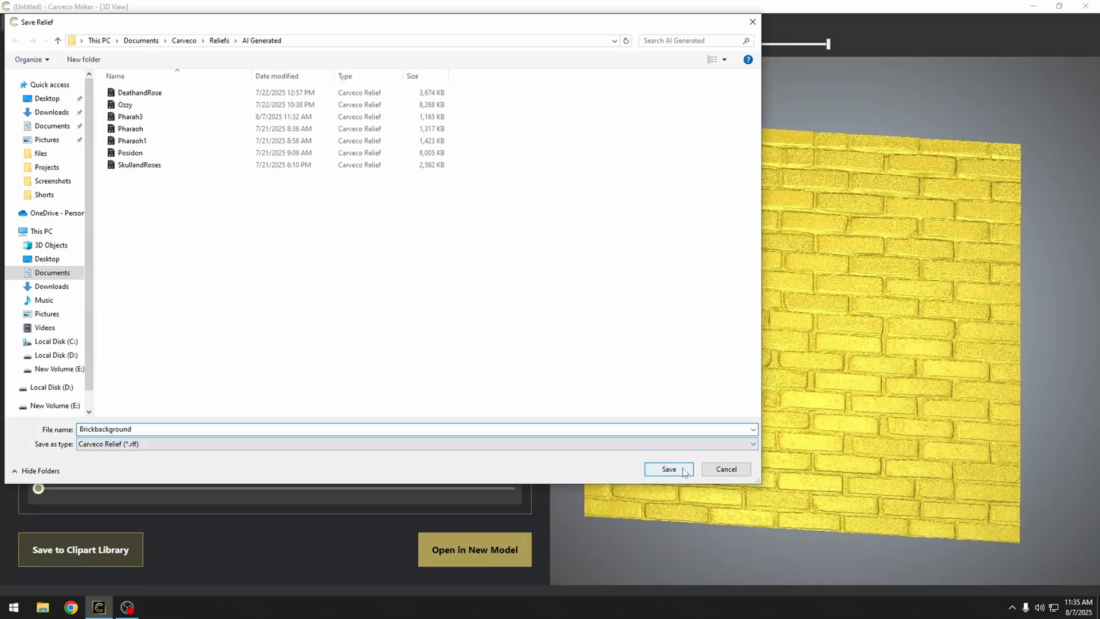
left_click(666, 468)
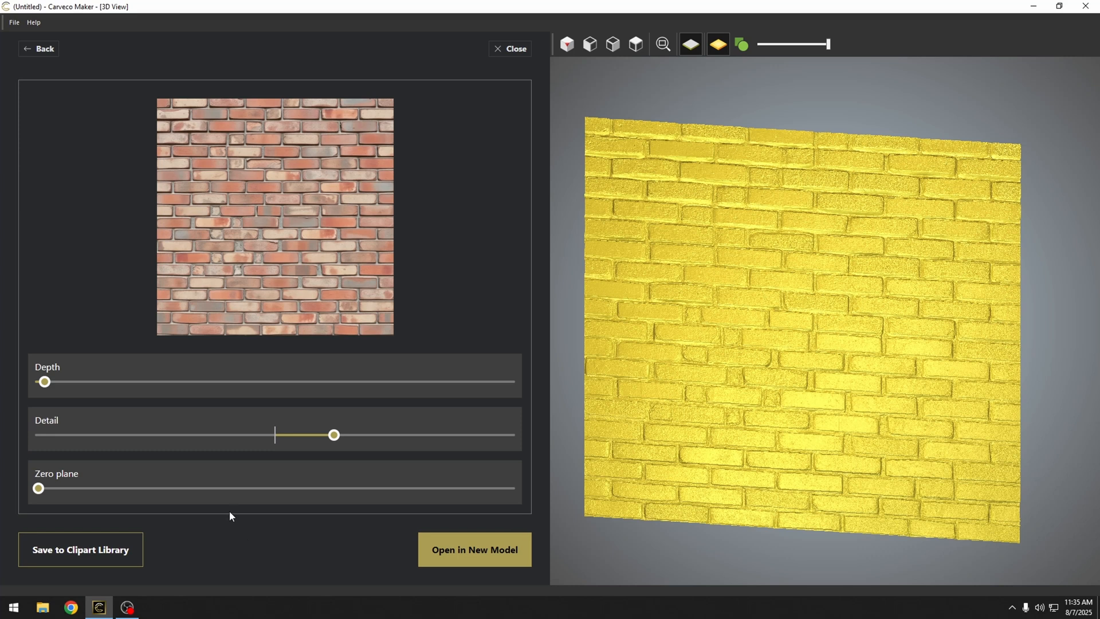
left_click(509, 48)
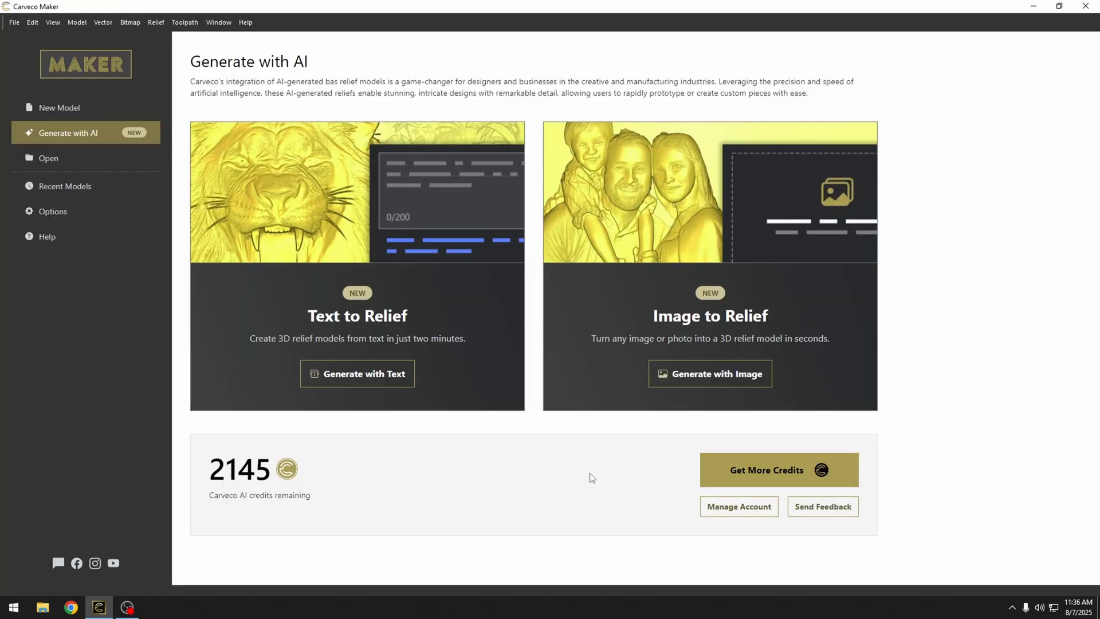
- Load the skull-and-roses picture in Generate with Image and generate its relief
left_click(709, 373)
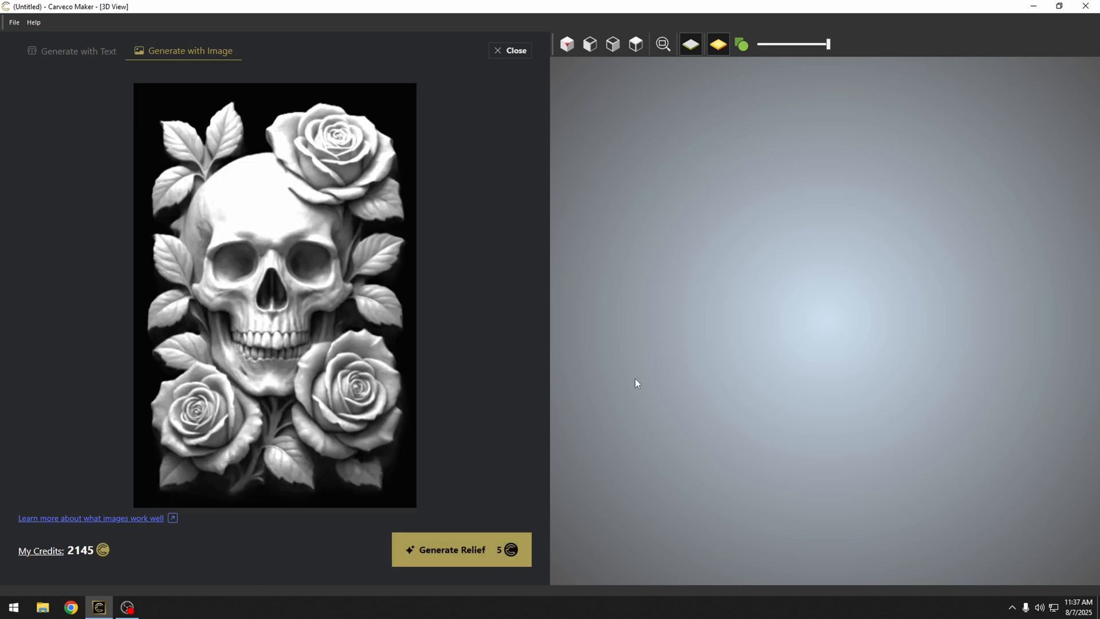
mouse_move(462, 550)
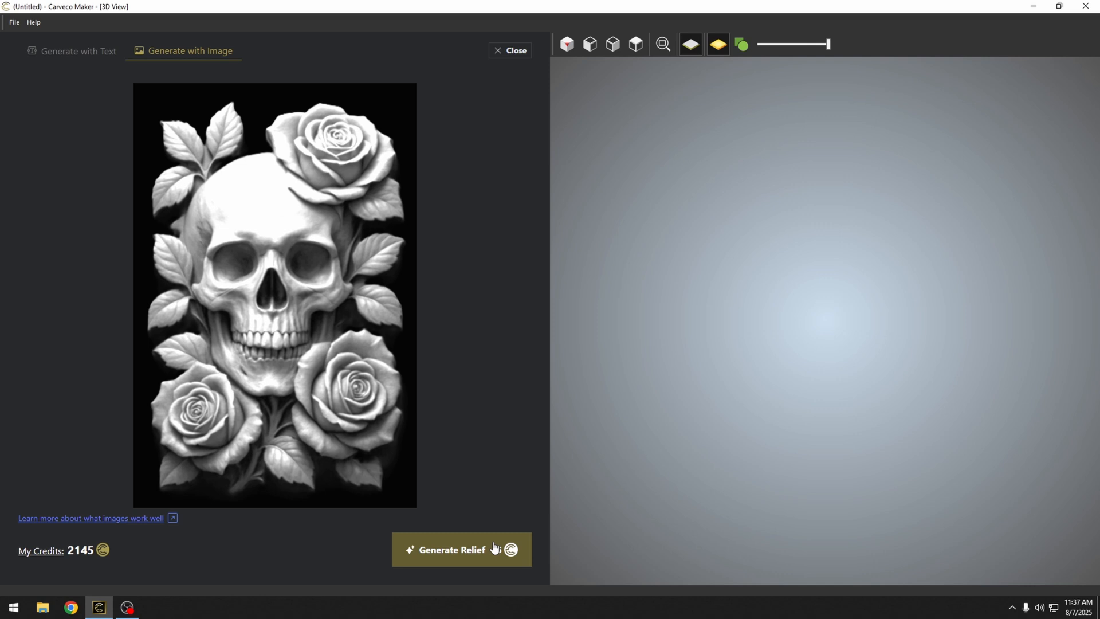
left_click(452, 549)
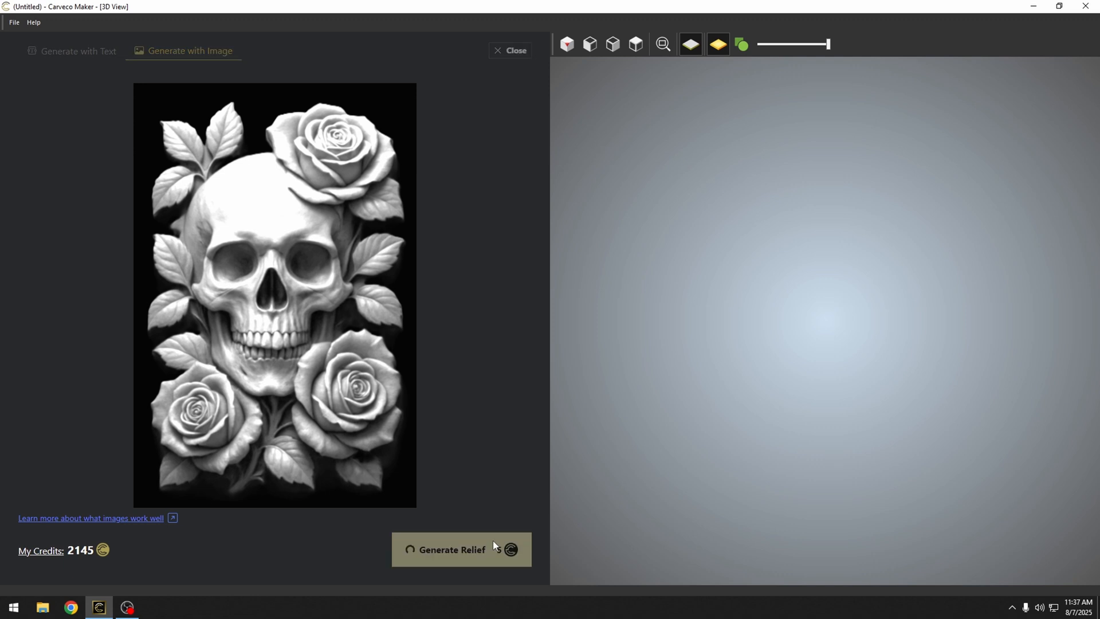
left_click(452, 550)
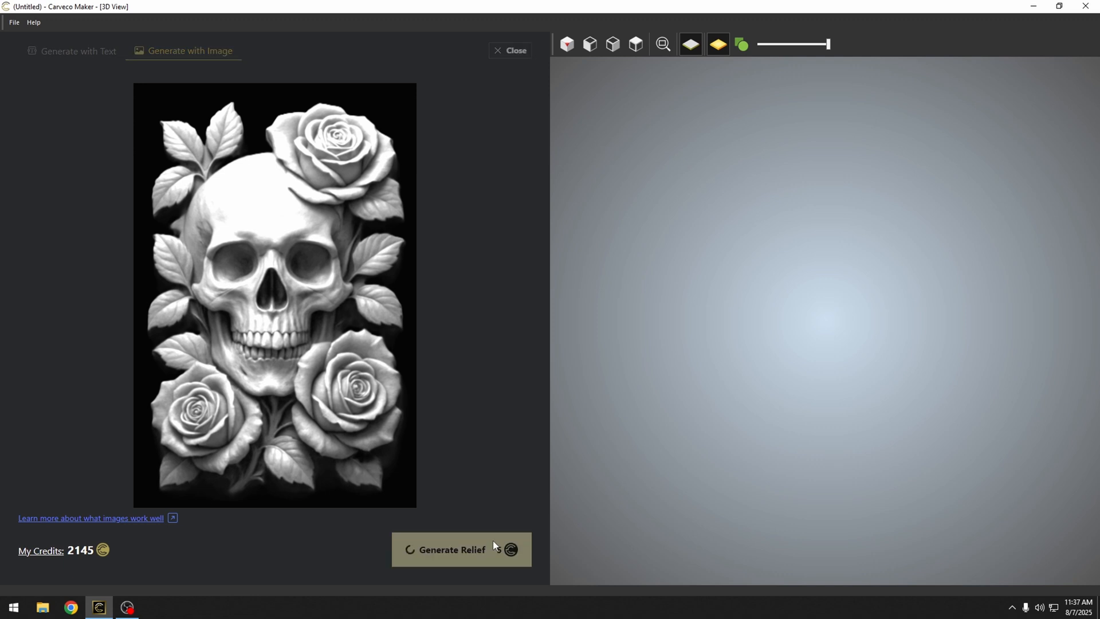
left_click(452, 549)
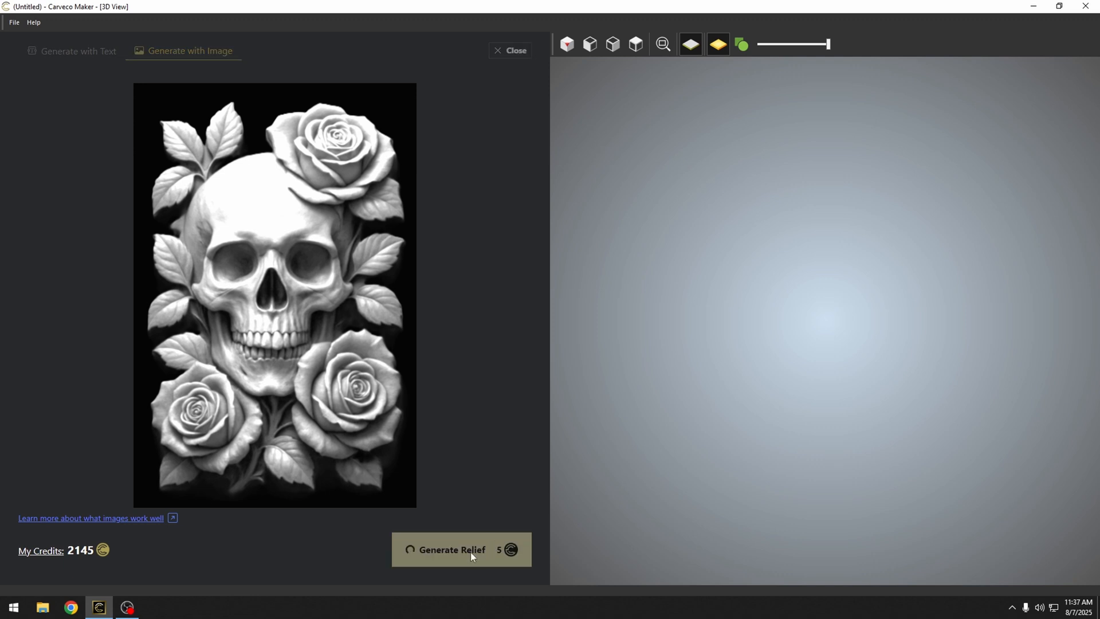
- Raise the skull relief's zero plane to about a third and slightly reduce its depth
left_click(460, 549)
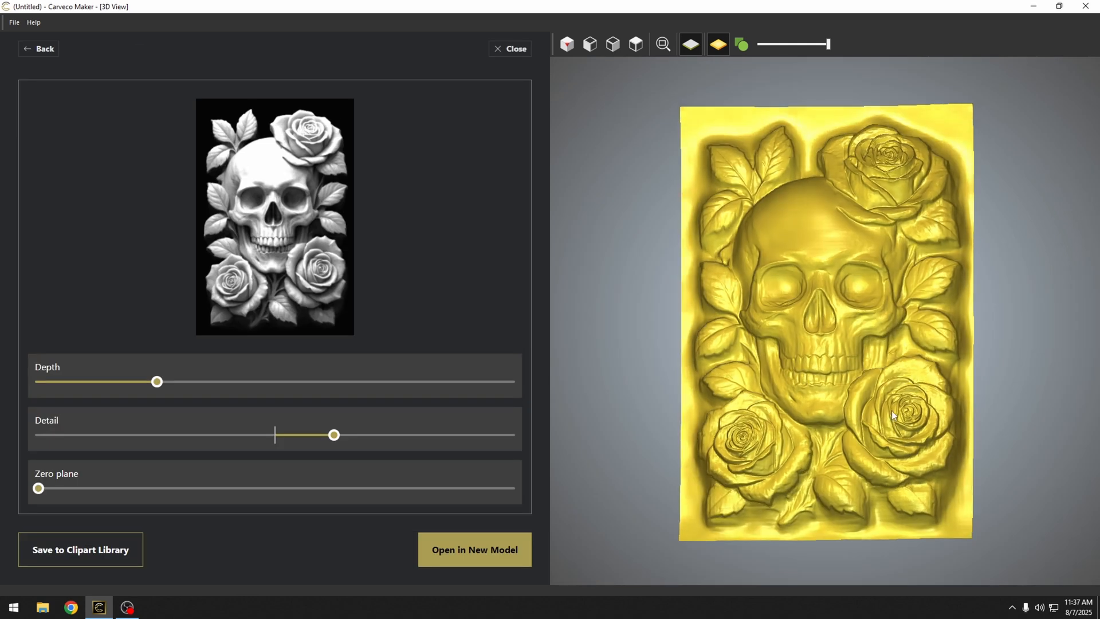
left_click_drag(38, 488, 38, 488)
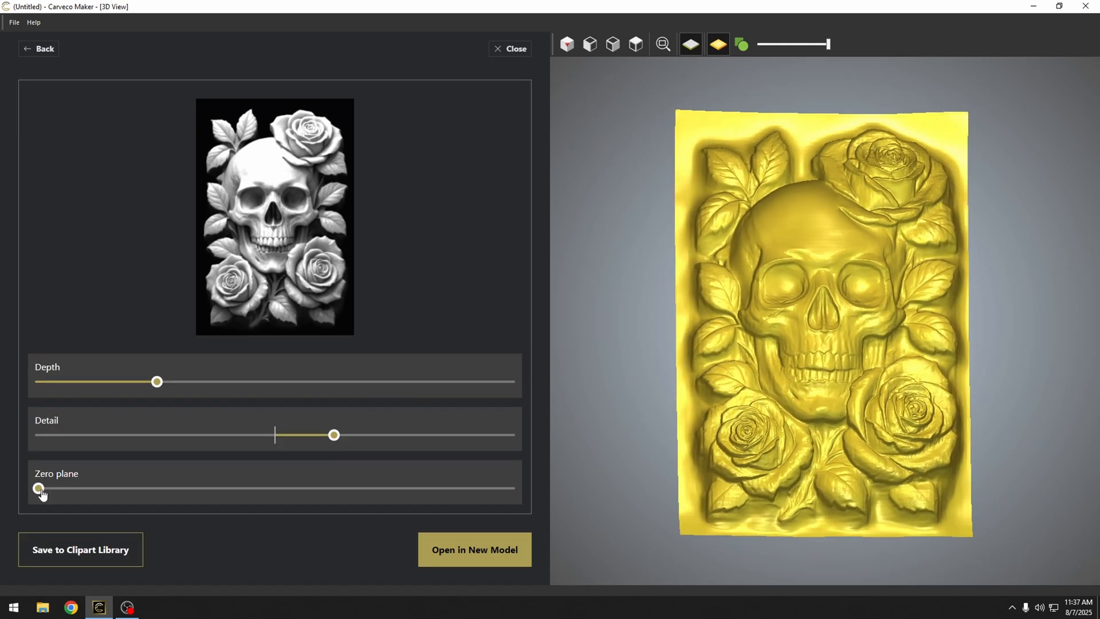
left_click_drag(39, 488, 94, 488)
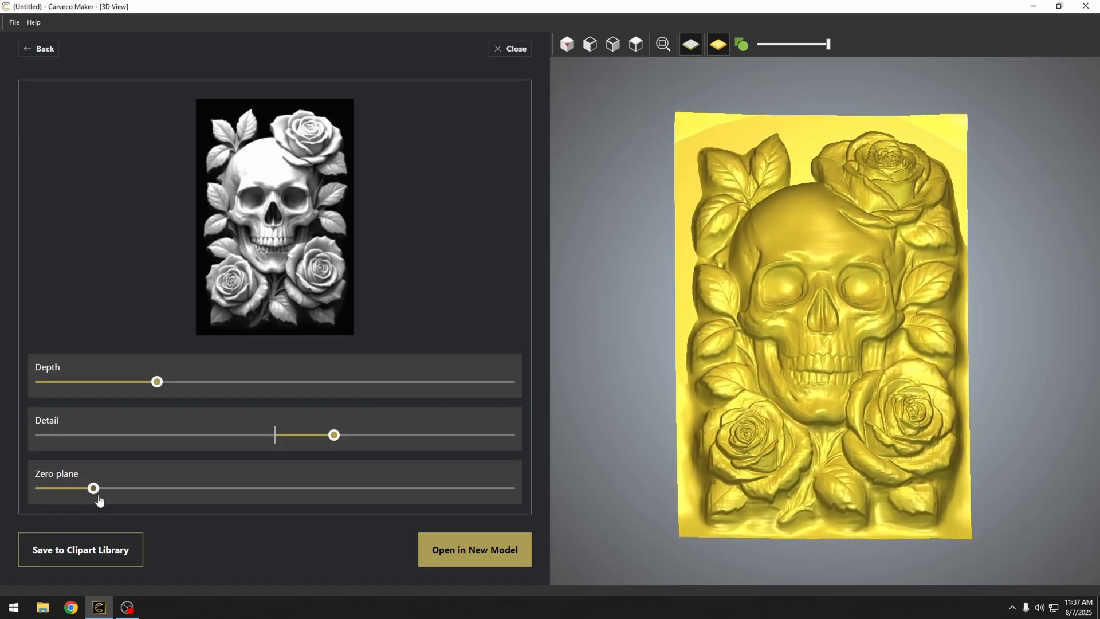
left_click_drag(93, 488, 151, 488)
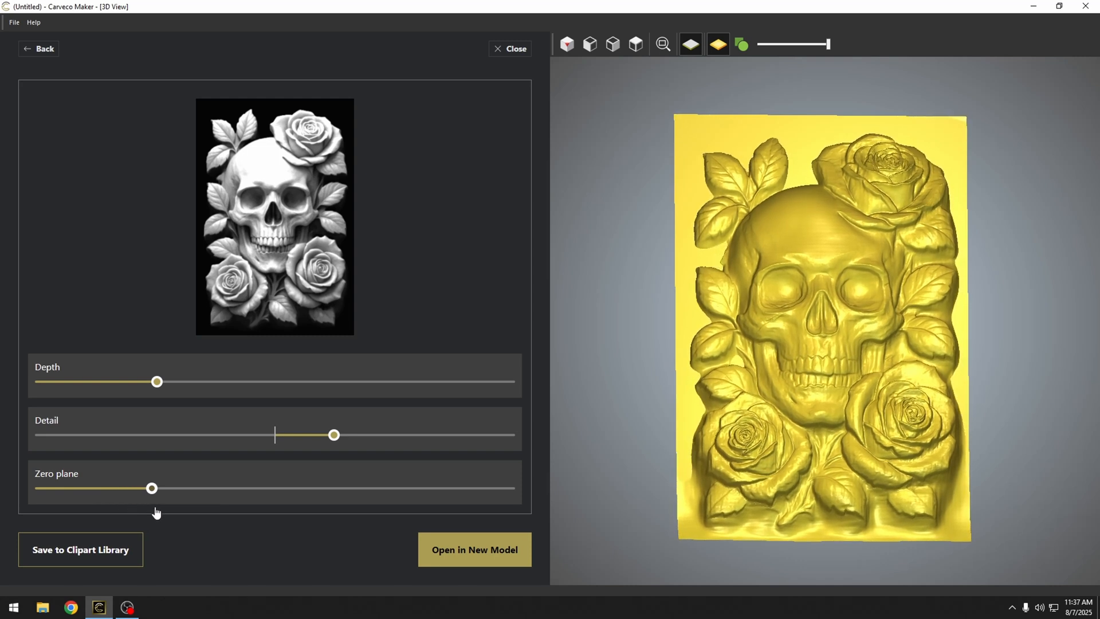
left_click_drag(151, 487, 191, 487)
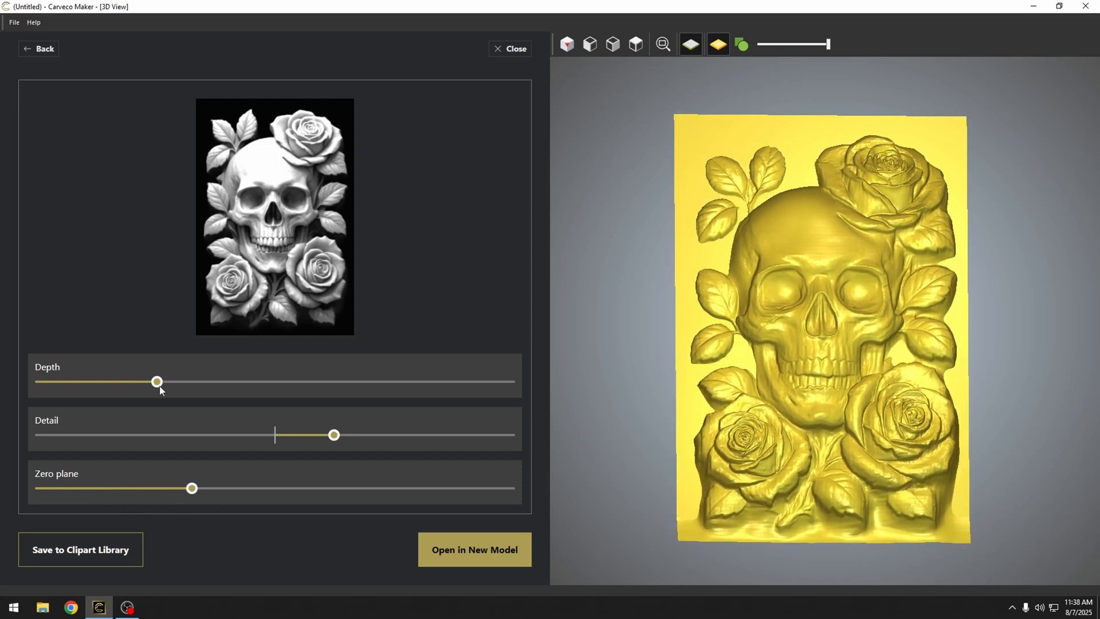
left_click_drag(157, 380, 110, 381)
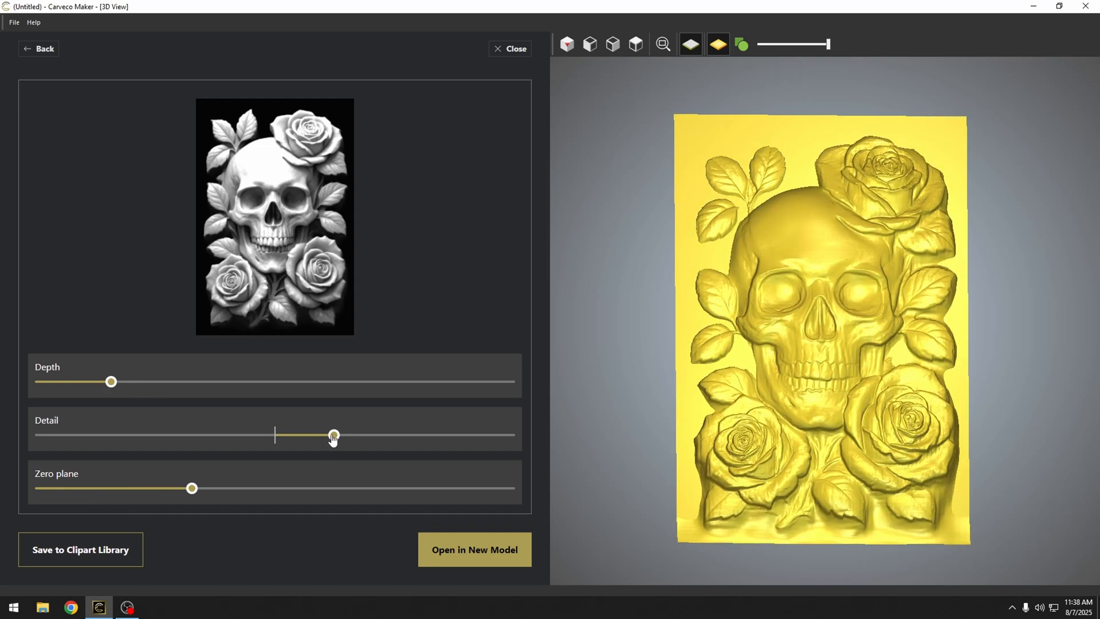
left_click_drag(333, 435, 218, 434)
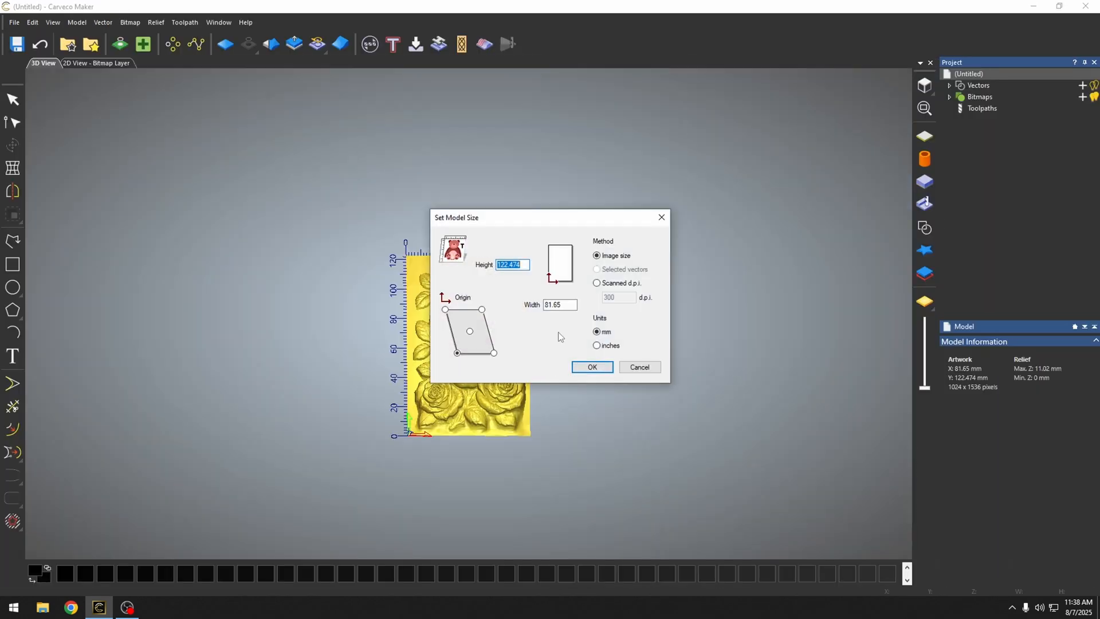
- Size the skull model at 6 × 9 inches and outline the upper-left leaves
left_click(597, 345)
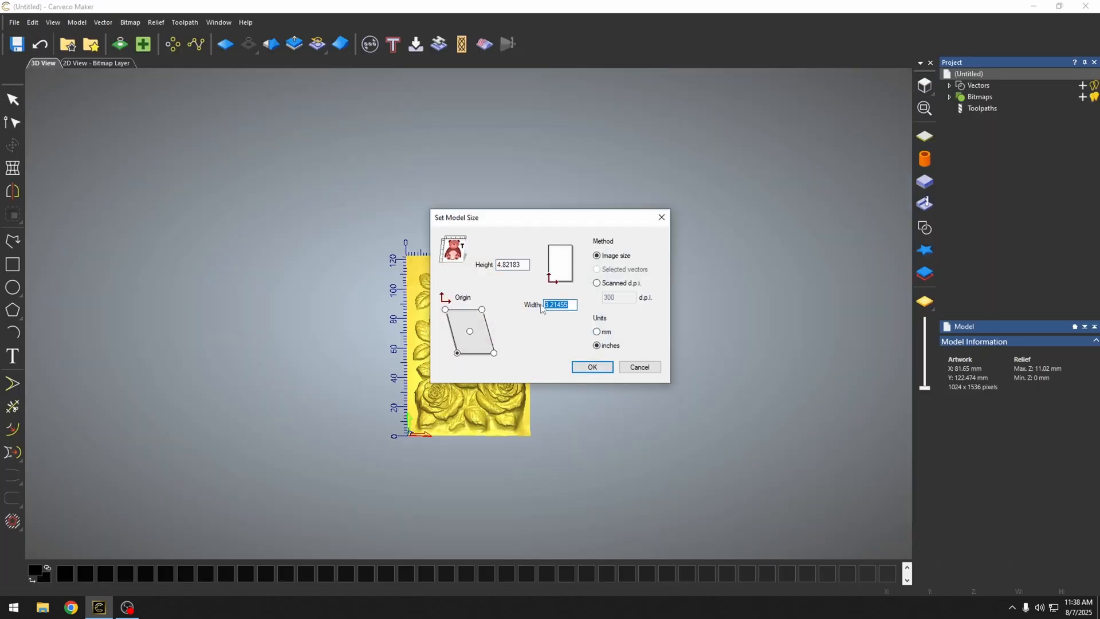
left_click(590, 366)
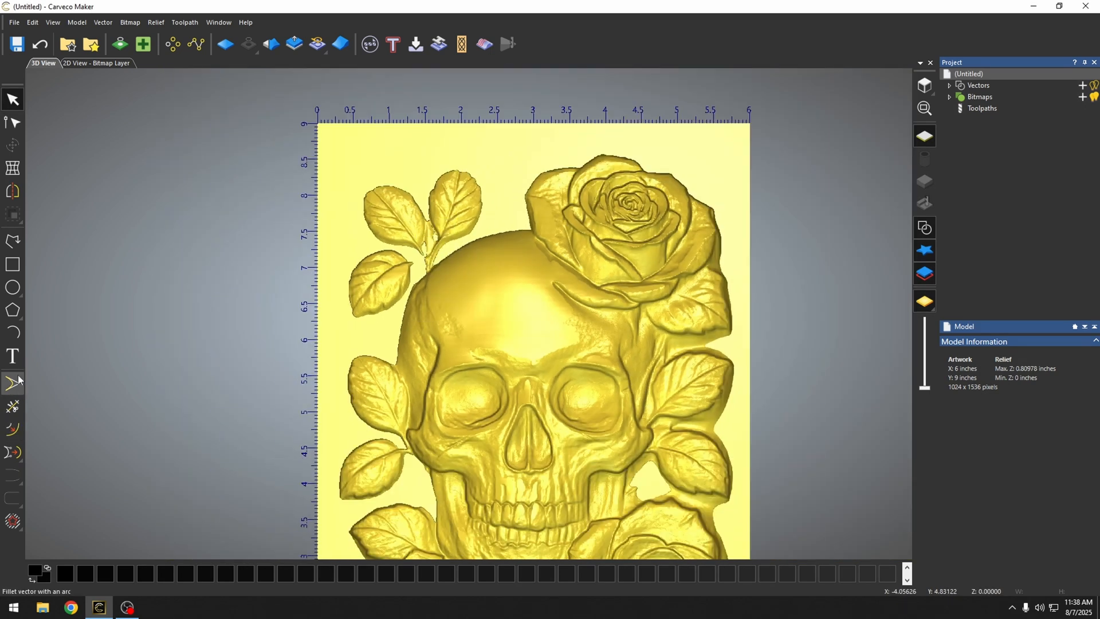
left_click(12, 382)
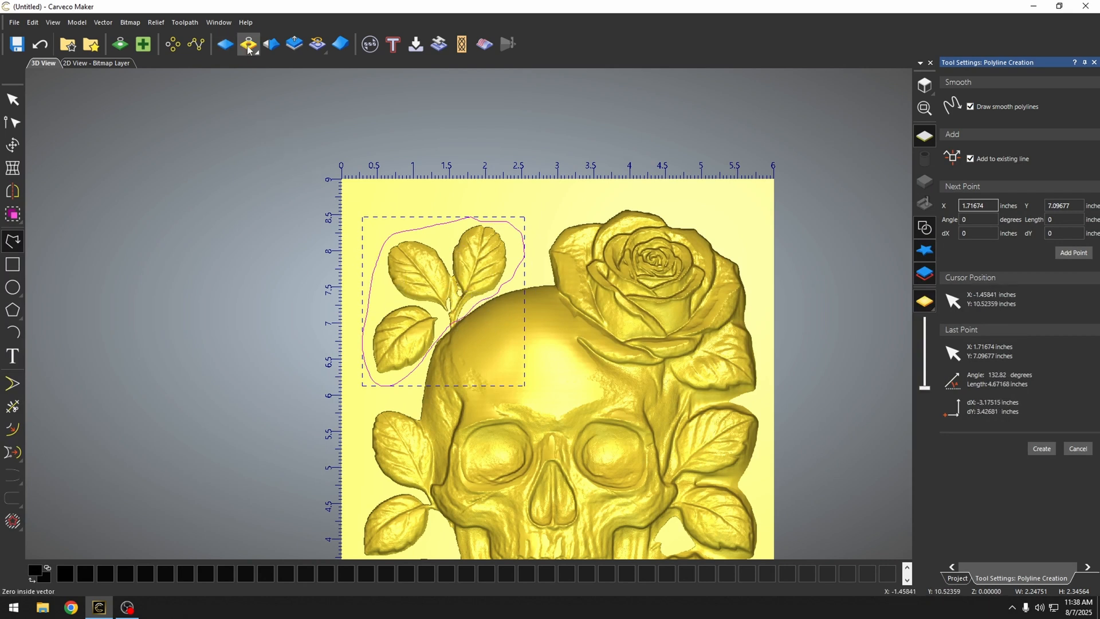
mouse_move(247, 44)
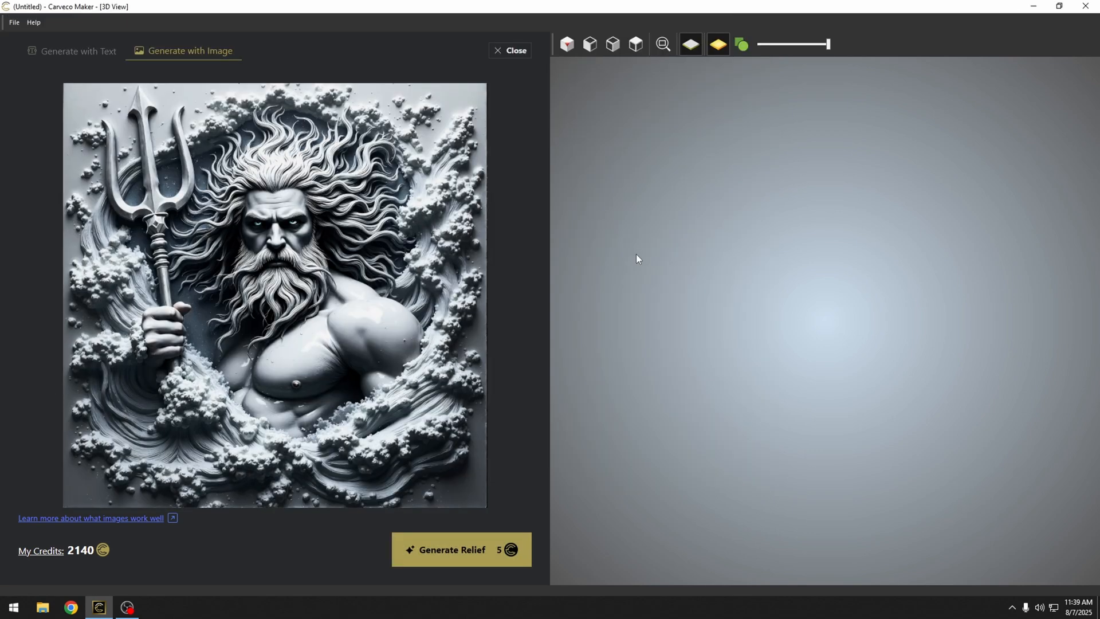
mouse_move(623, 410)
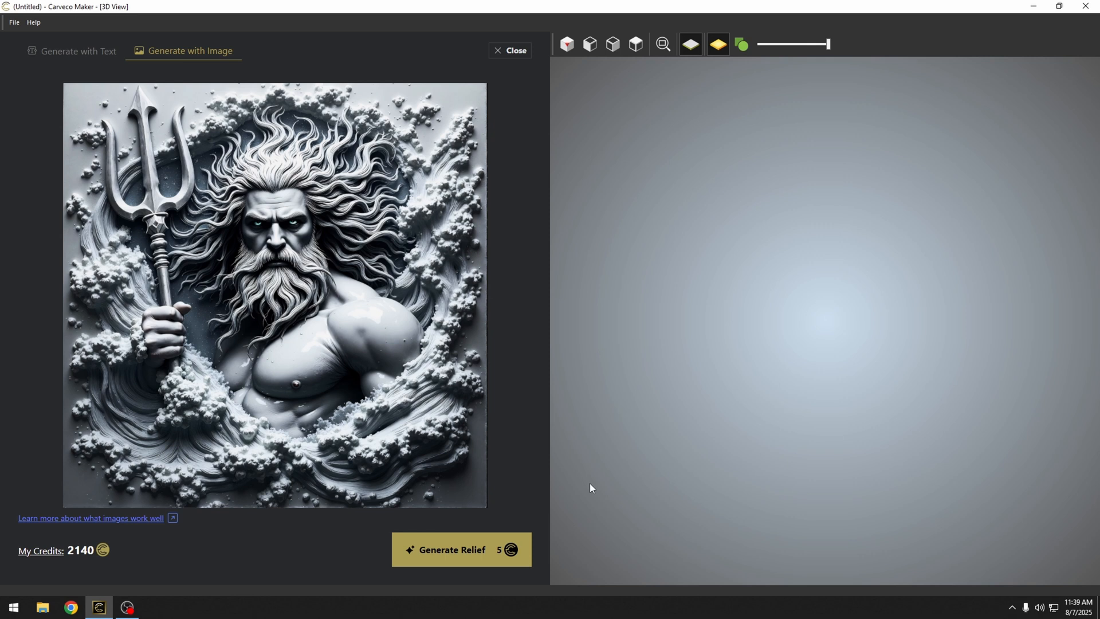
- Generate a relief from the Poseidon image, then close the generator and discard it
left_click(460, 549)
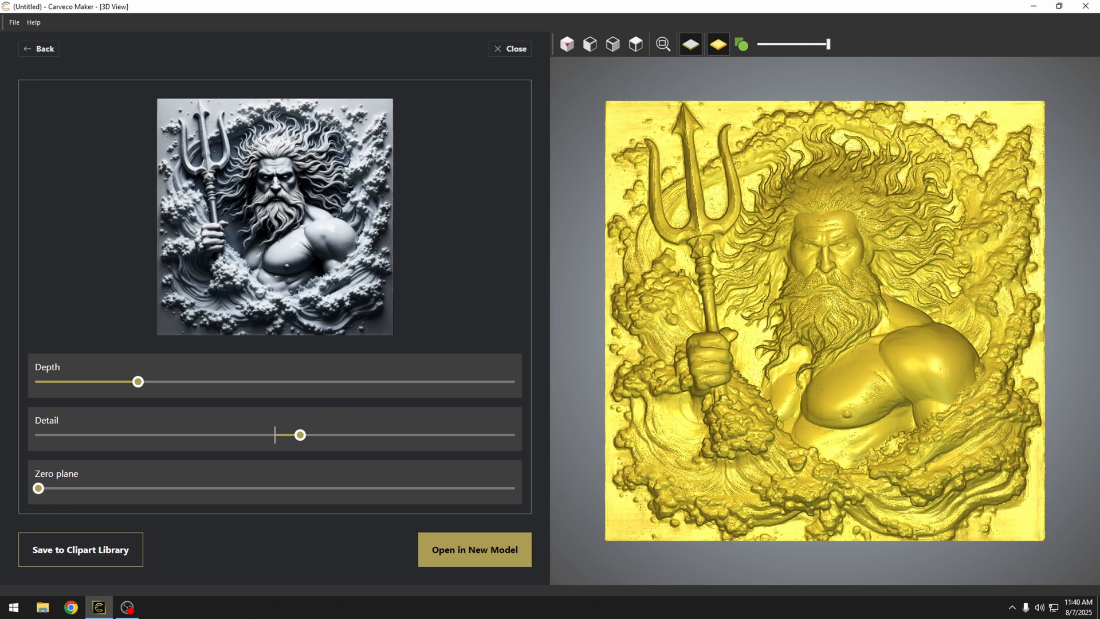
left_click(509, 48)
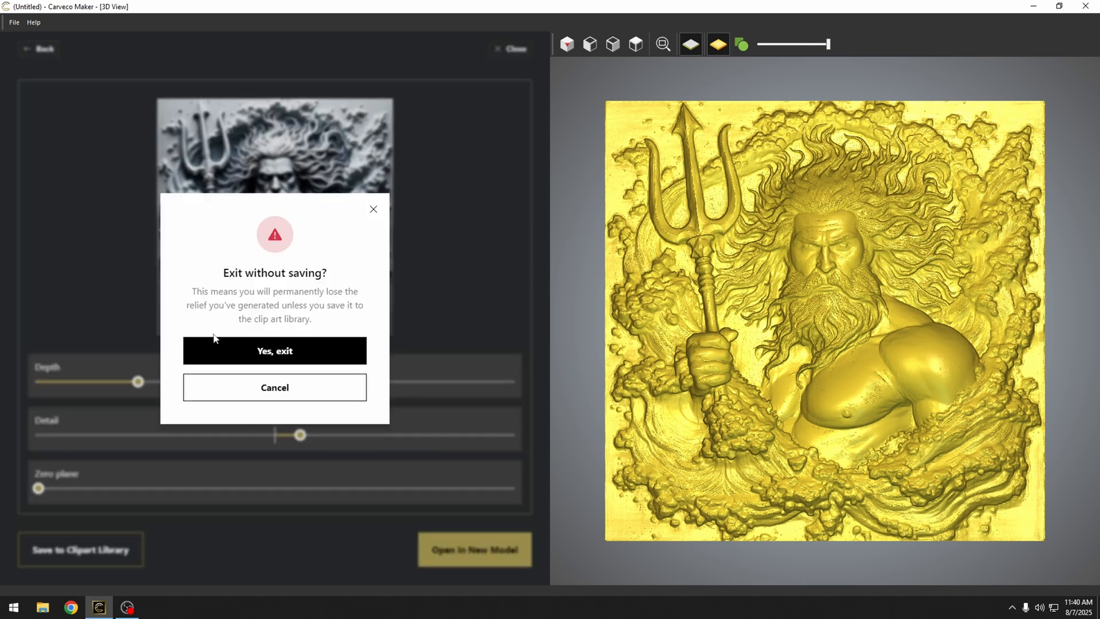
left_click(274, 350)
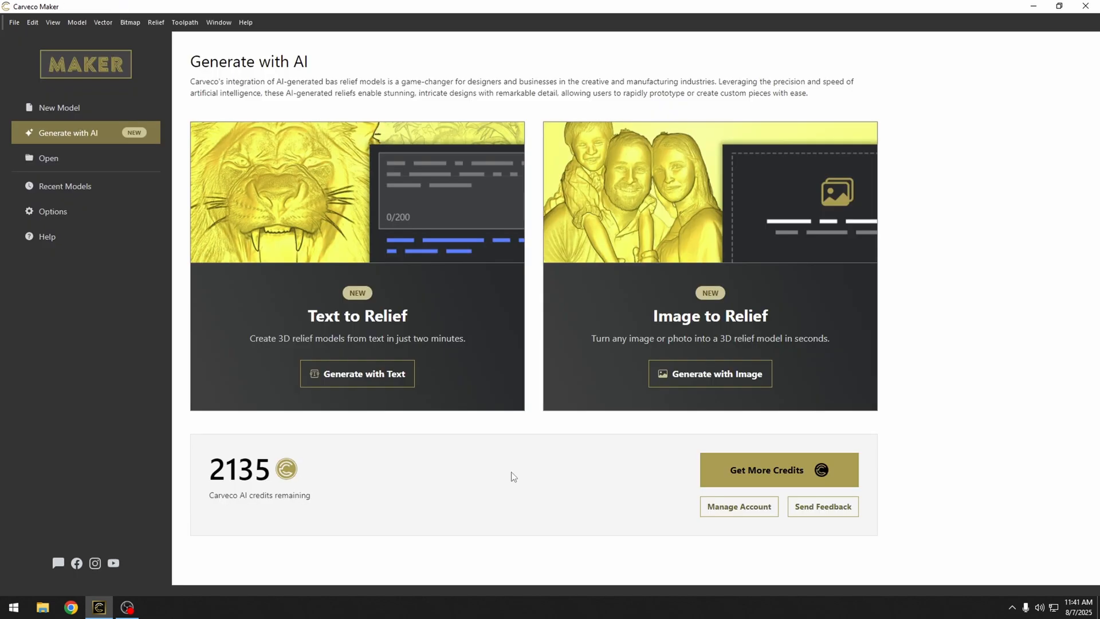